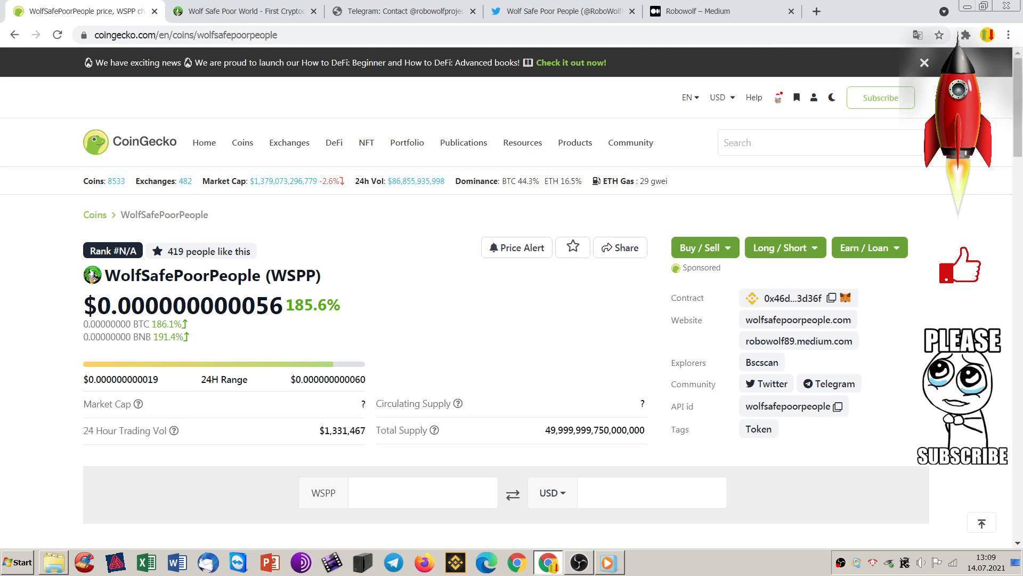
mouse_move(969, 228)
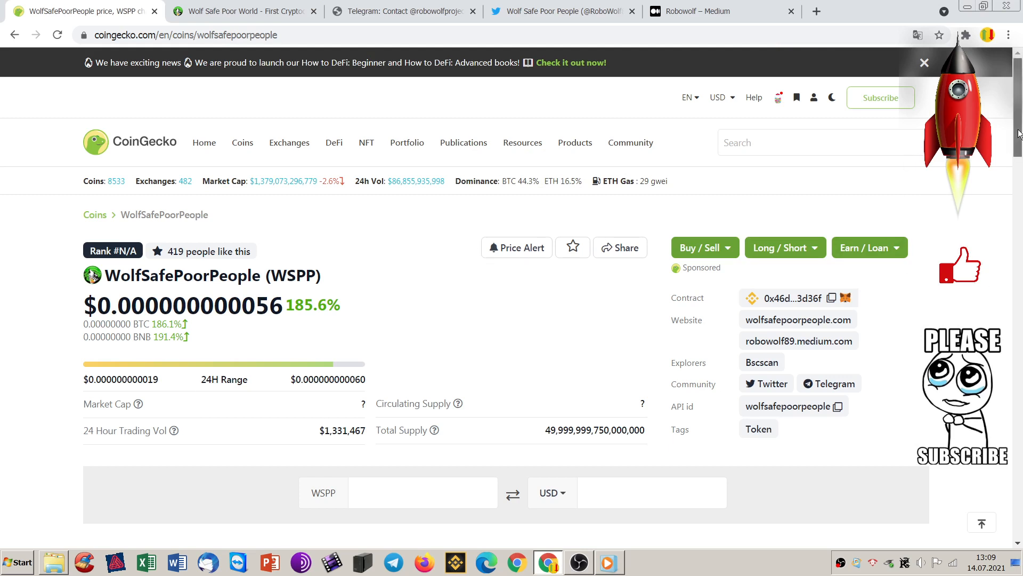
- Review WSPP's price, supply figures and the price chart on its CoinGecko page
scroll(down, 3)
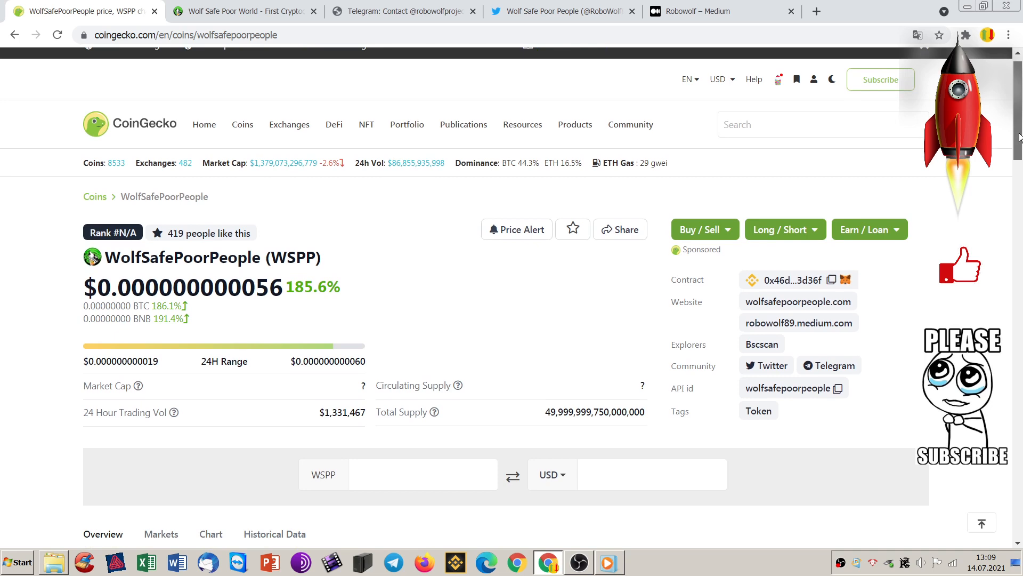
scroll(down, 3)
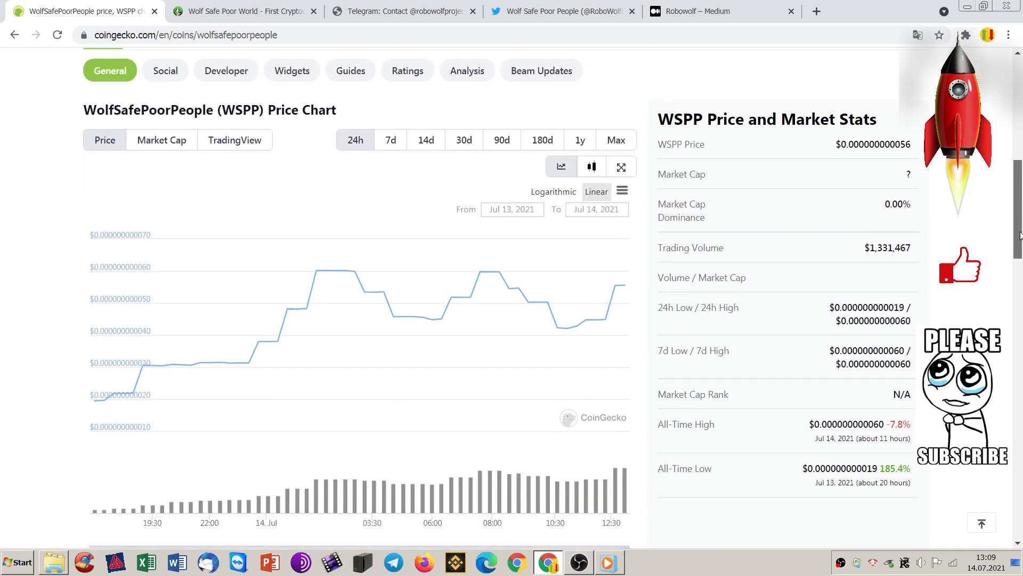
scroll(down, 3)
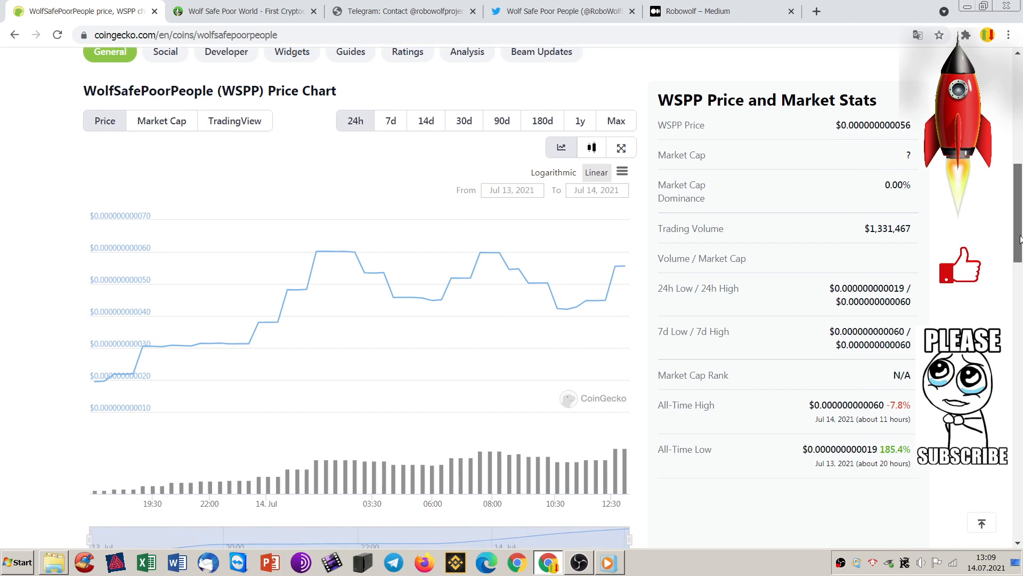
mouse_move(392, 297)
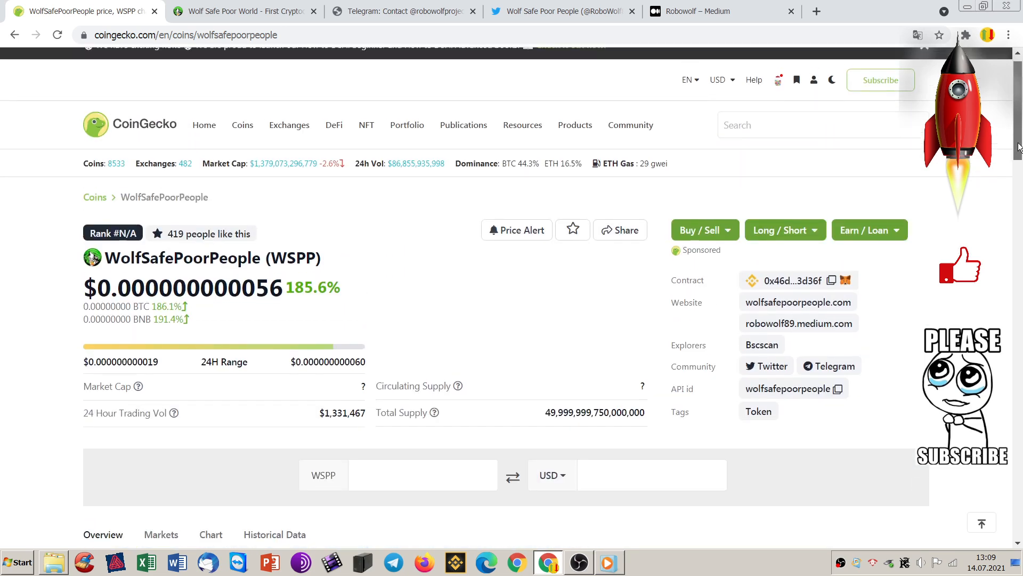
scroll(down, 3)
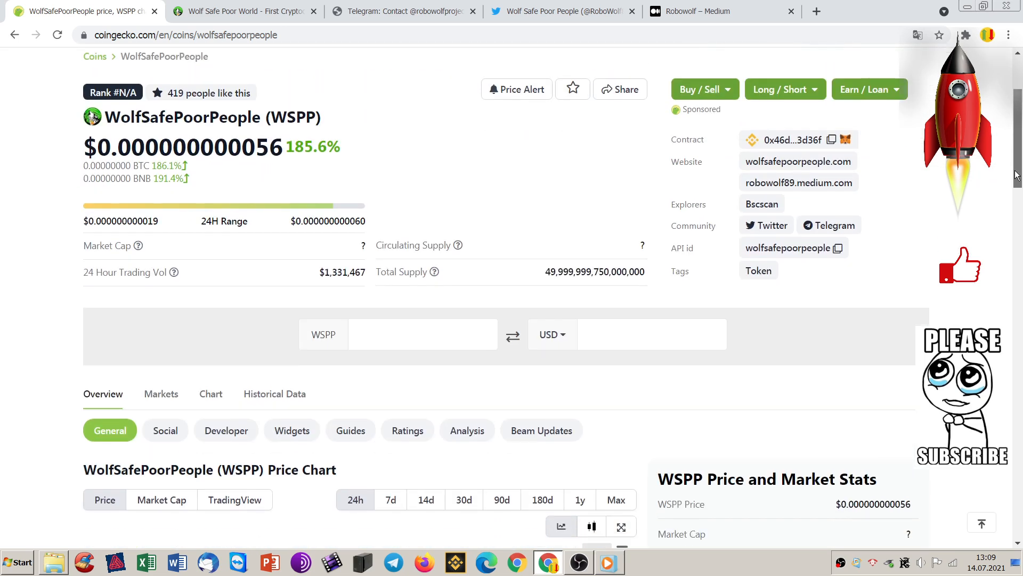
scroll(down, 3)
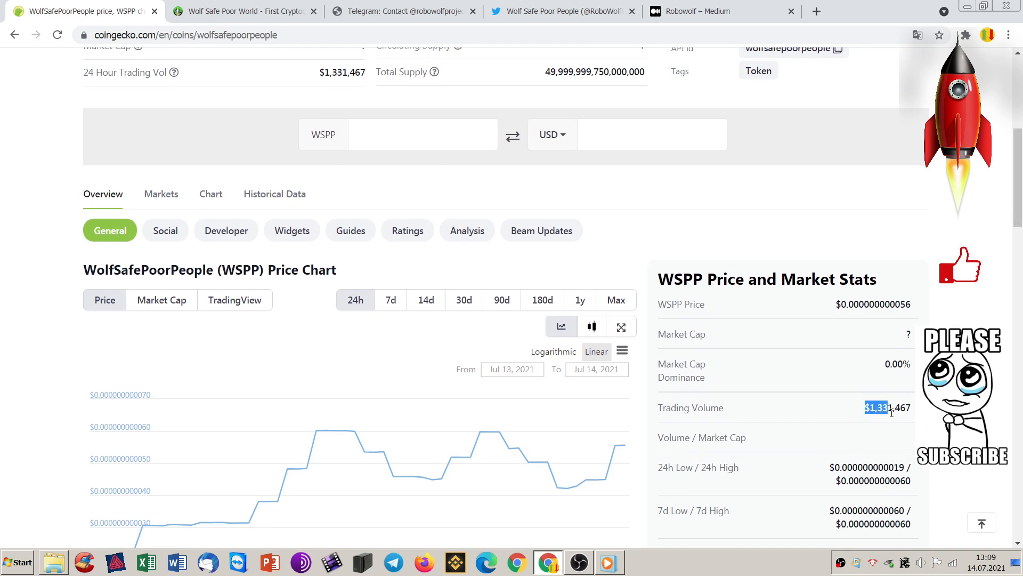
- Continue down the market stats to the Markets table listing WSPP on PancakeSwap
scroll(down, 3)
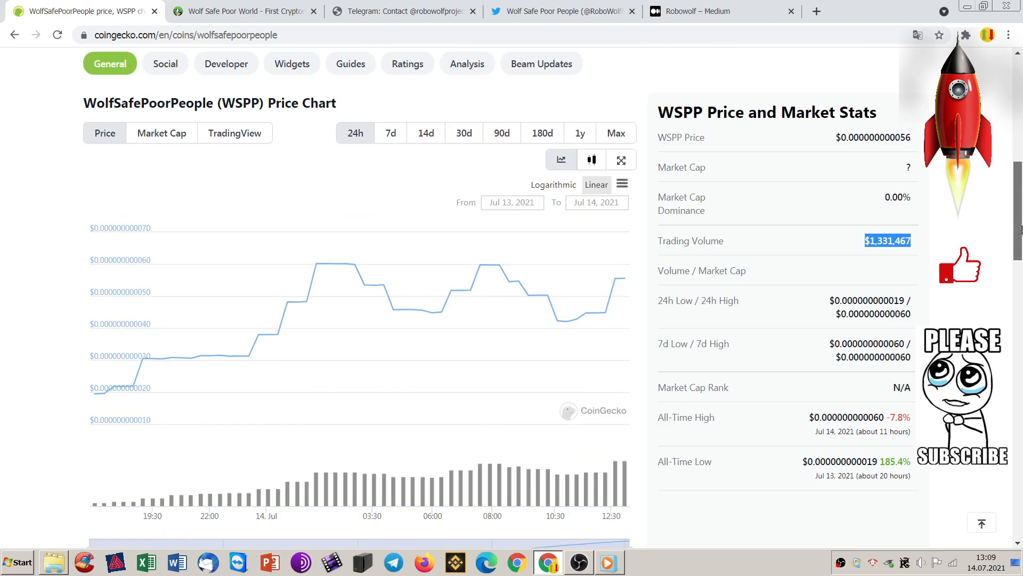
scroll(down, 3)
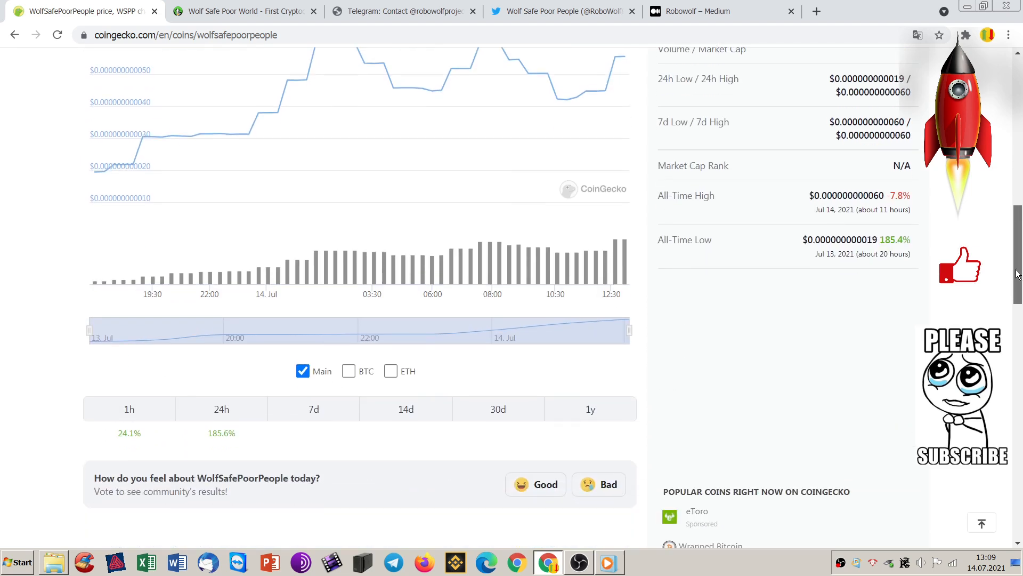
scroll(down, 3)
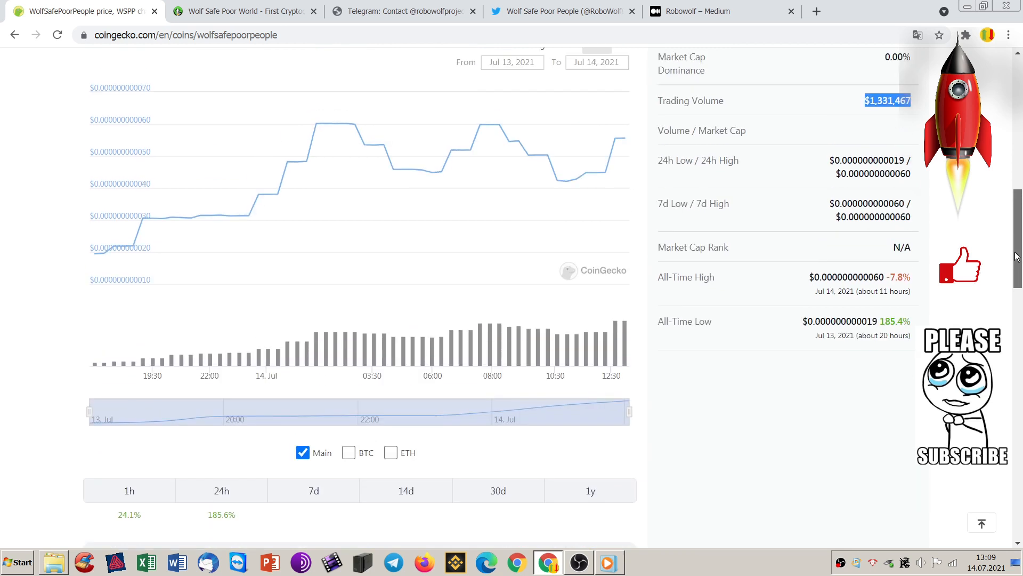
scroll(down, 3)
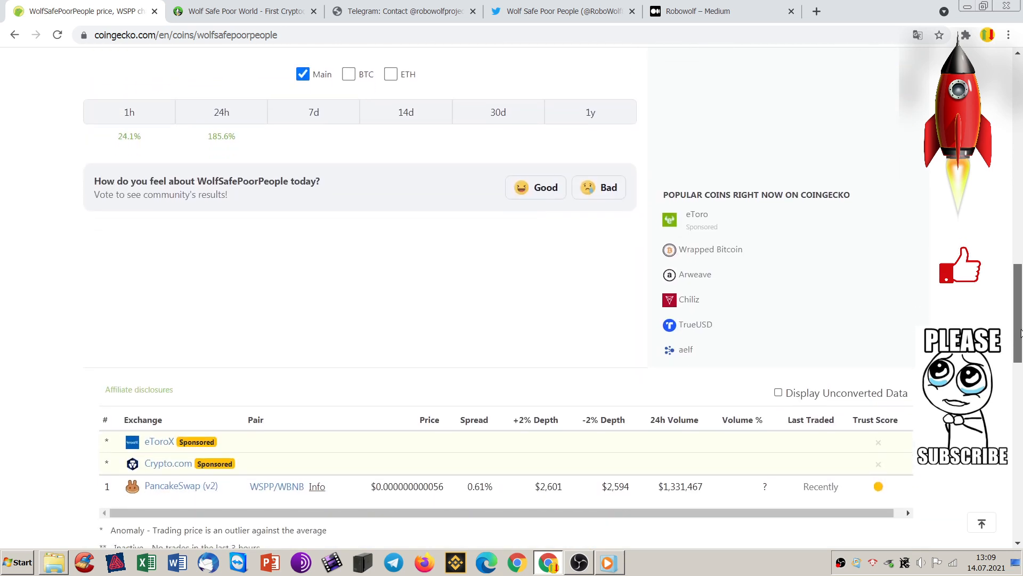
scroll(up, 3)
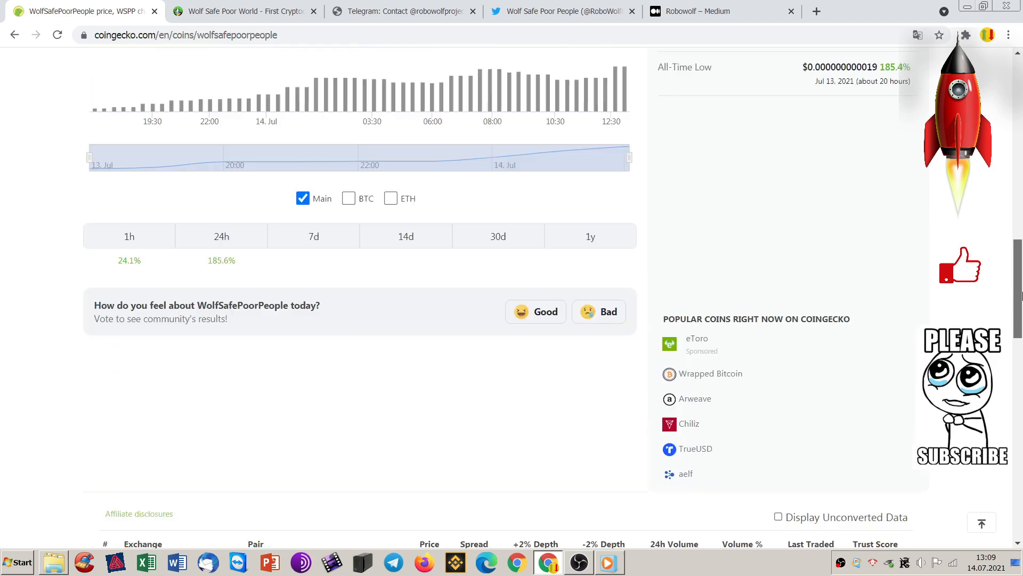
- Bring up the Wolf Safe Poor People homepage showing its introduction and farm, stake and contract links
click(245, 10)
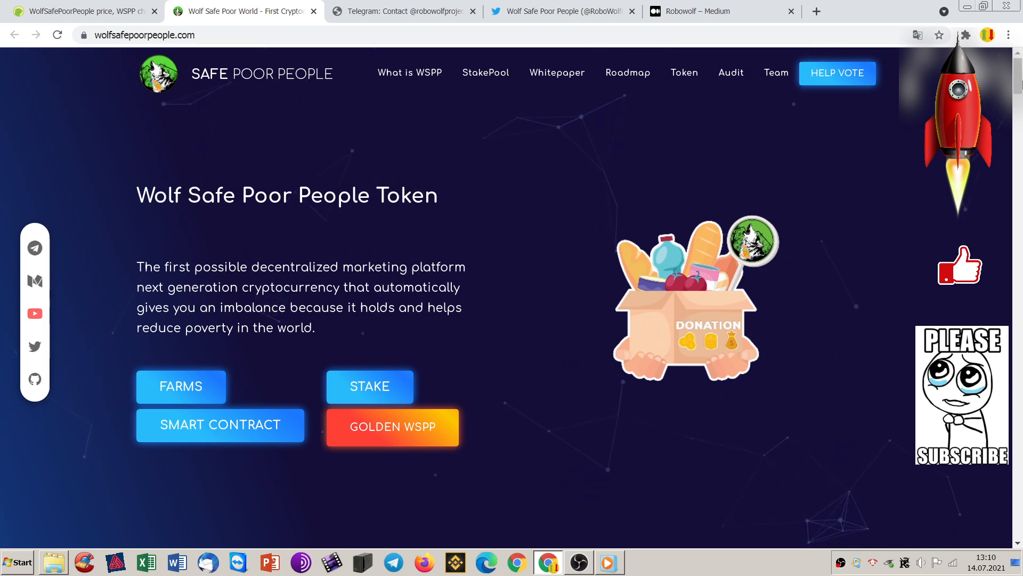
scroll(down, 3)
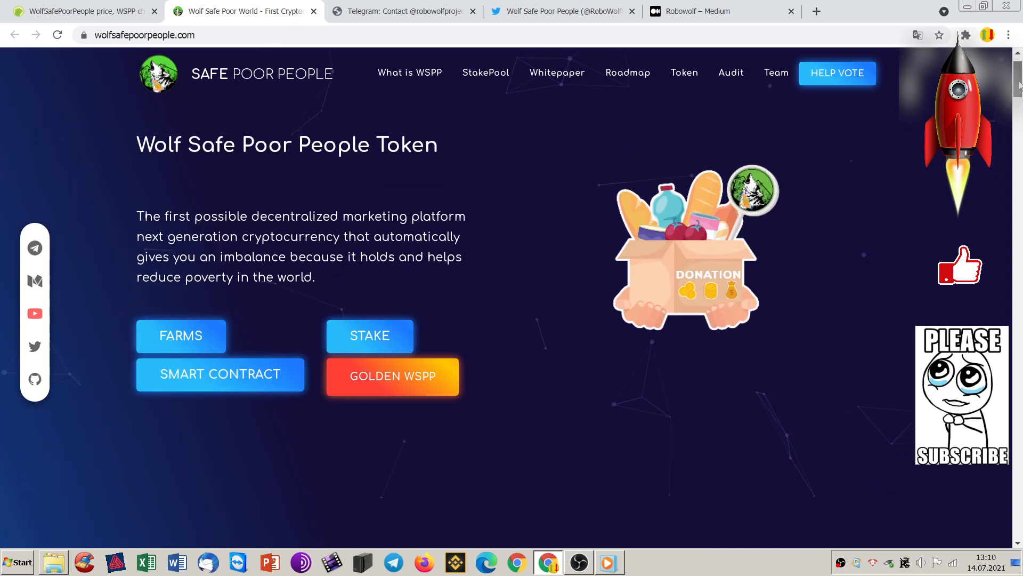
scroll(down, 3)
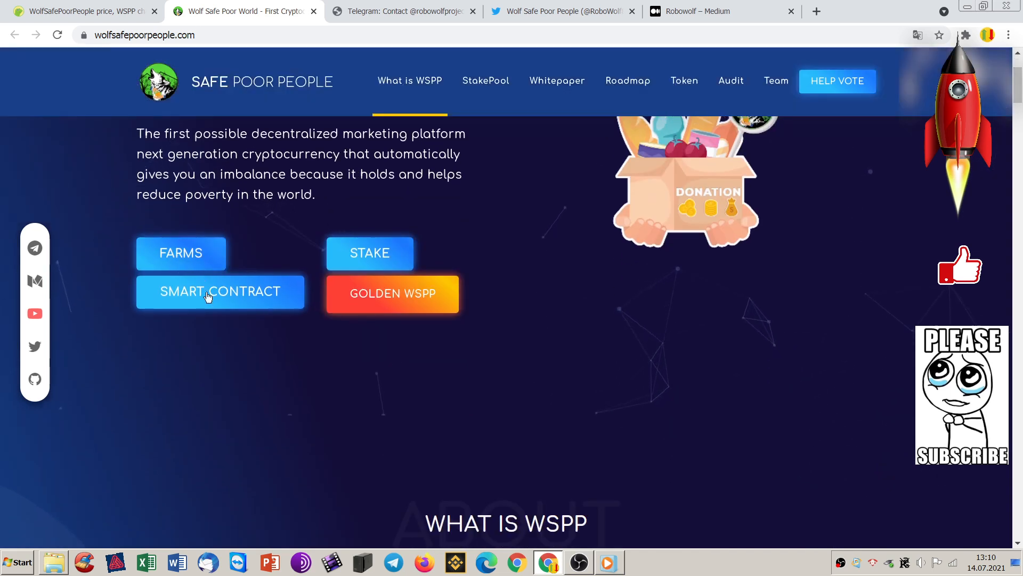
- View the WSPP token and its contract address details on BscScan, then return to the project website
click(220, 291)
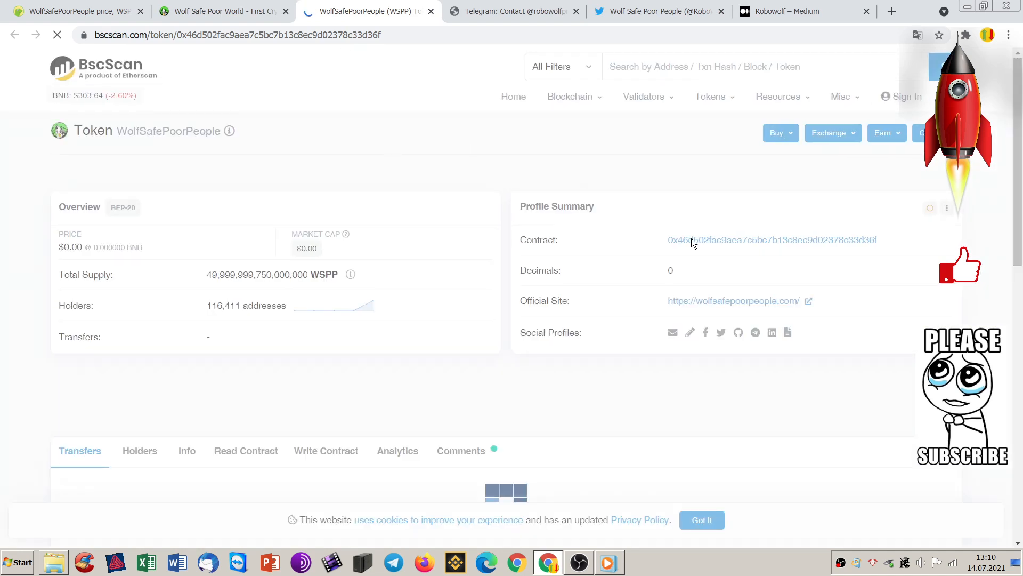
click(772, 240)
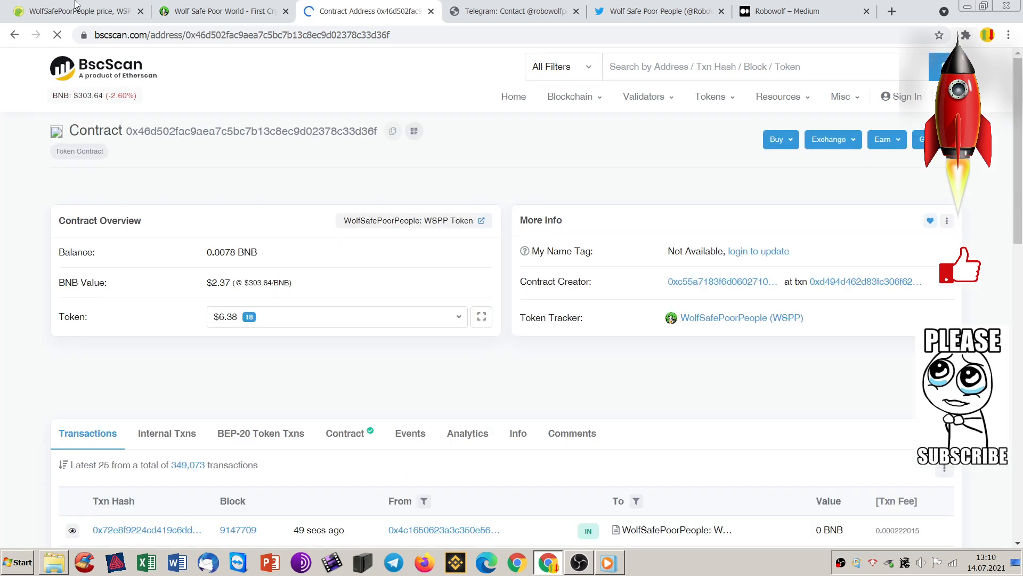
click(221, 11)
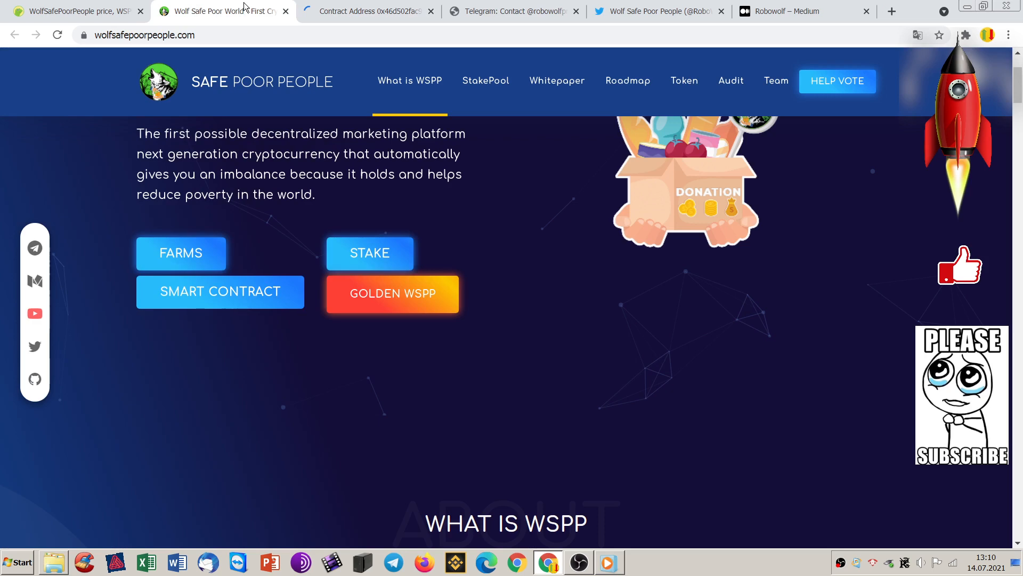
- Close the BscScan page and move down the homepage to the 'We built a platform for Helping poor people' section
click(366, 11)
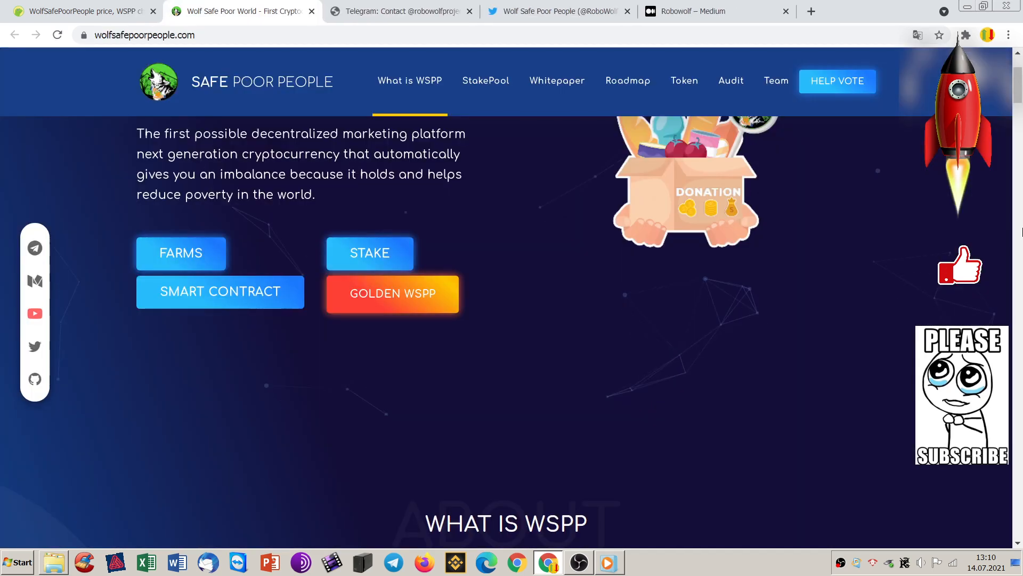
scroll(down, 3)
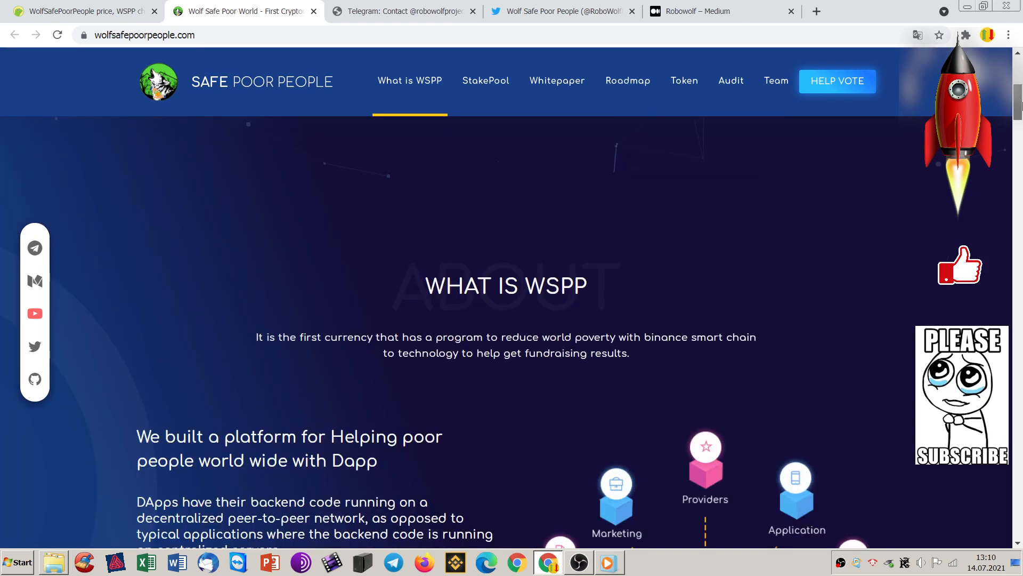
scroll(down, 3)
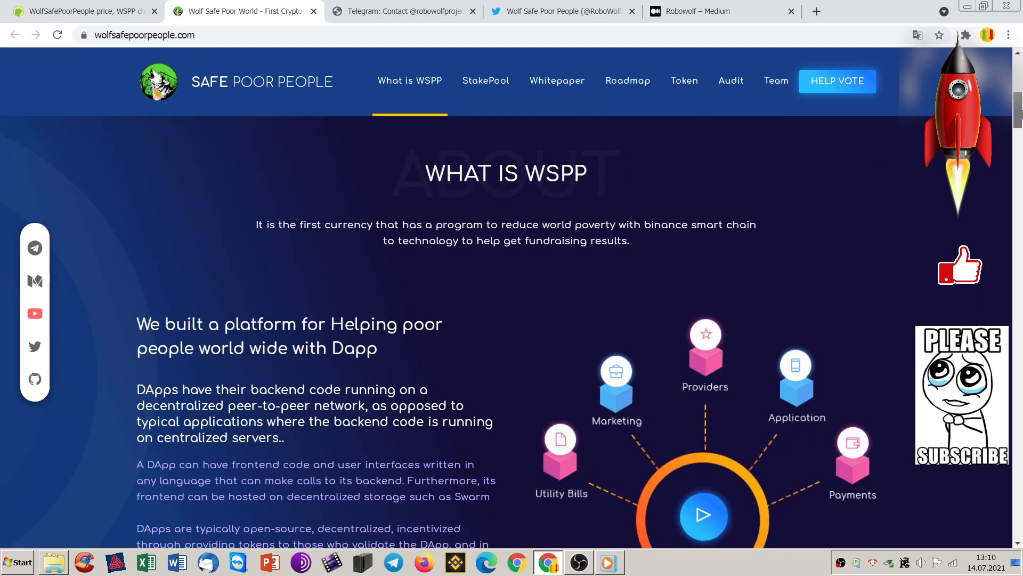
scroll(down, 3)
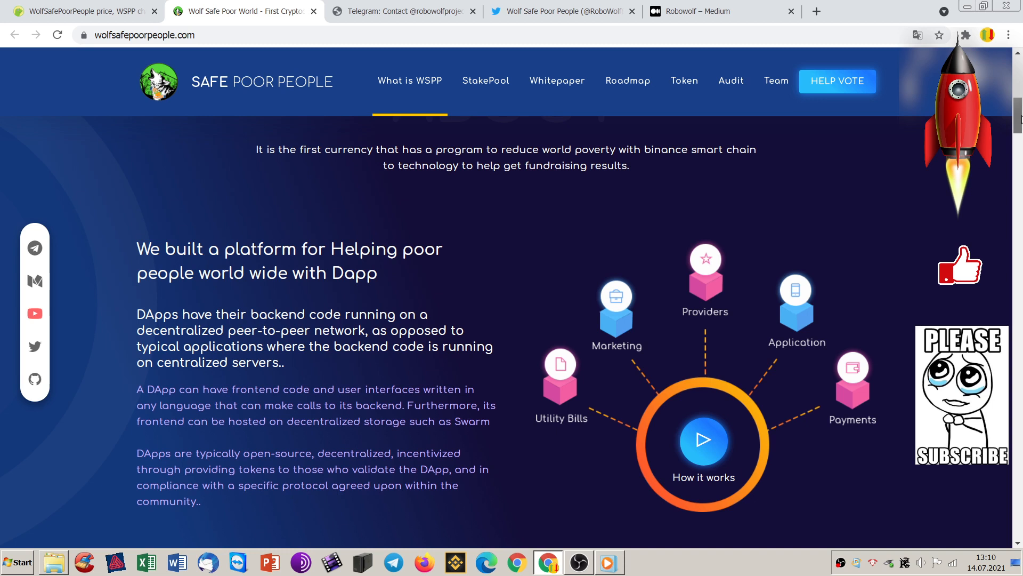
scroll(down, 3)
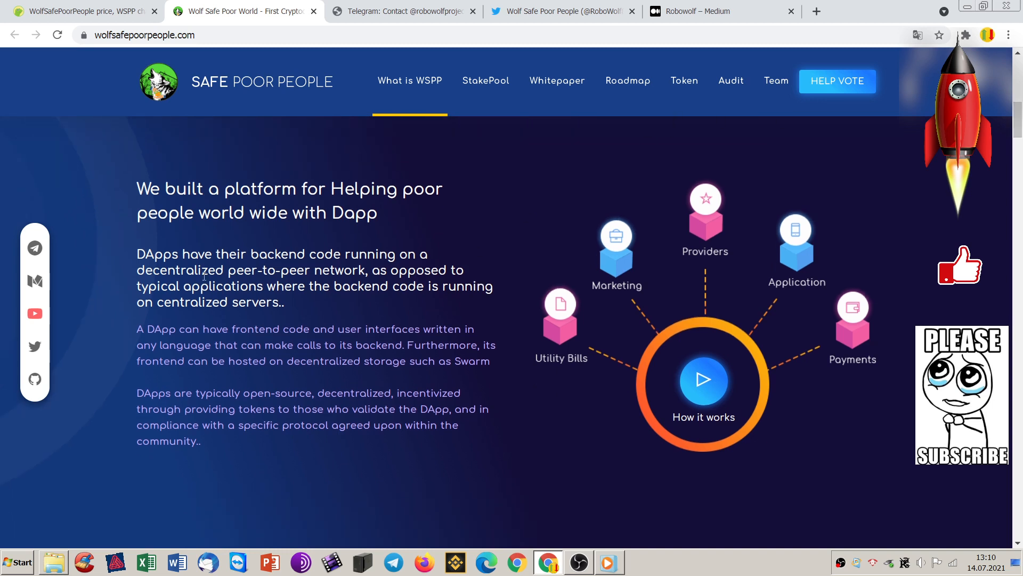
mouse_move(305, 220)
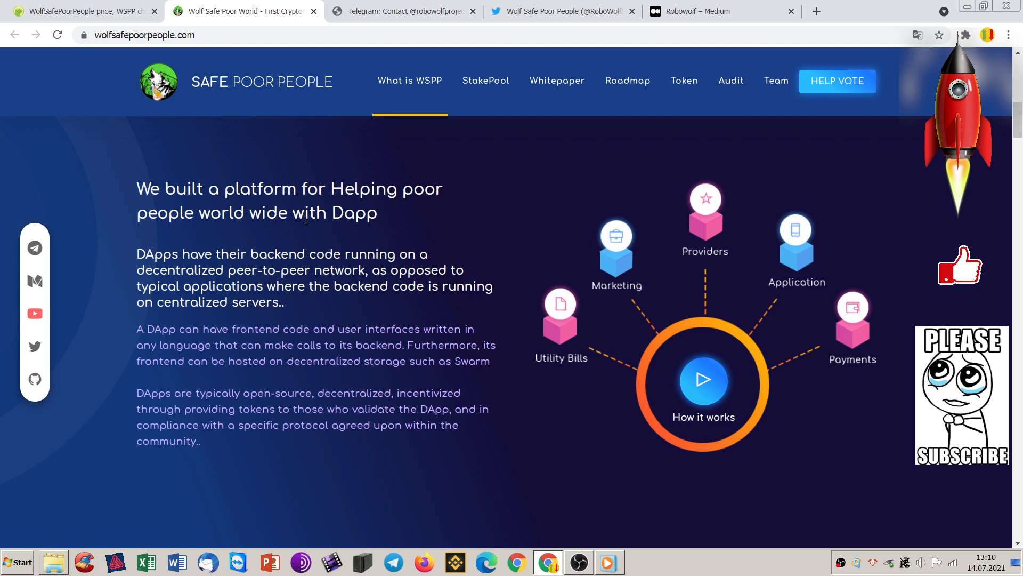
mouse_move(495, 224)
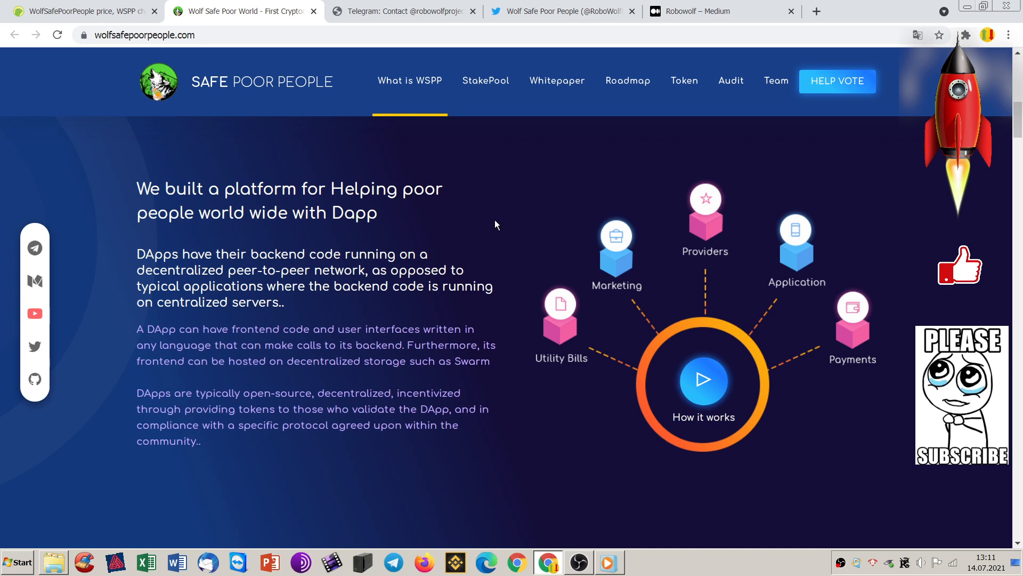
mouse_move(936, 243)
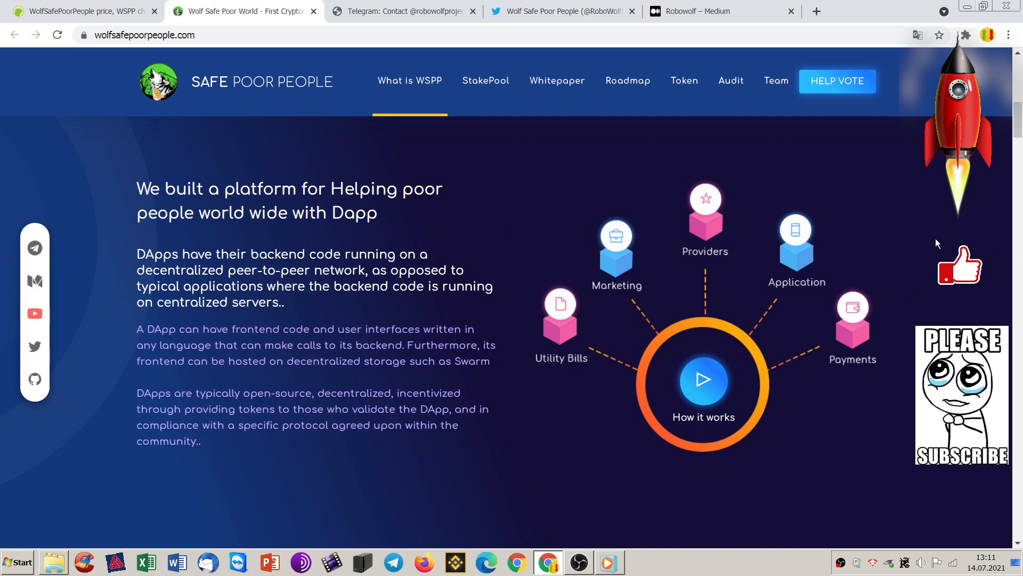
- Read the Problems part of the Problems & Solutions section on the homepage
scroll(down, 3)
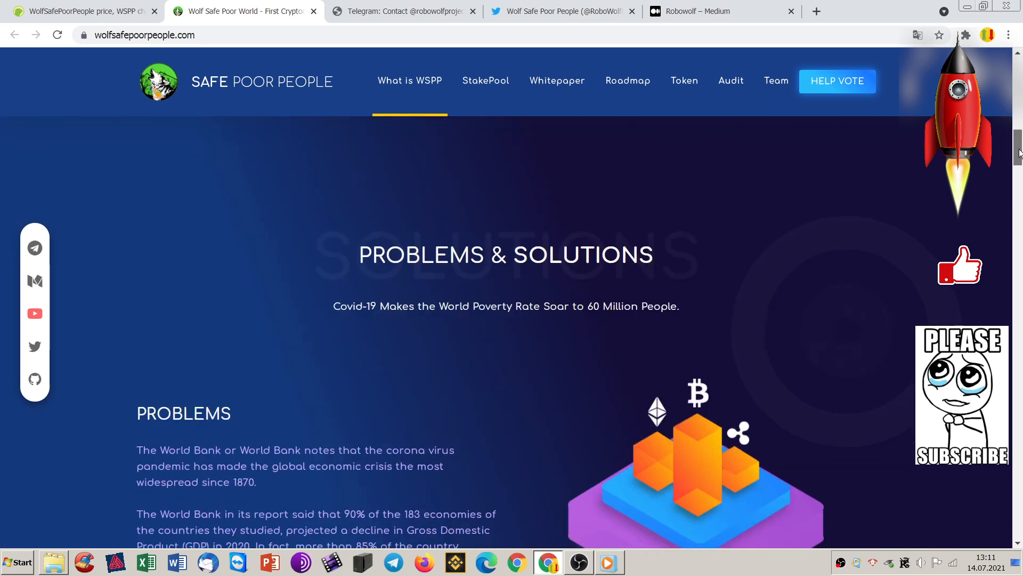
scroll(down, 3)
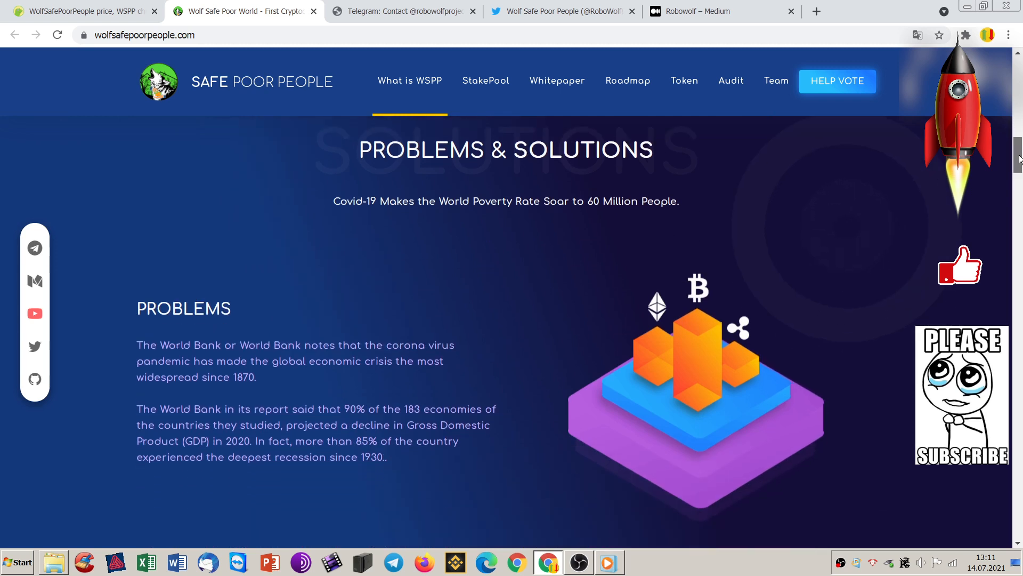
mouse_move(494, 296)
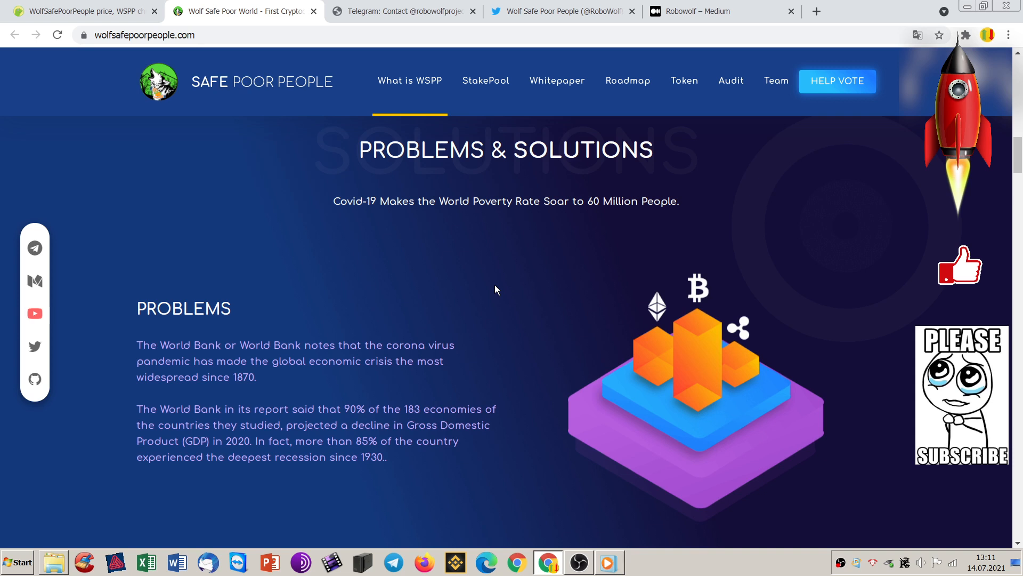
mouse_move(553, 283)
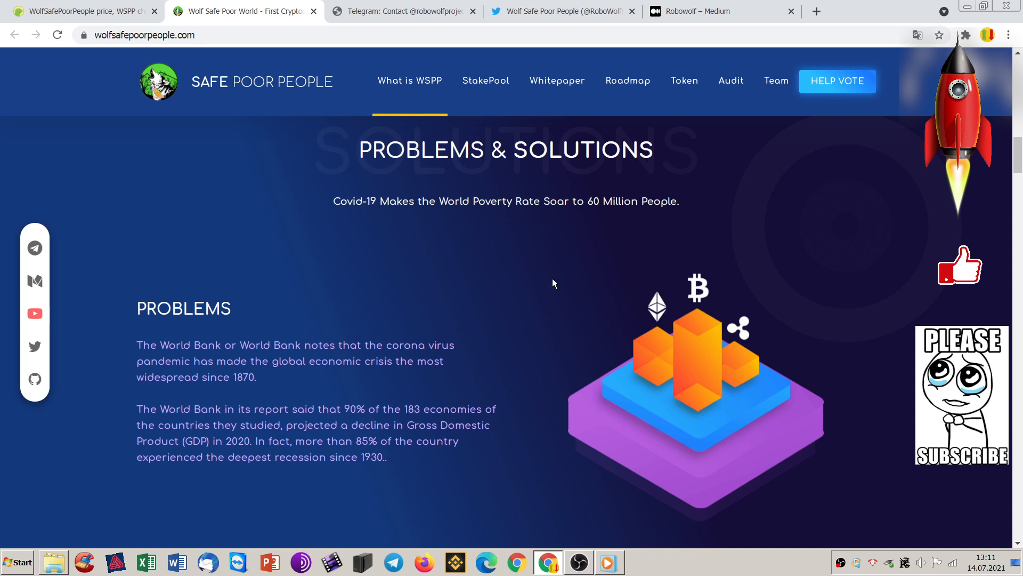
mouse_move(318, 270)
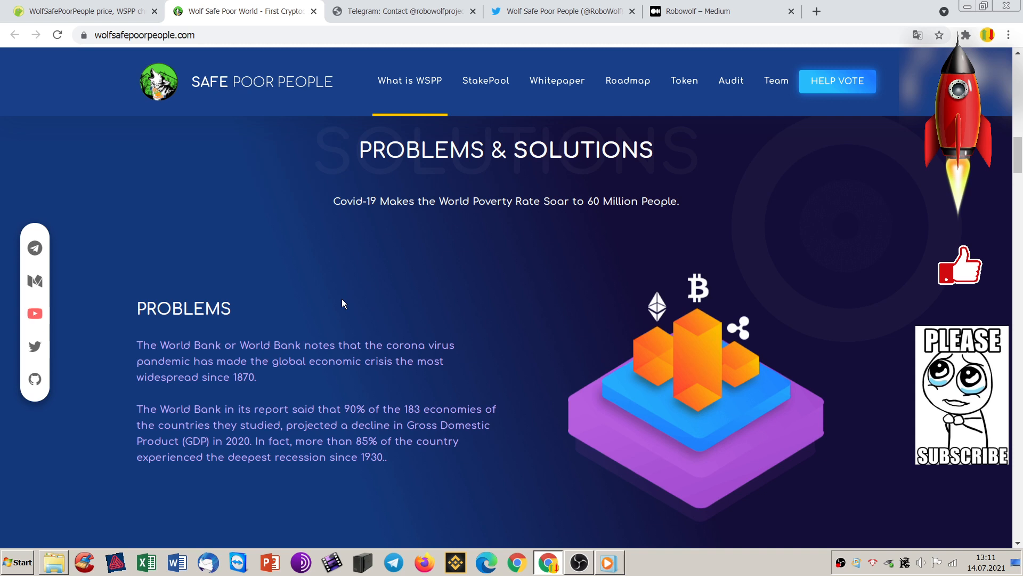
scroll(down, 3)
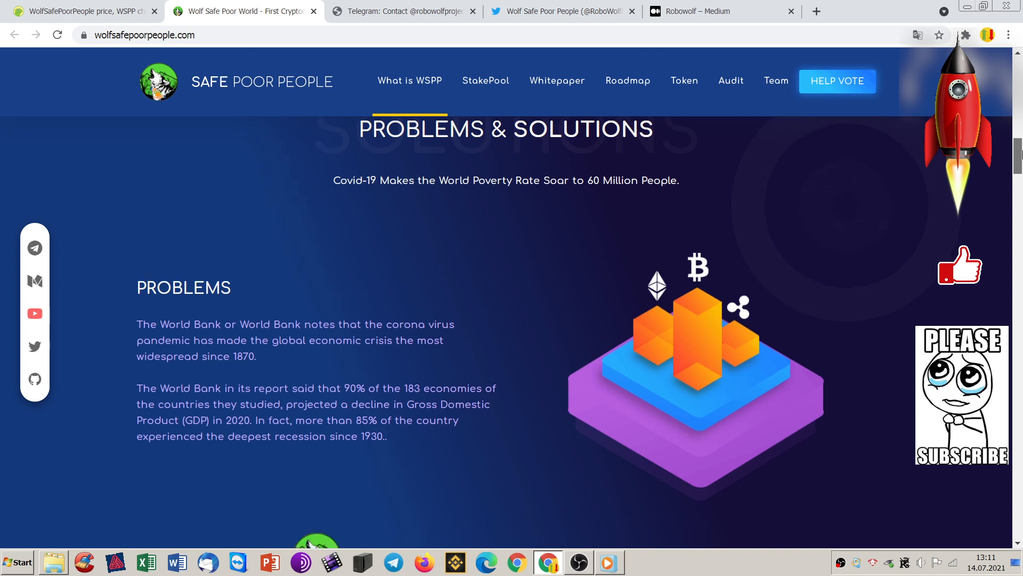
scroll(down, 3)
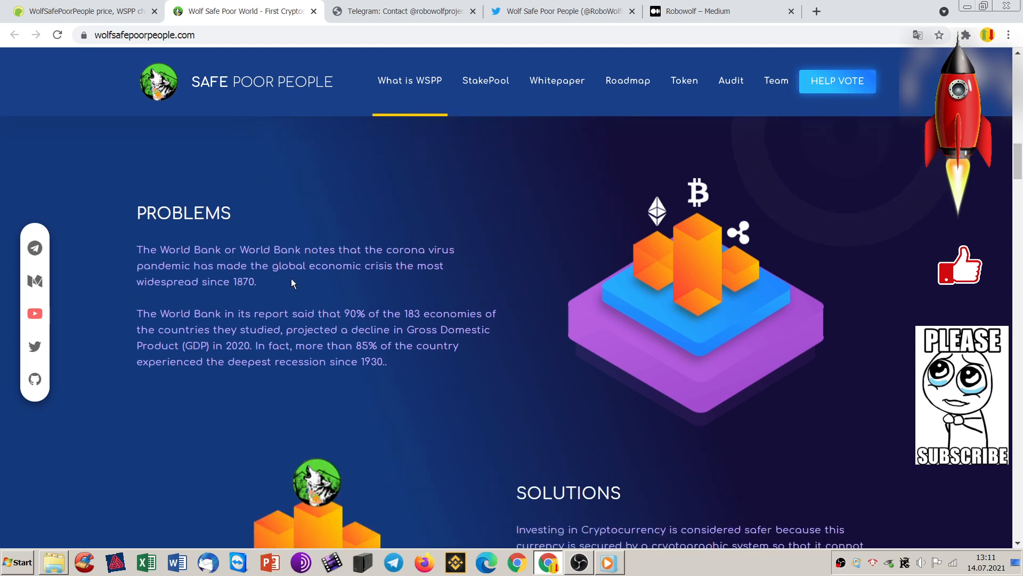
mouse_move(126, 295)
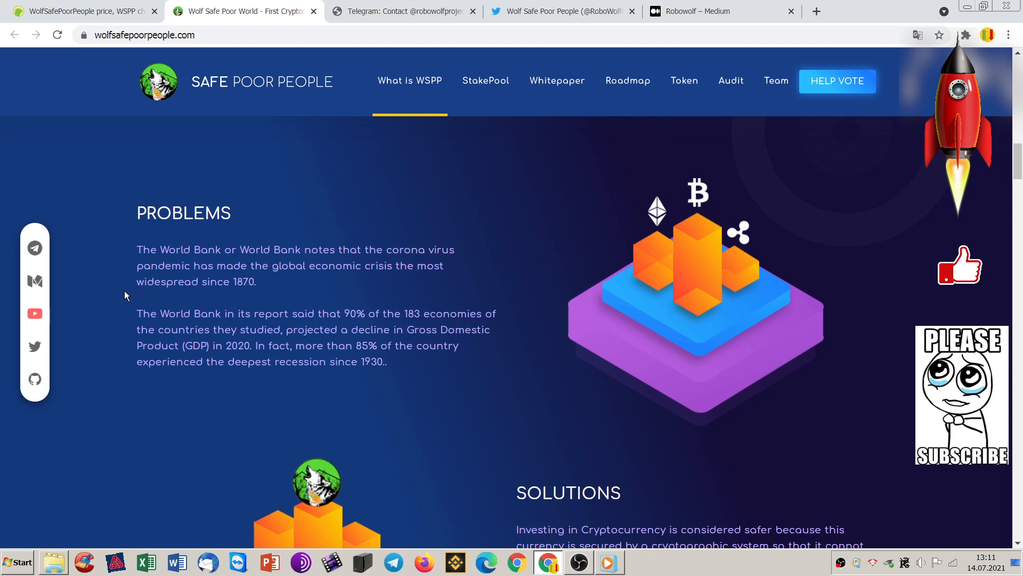
mouse_move(149, 311)
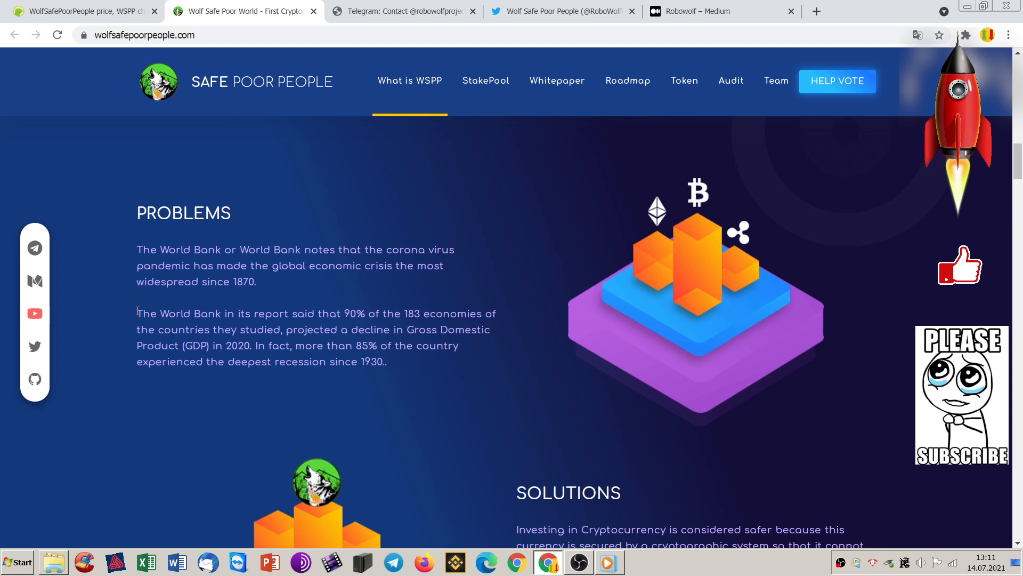
mouse_move(242, 312)
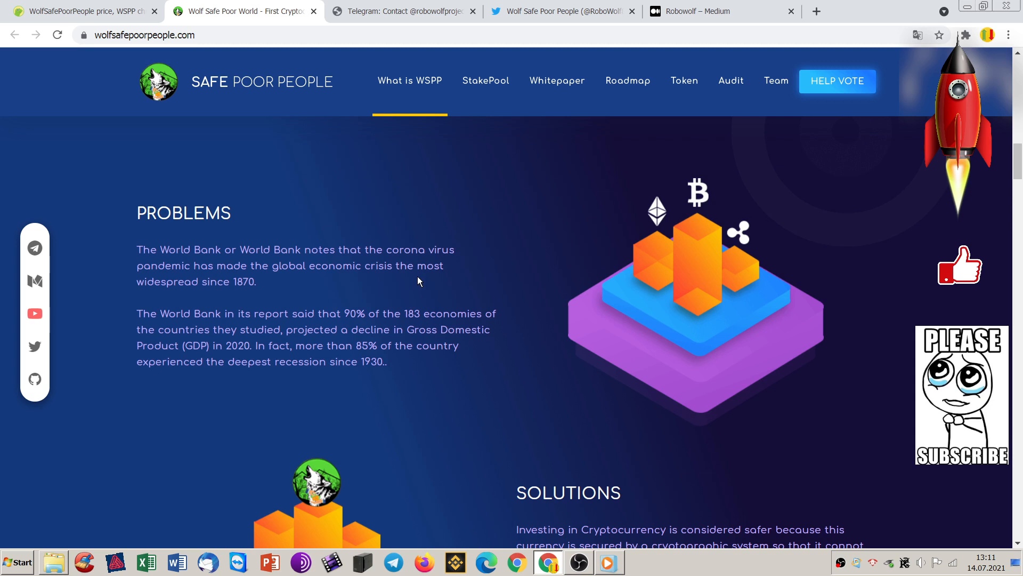
mouse_move(372, 261)
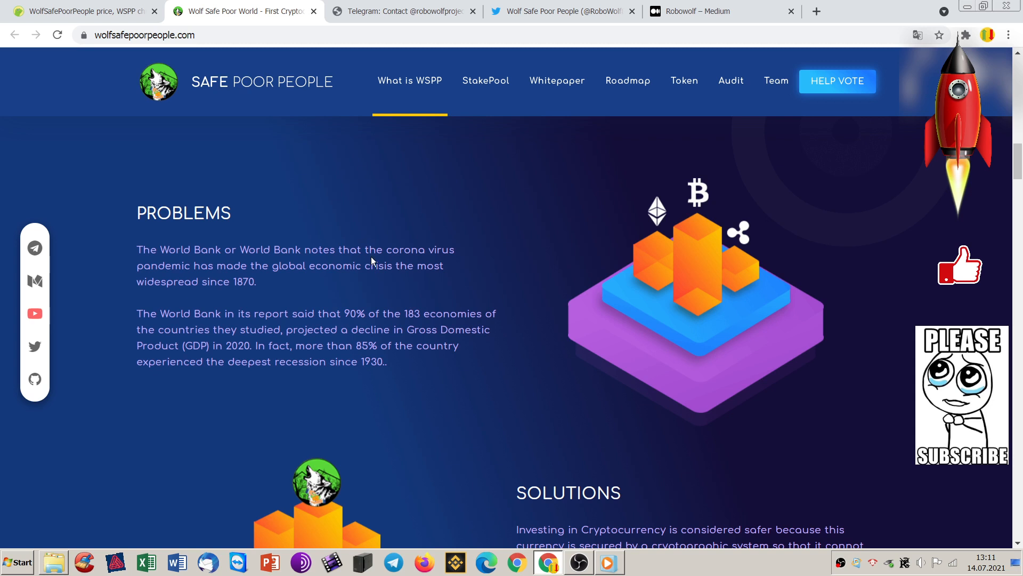
mouse_move(364, 261)
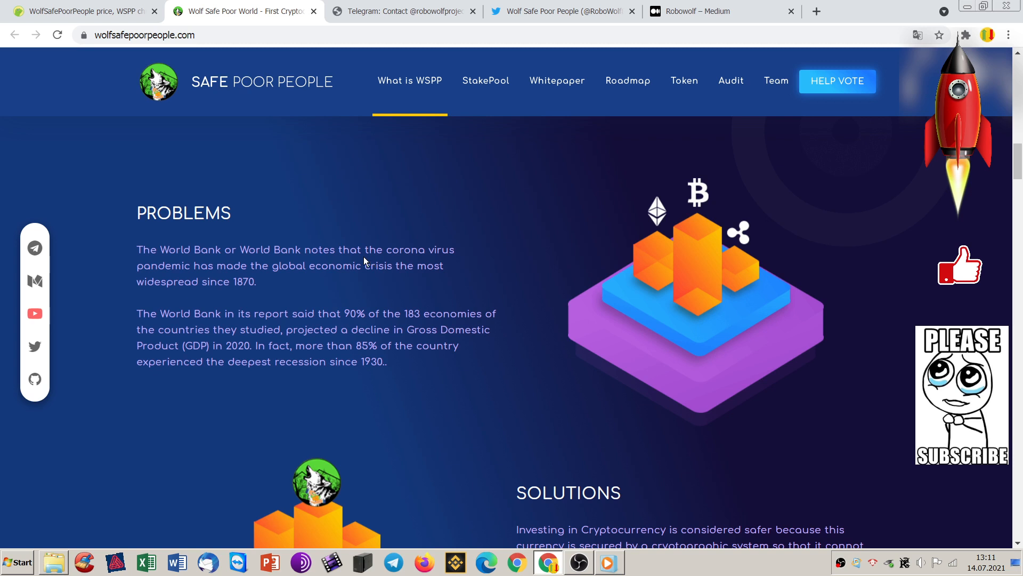
mouse_move(524, 289)
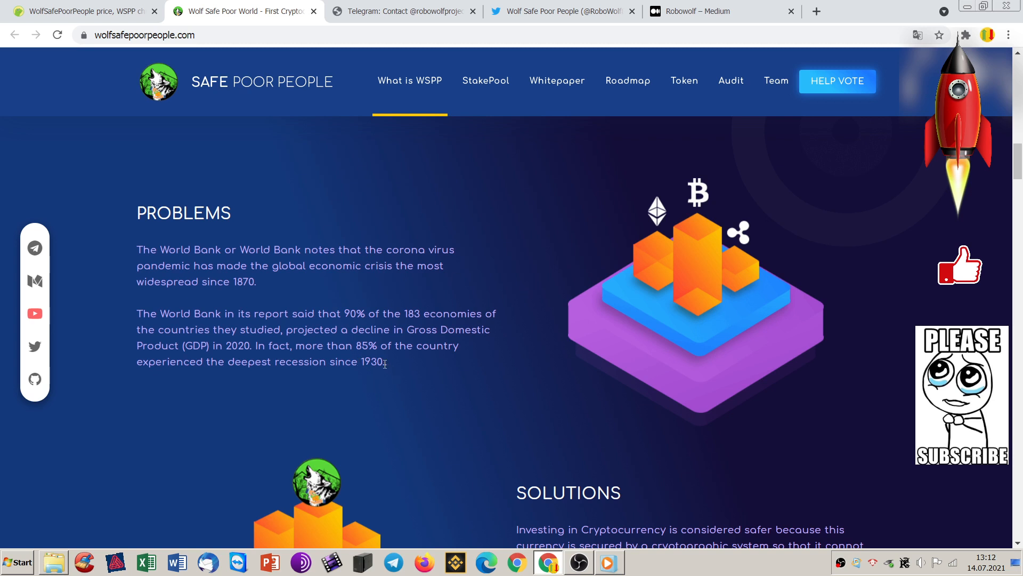
drag(356, 345, 384, 362)
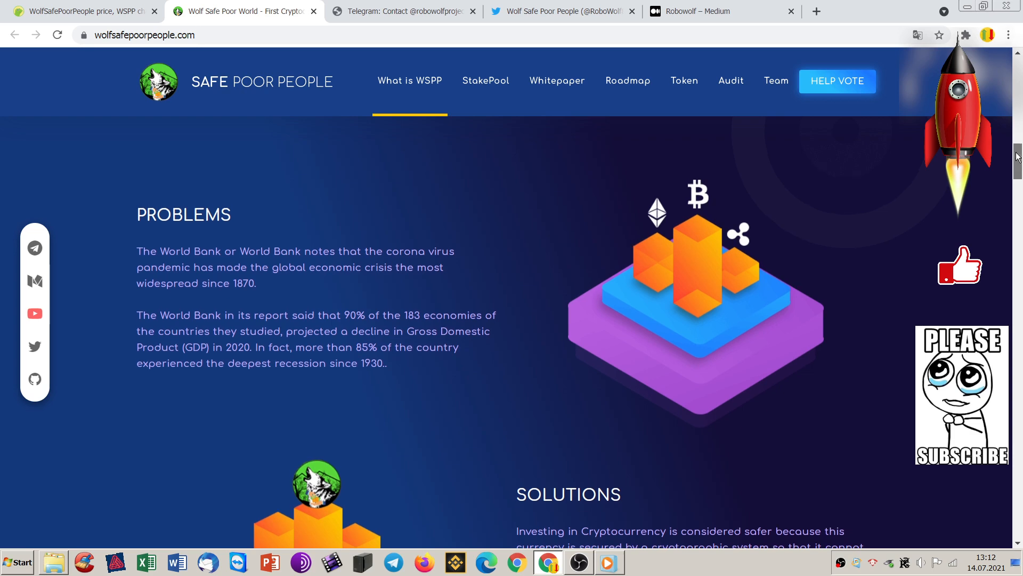
- Continue to the Solutions paragraph on cryptocurrency being safer than centralized banking
scroll(down, 3)
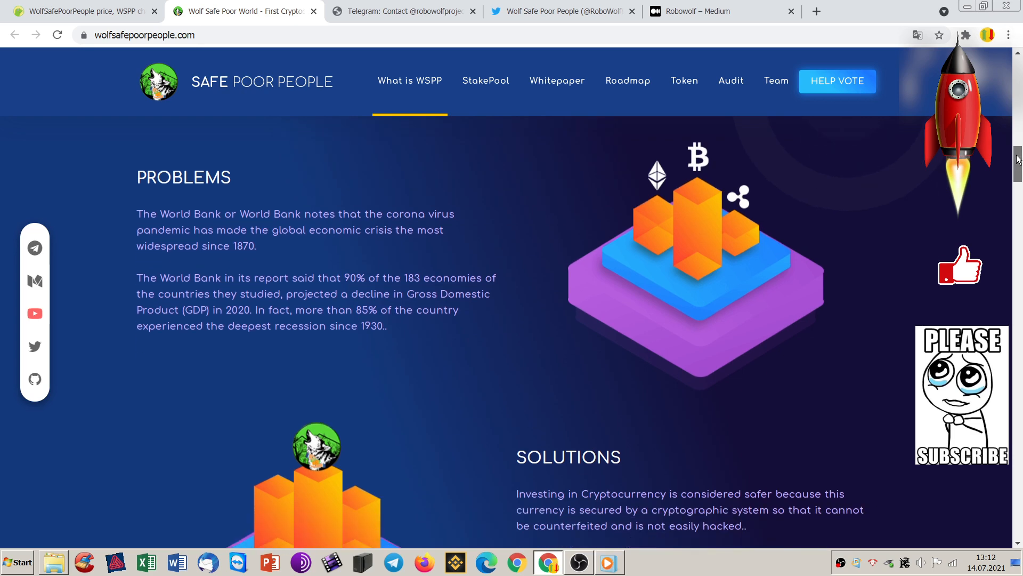
scroll(down, 3)
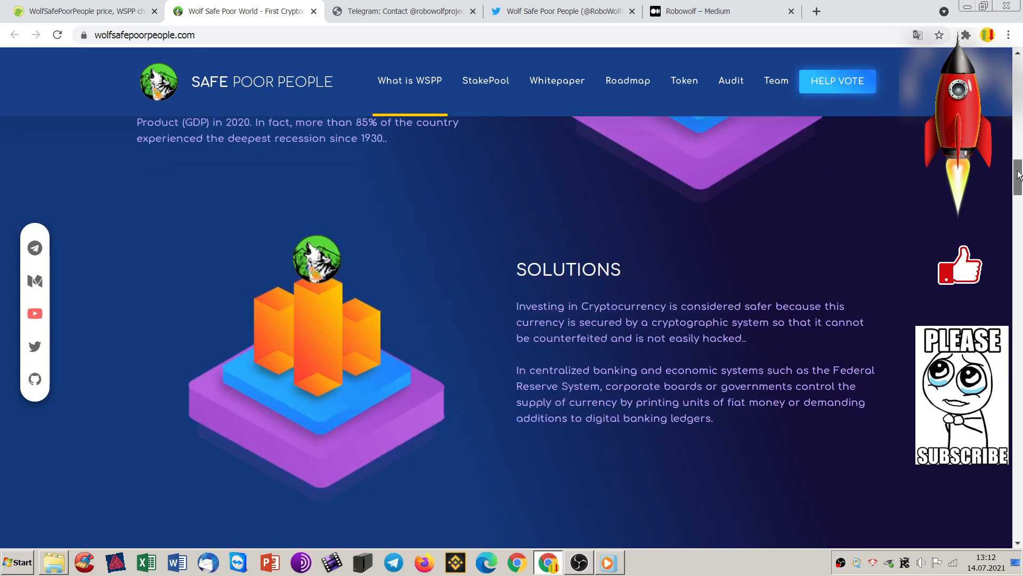
scroll(down, 3)
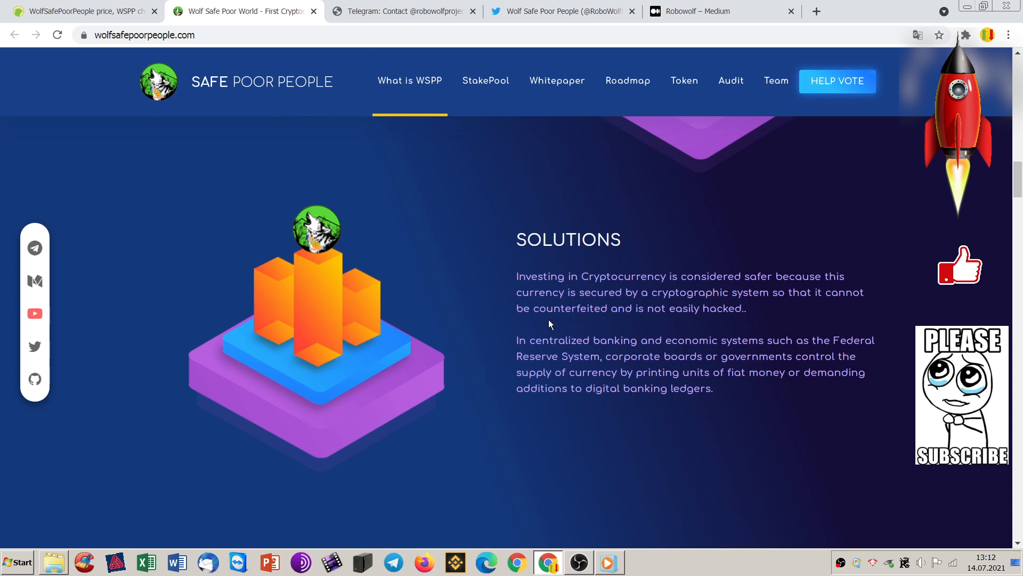
mouse_move(598, 261)
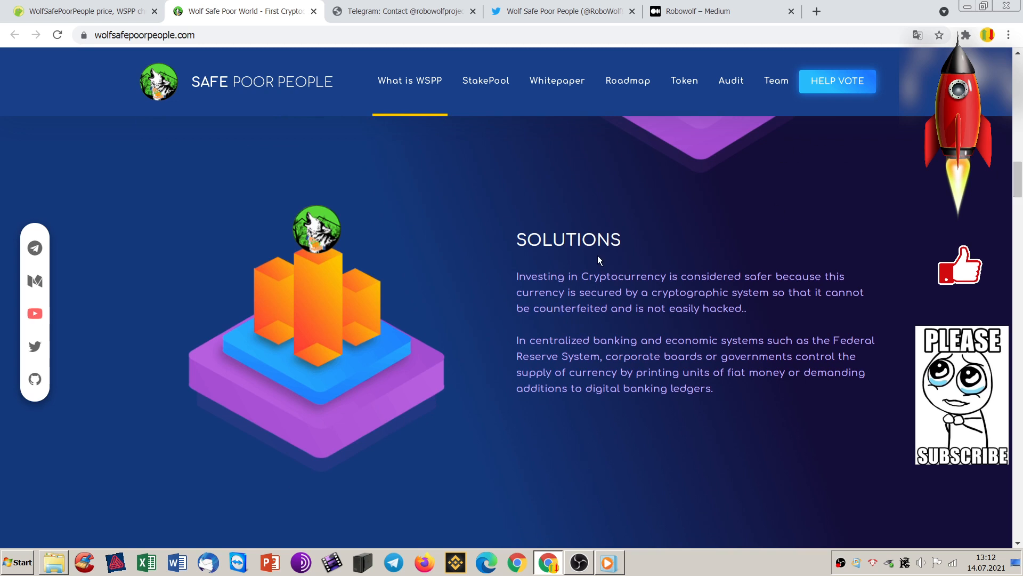
mouse_move(687, 238)
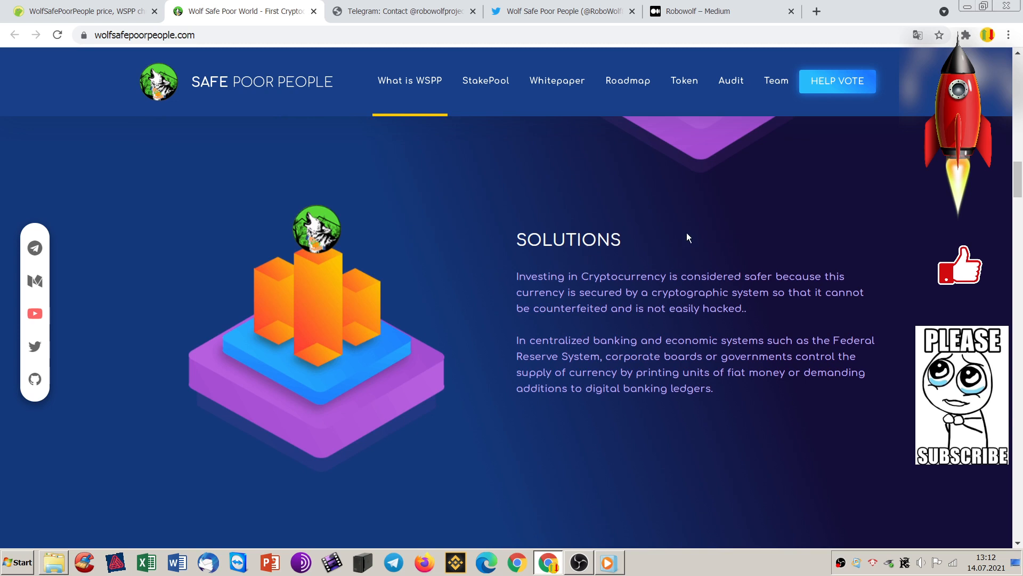
mouse_move(710, 226)
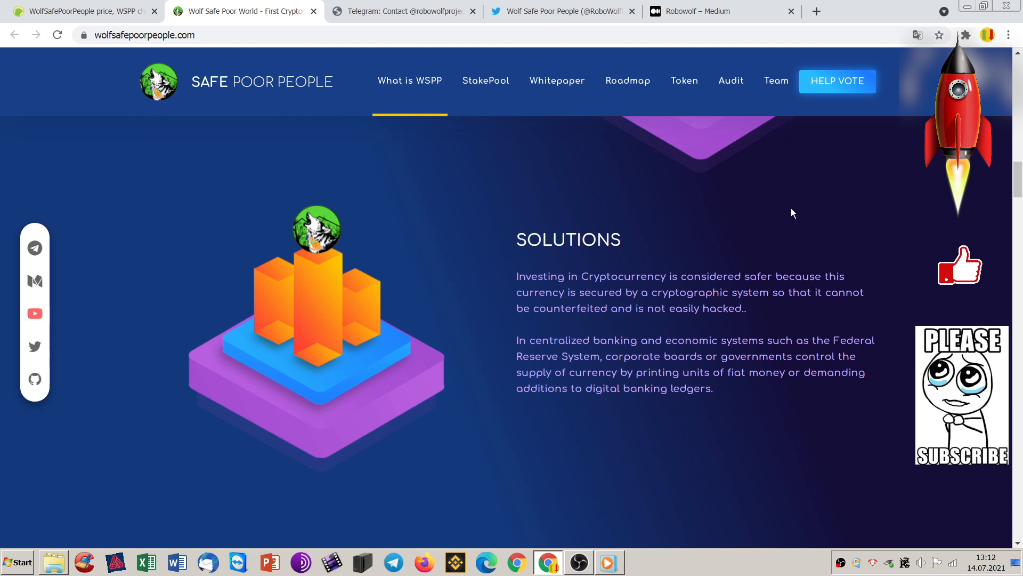
mouse_move(853, 204)
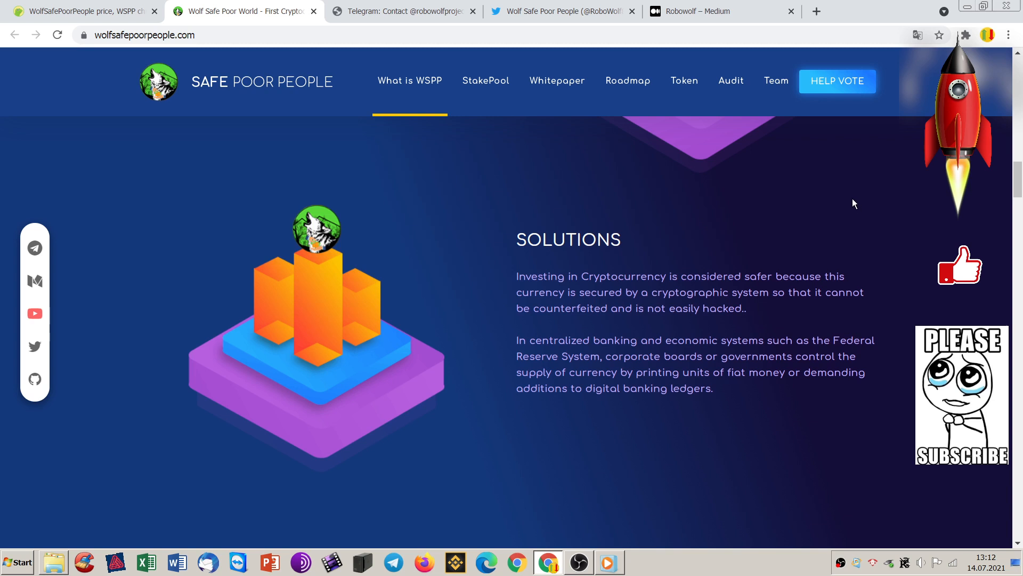
mouse_move(844, 201)
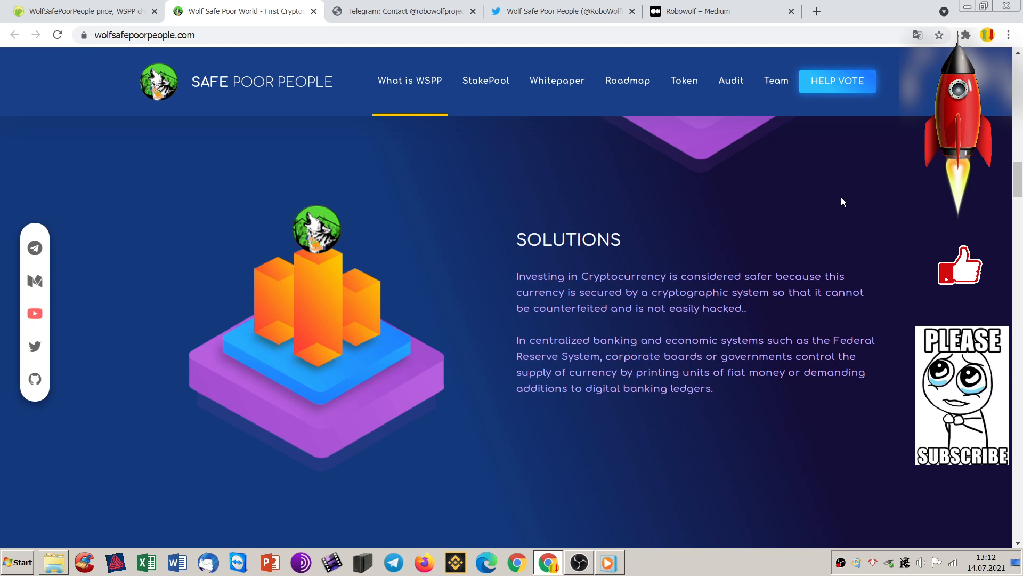
mouse_move(844, 201)
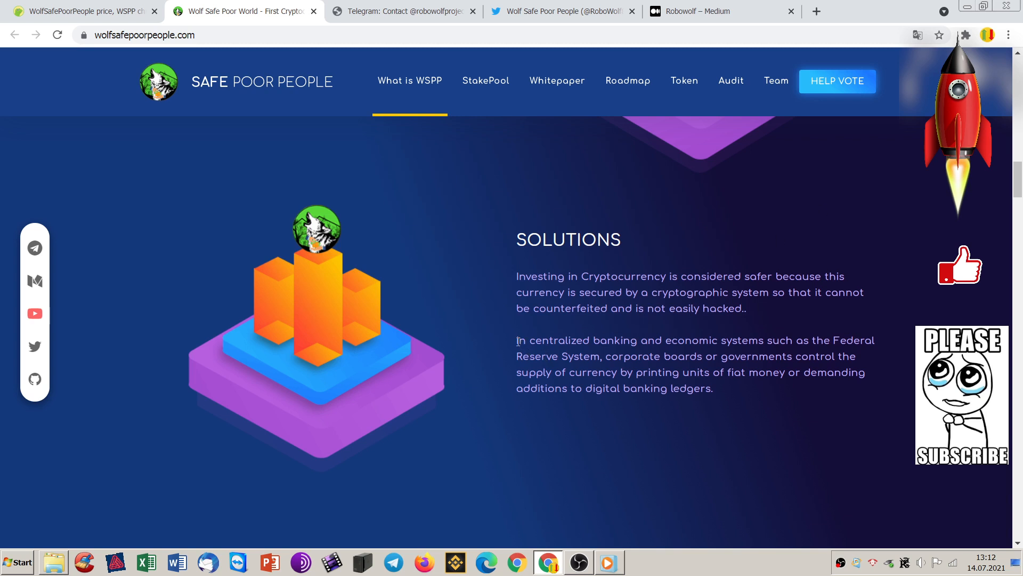
mouse_move(521, 341)
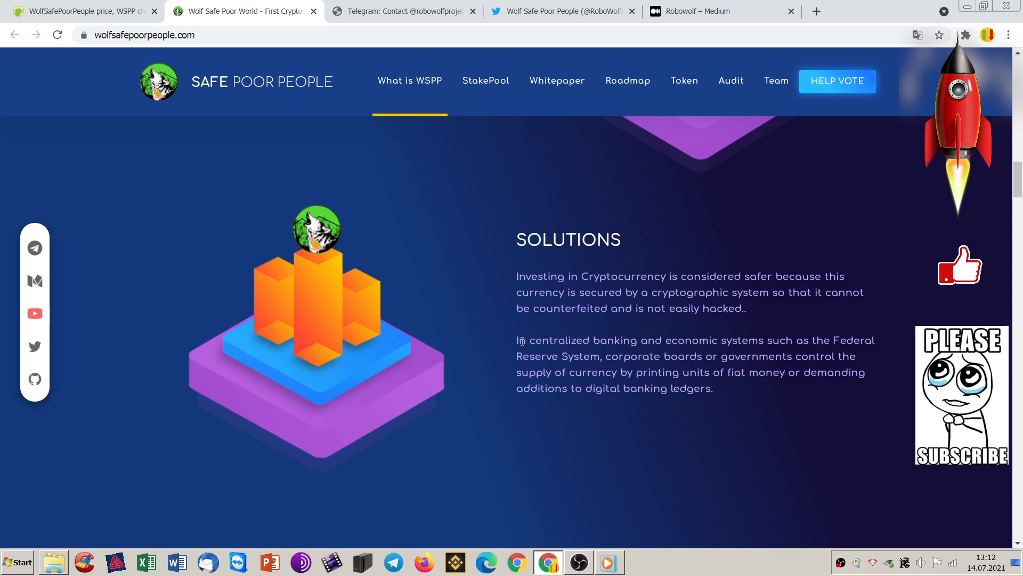
drag(516, 340, 725, 340)
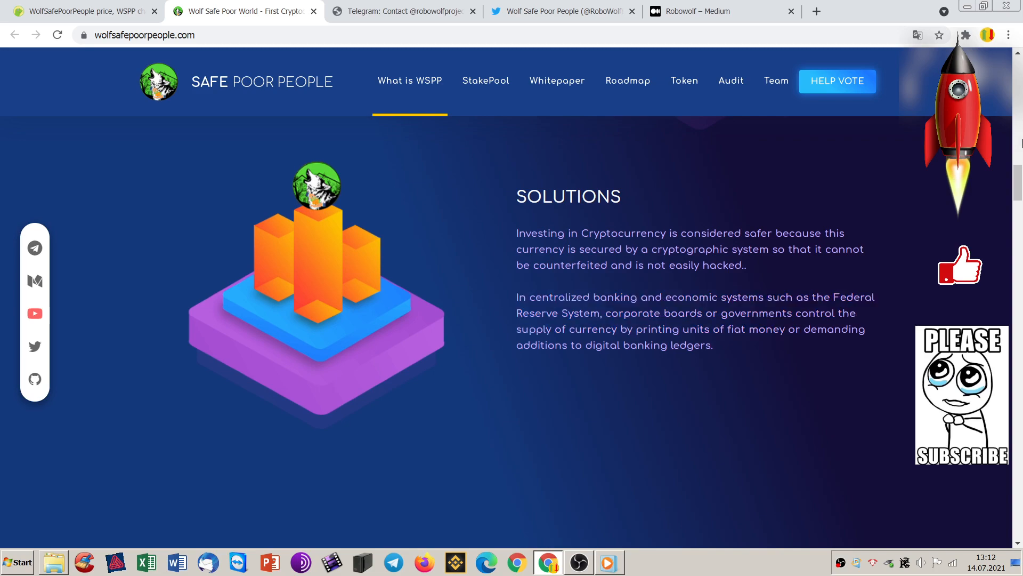
- Move past the problems section into the Whitepaper section of the homepage
scroll(up, 3)
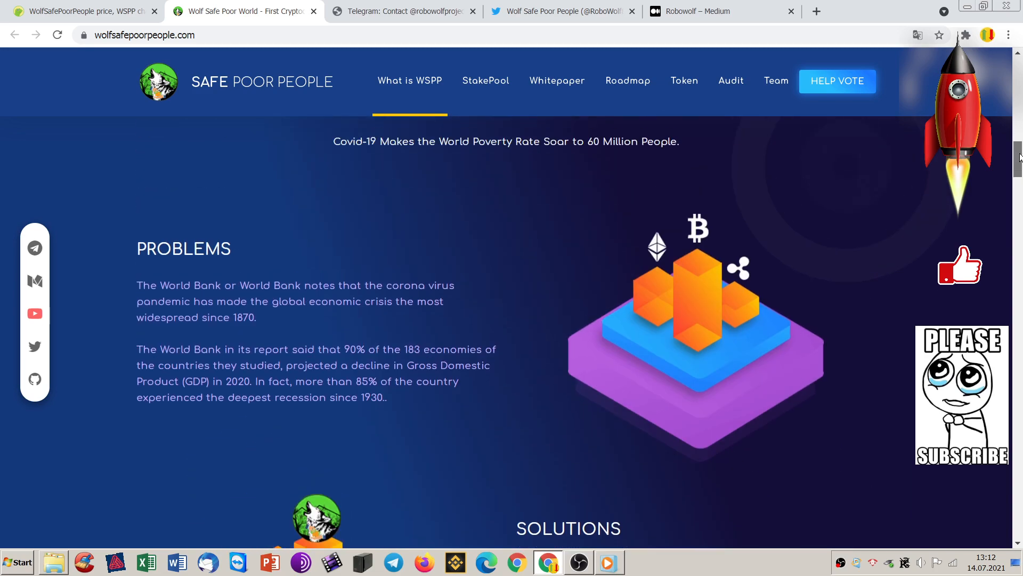
scroll(down, 3)
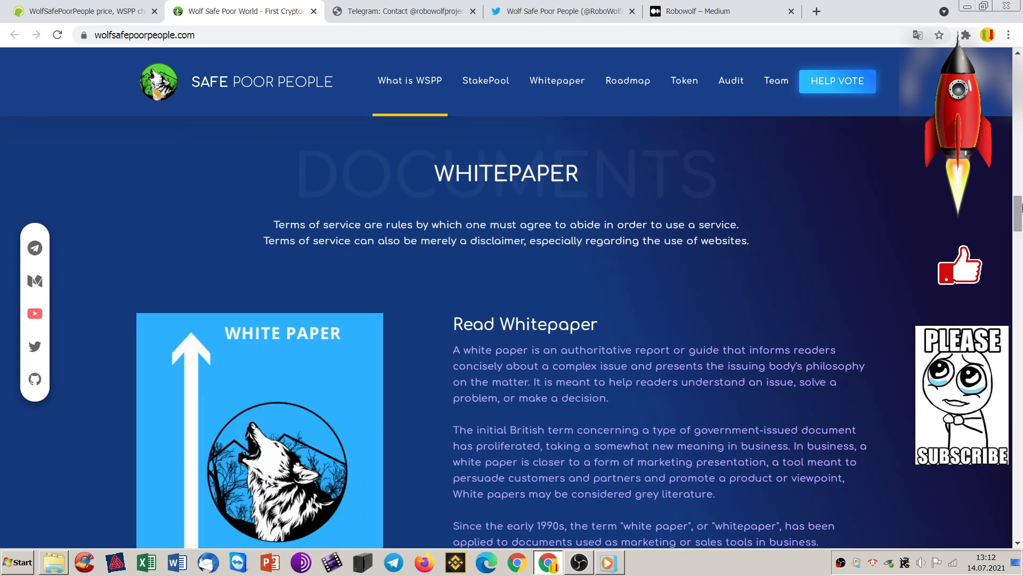
scroll(down, 3)
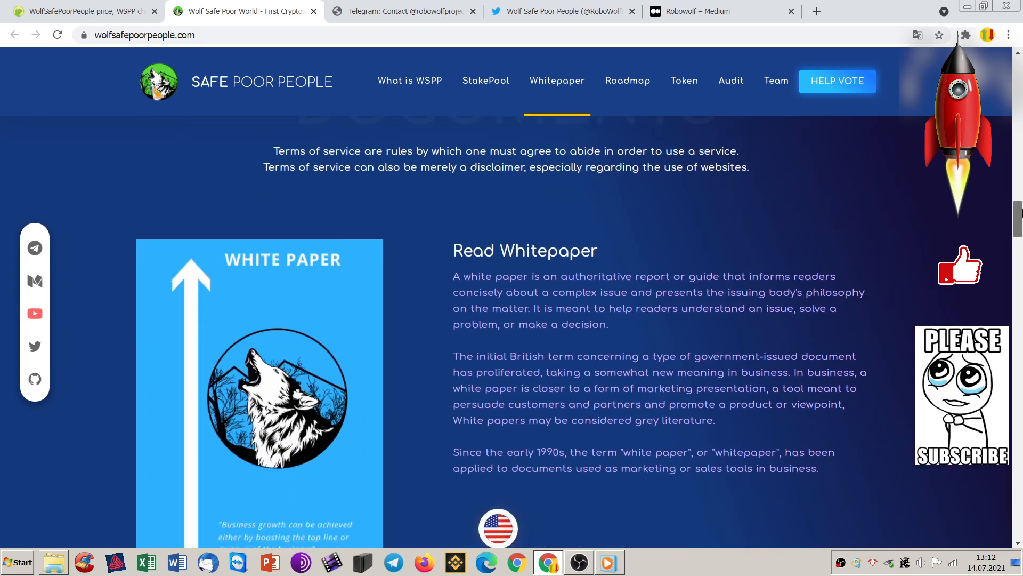
scroll(down, 3)
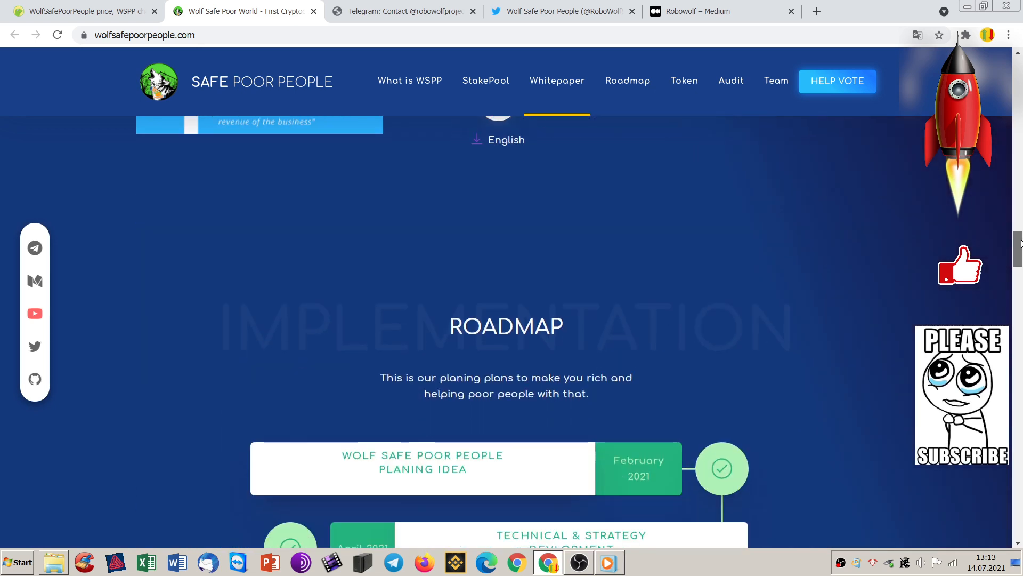
scroll(down, 3)
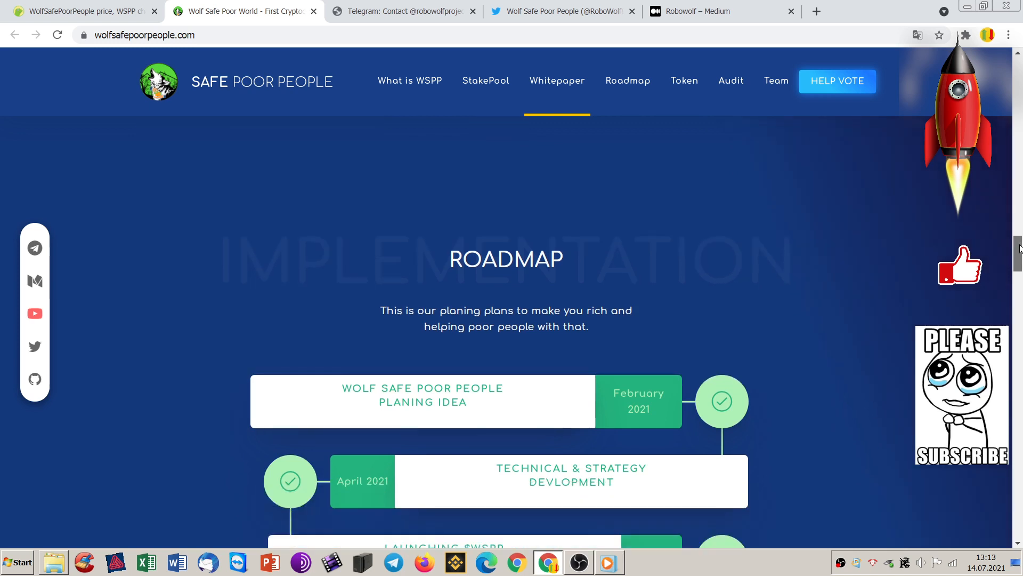
- Go through the Roadmap milestones from February to Juli 2021 down to Token Distribution
scroll(down, 3)
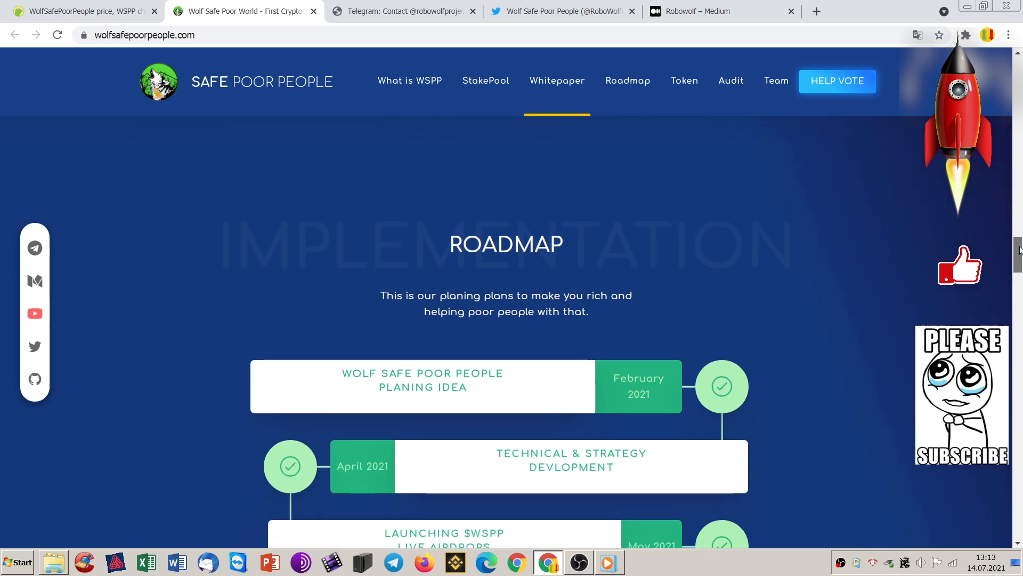
scroll(down, 3)
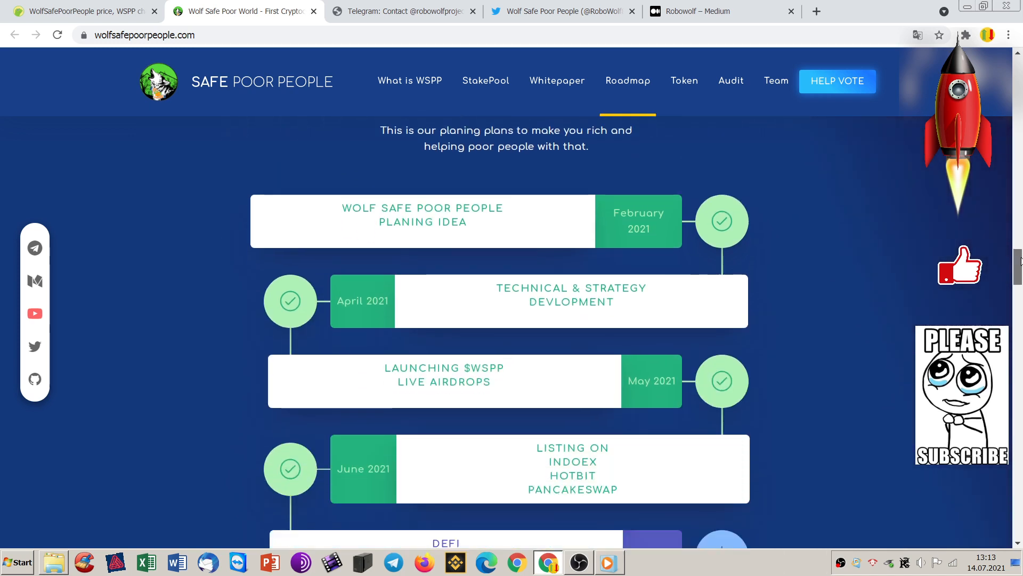
scroll(down, 3)
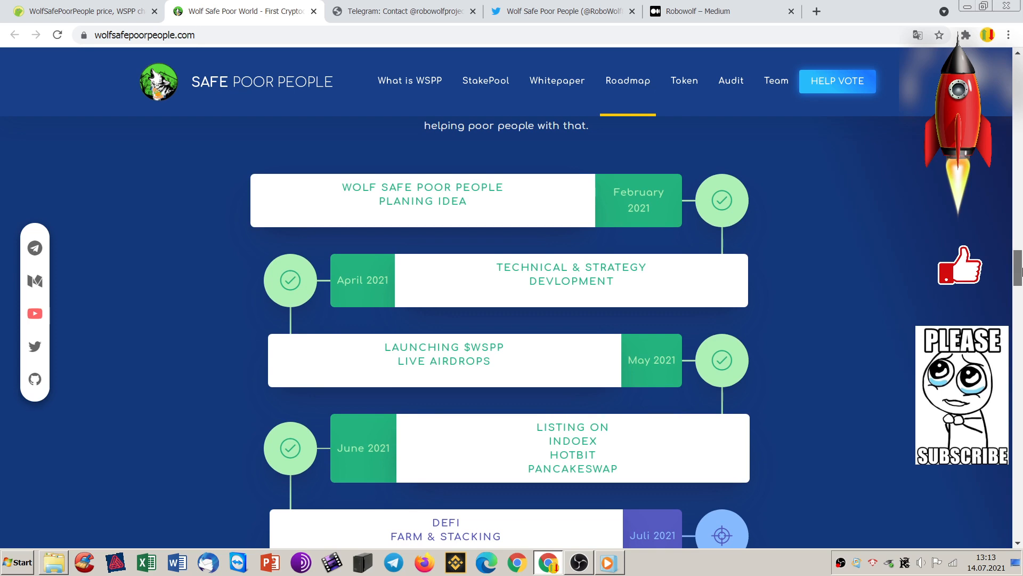
scroll(down, 3)
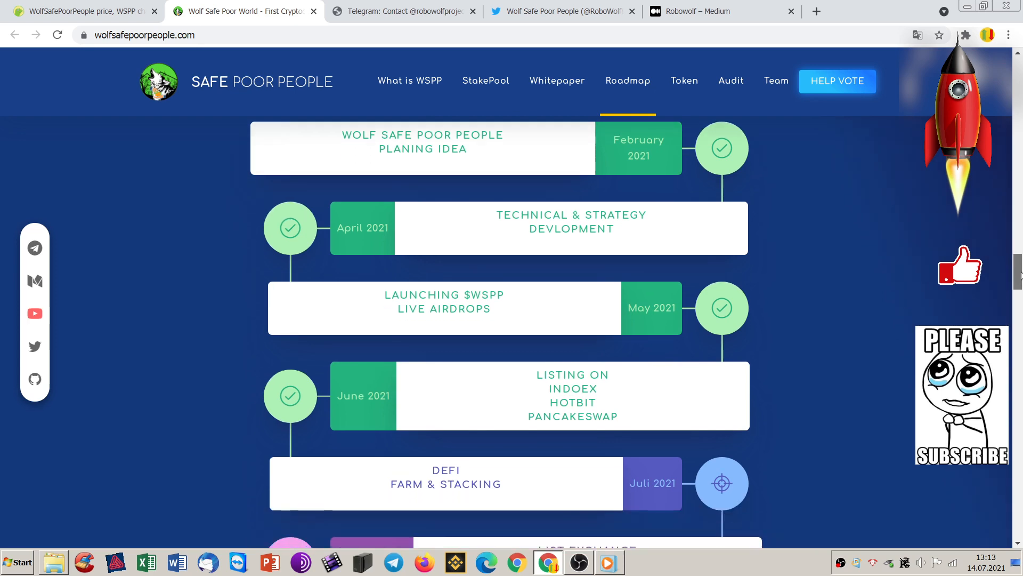
scroll(down, 3)
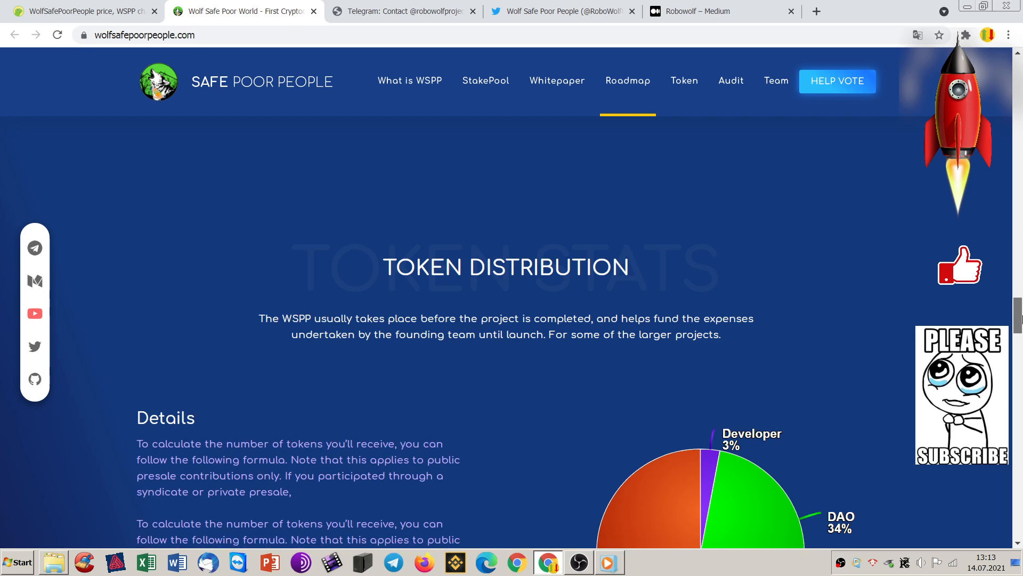
- Go through the token distribution chart and Solidity Finance audit to the Trade On exchange list
scroll(down, 3)
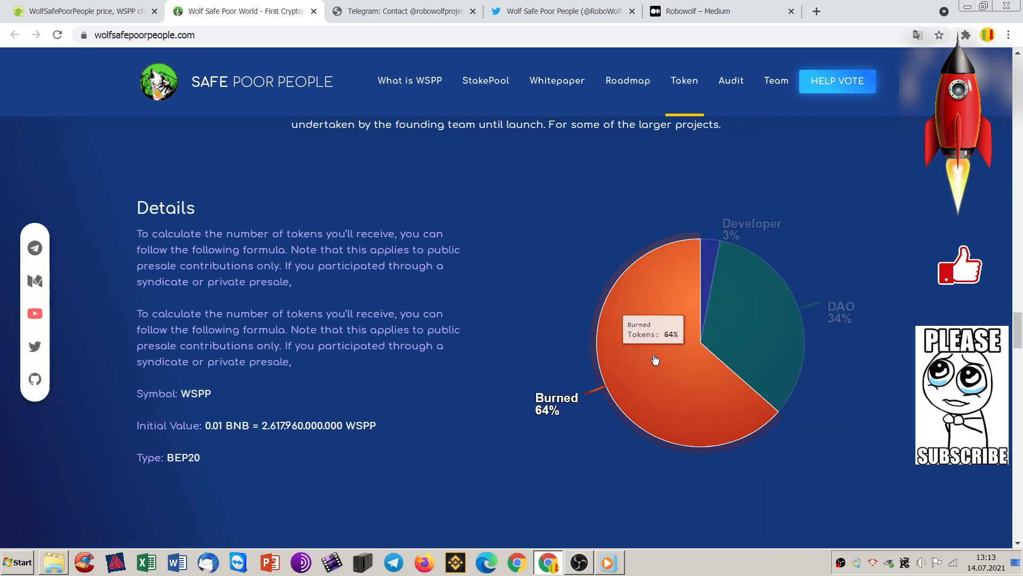
mouse_move(726, 361)
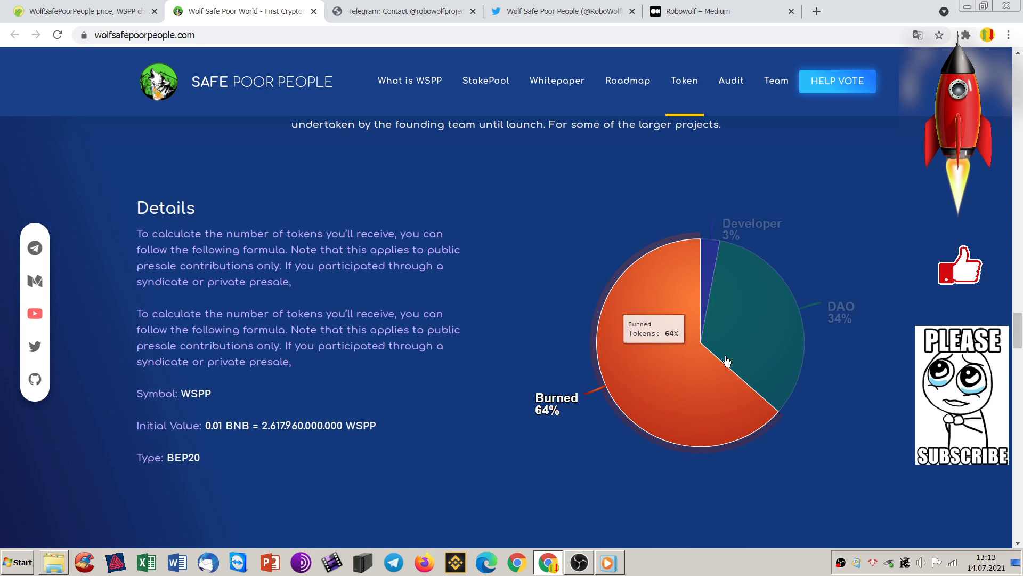
mouse_move(769, 326)
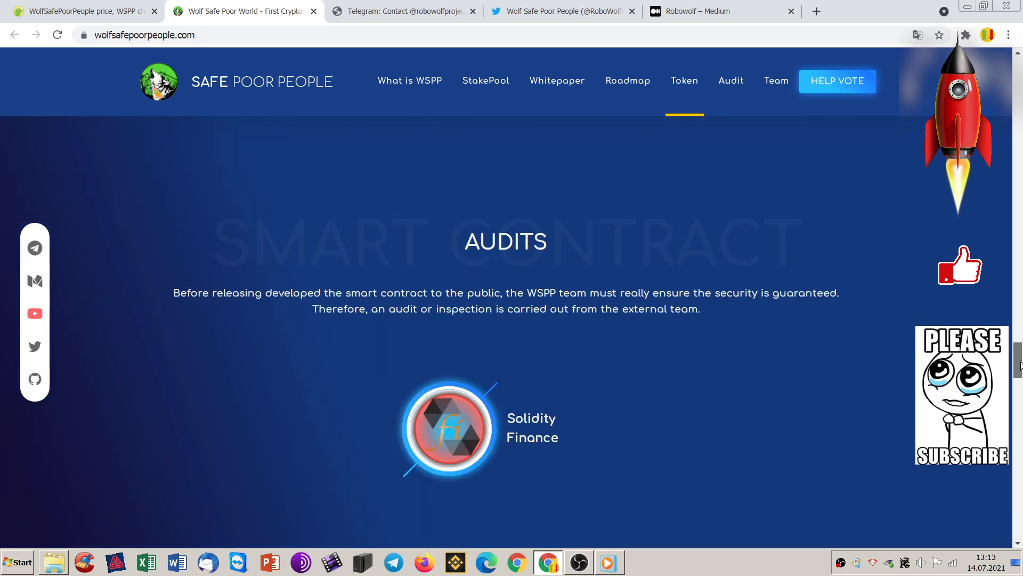
scroll(down, 3)
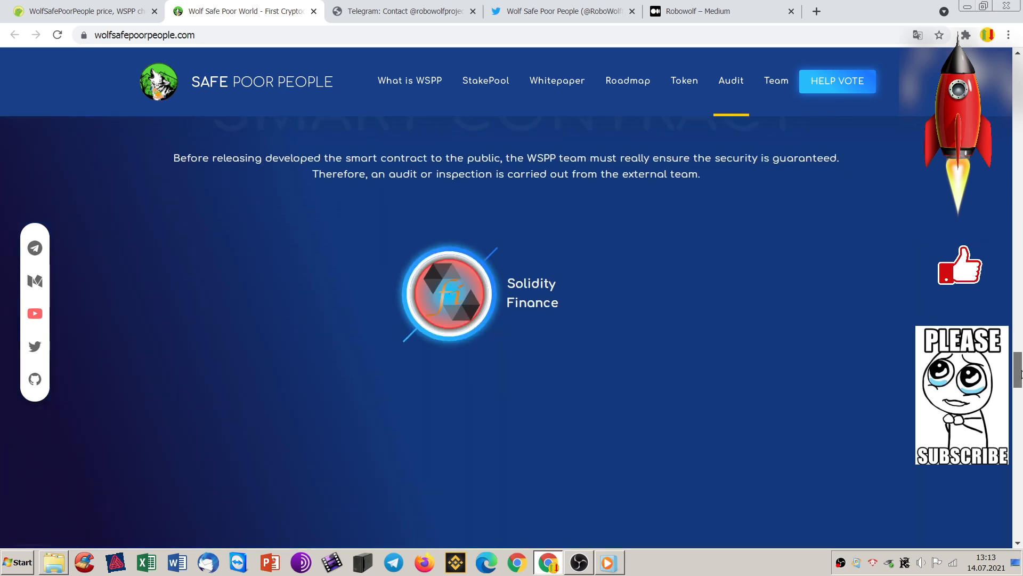
scroll(down, 3)
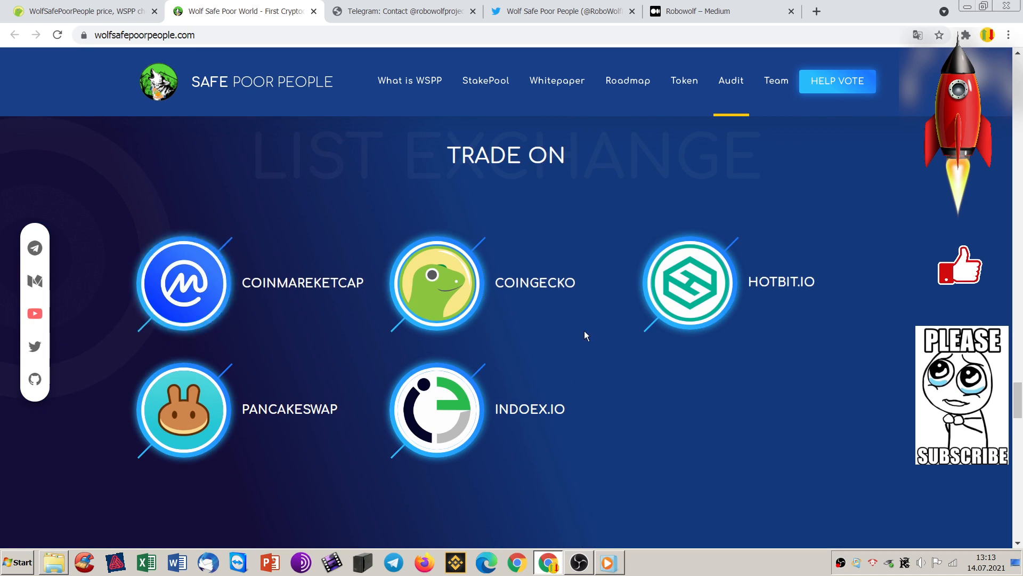
mouse_move(346, 205)
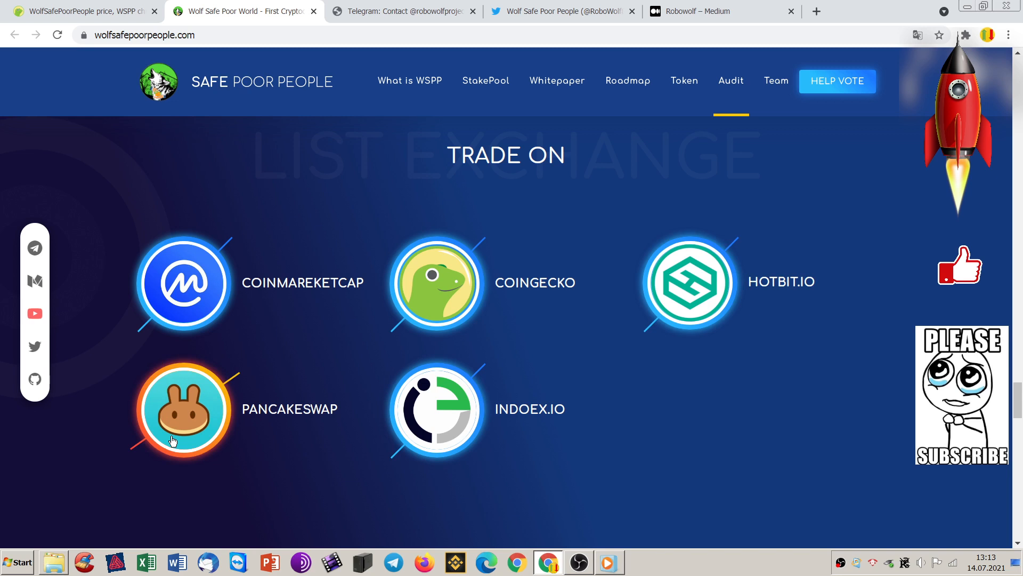
mouse_move(1011, 356)
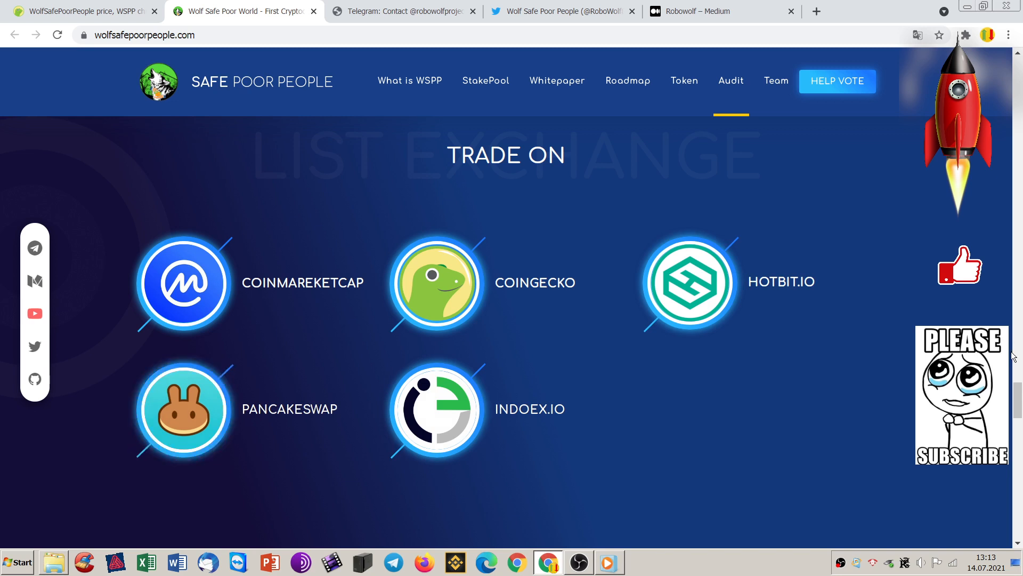
scroll(down, 3)
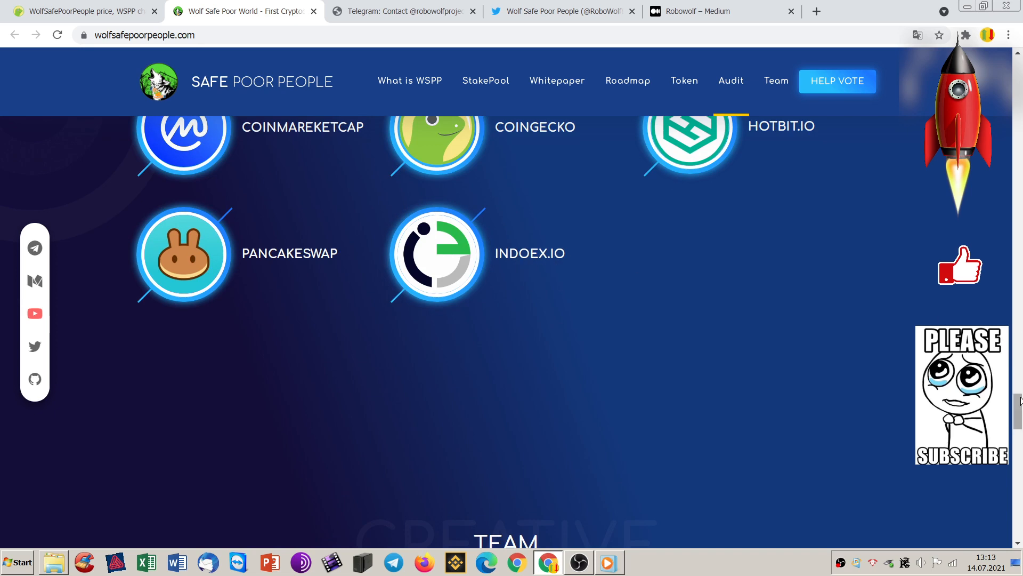
- Move past the Team section and contact form at the bottom of the homepage
scroll(down, 3)
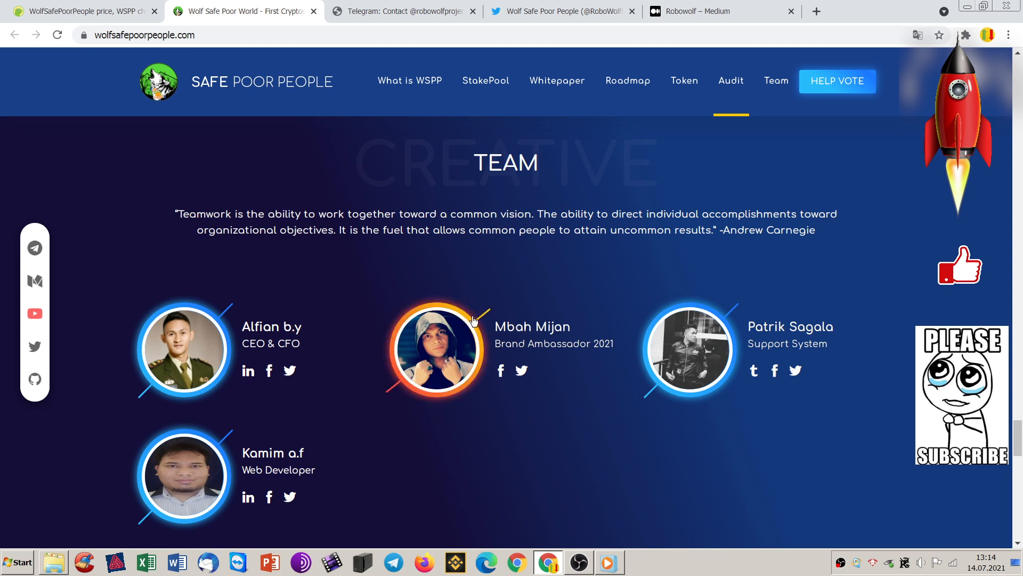
mouse_move(255, 525)
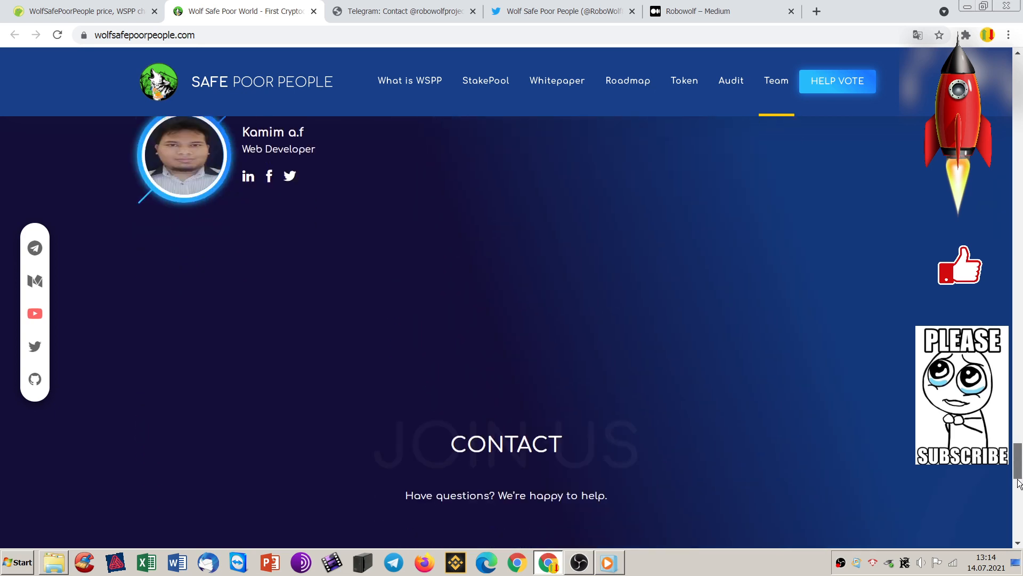
scroll(down, 3)
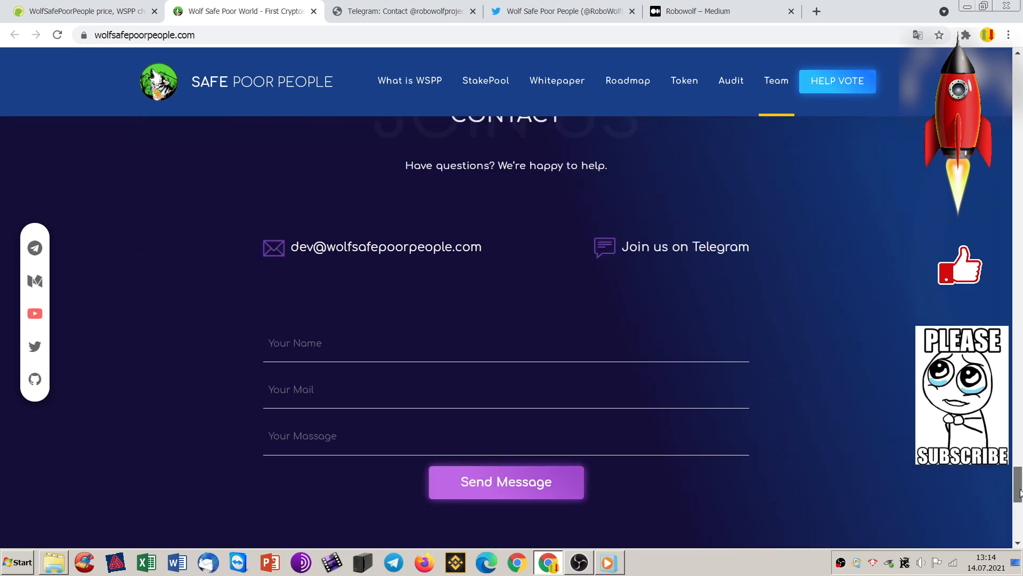
scroll(down, 3)
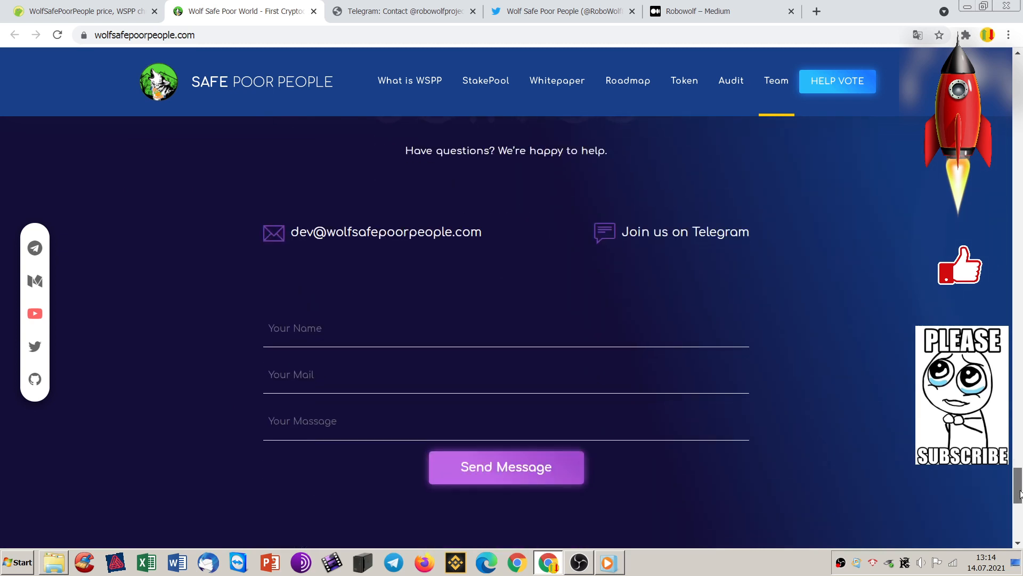
scroll(down, 3)
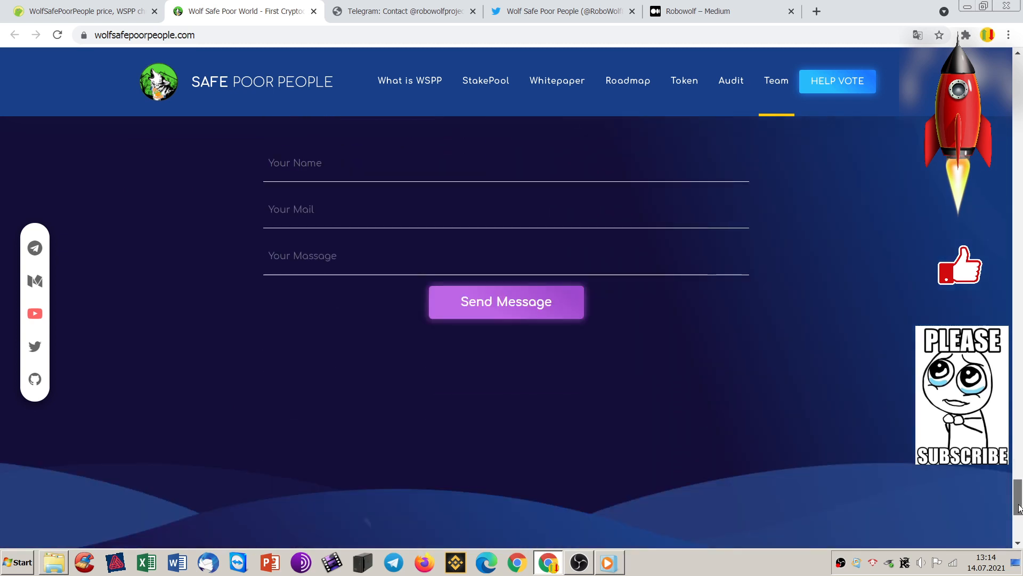
scroll(down, 3)
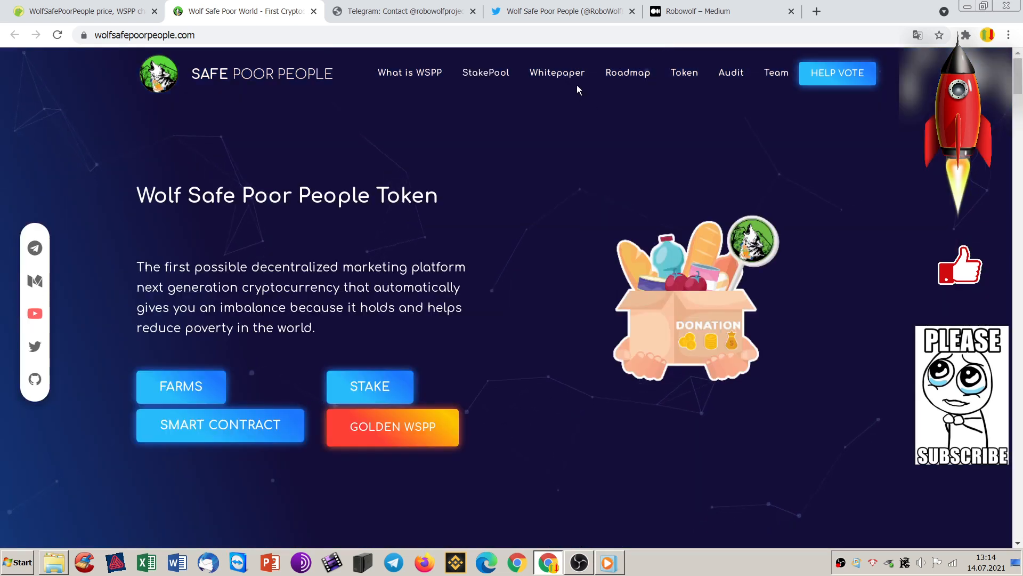
- Jump to the Read Whitepaper section via the top navigation
click(409, 72)
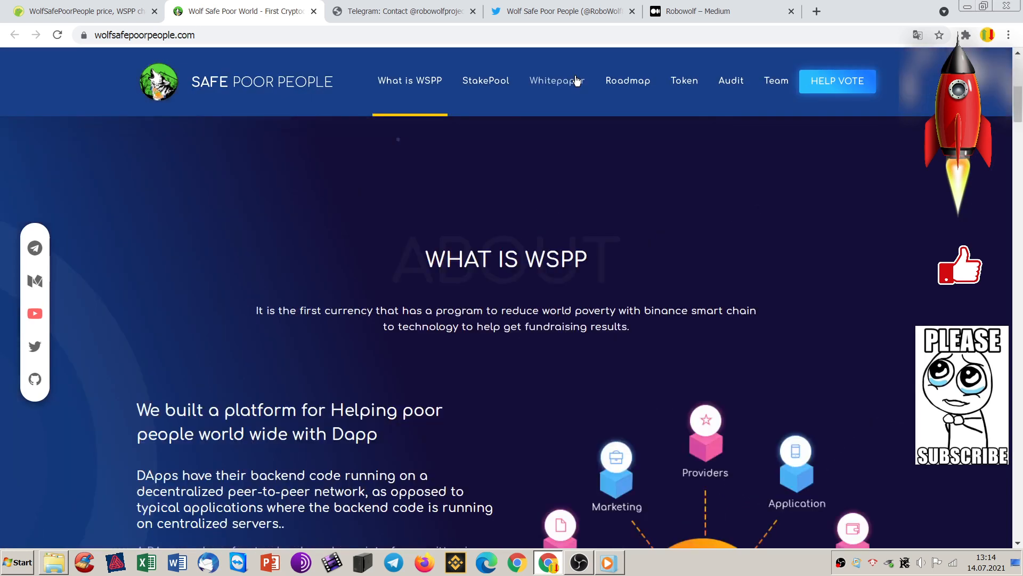
click(557, 80)
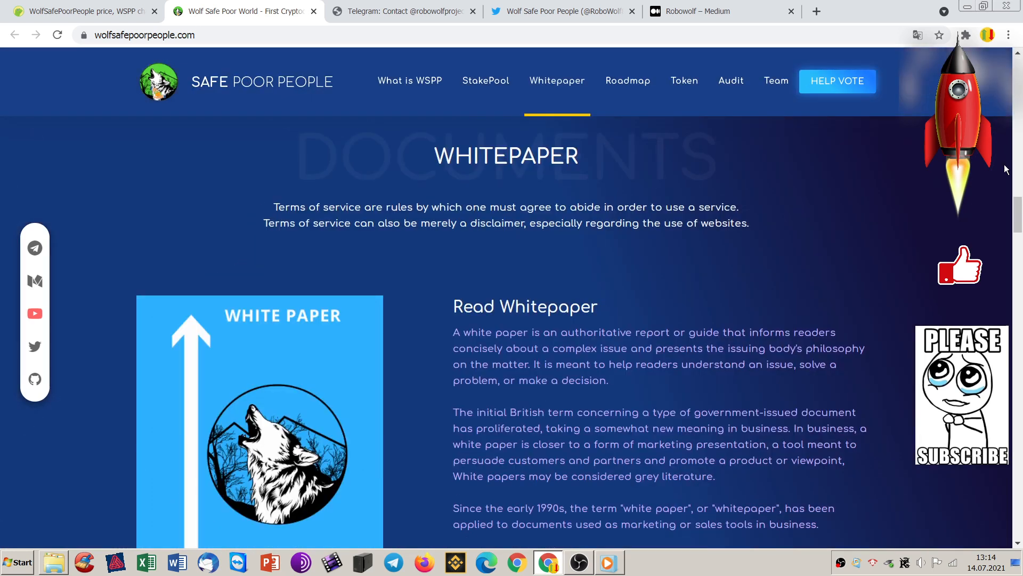
scroll(down, 3)
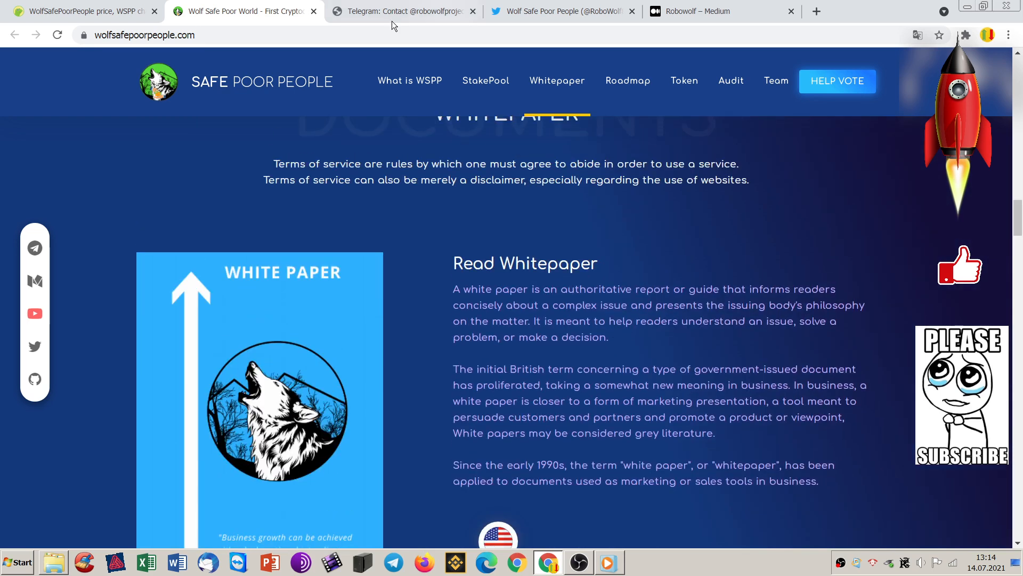
- Show the Wolf Safe Poor People Official Telegram group with about 15,456 members
click(403, 10)
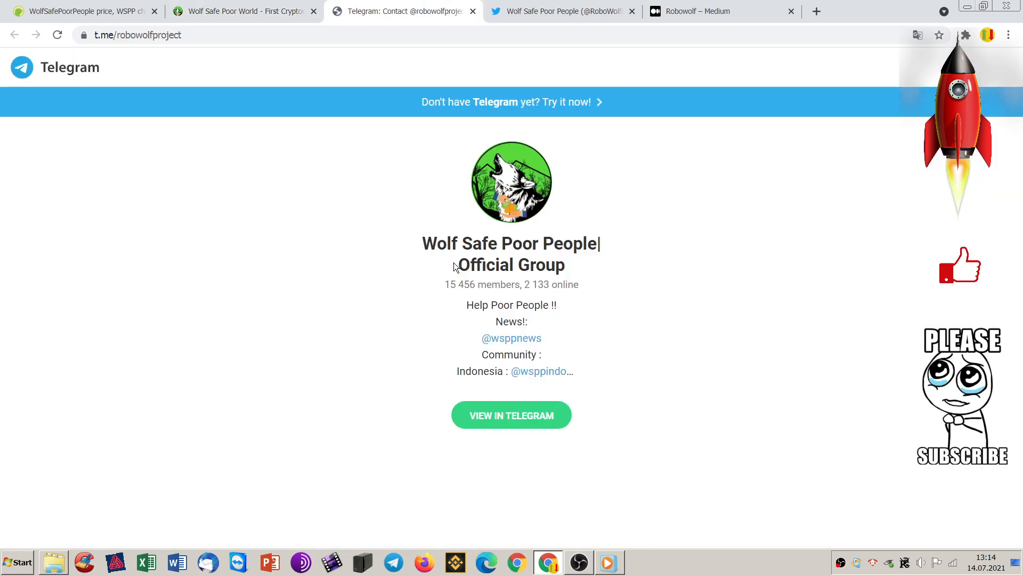
mouse_move(699, 213)
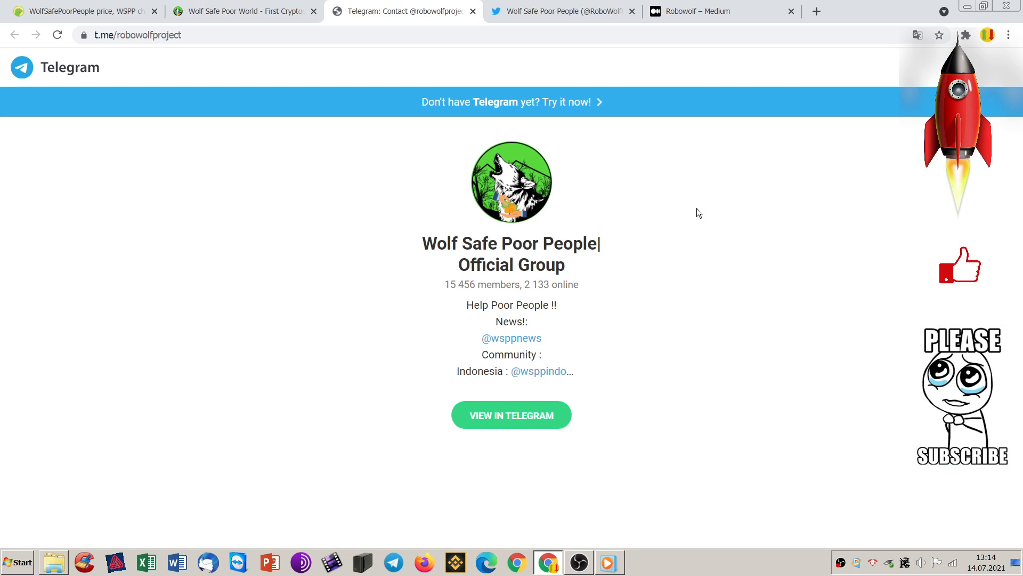
mouse_move(696, 211)
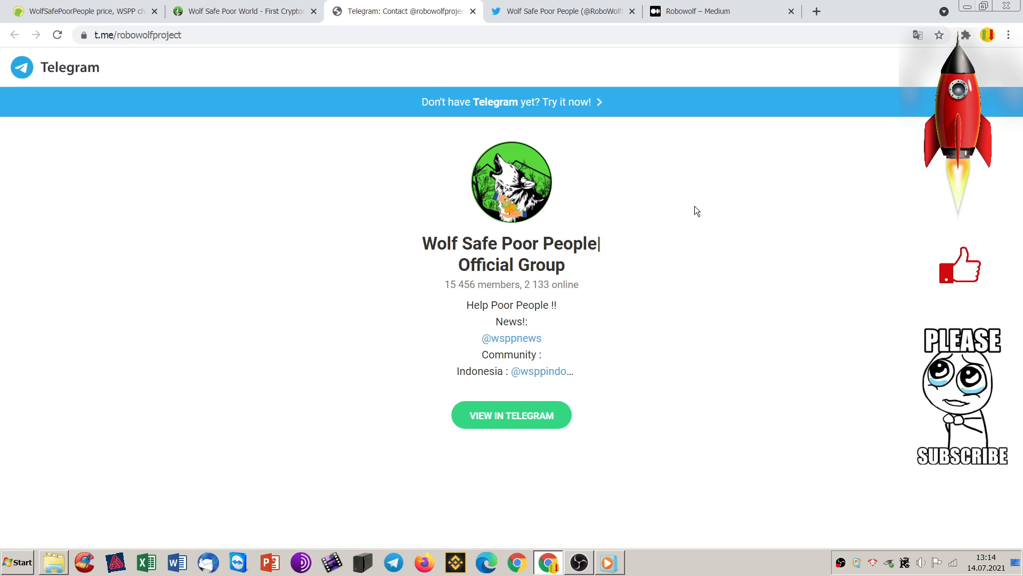
mouse_move(664, 289)
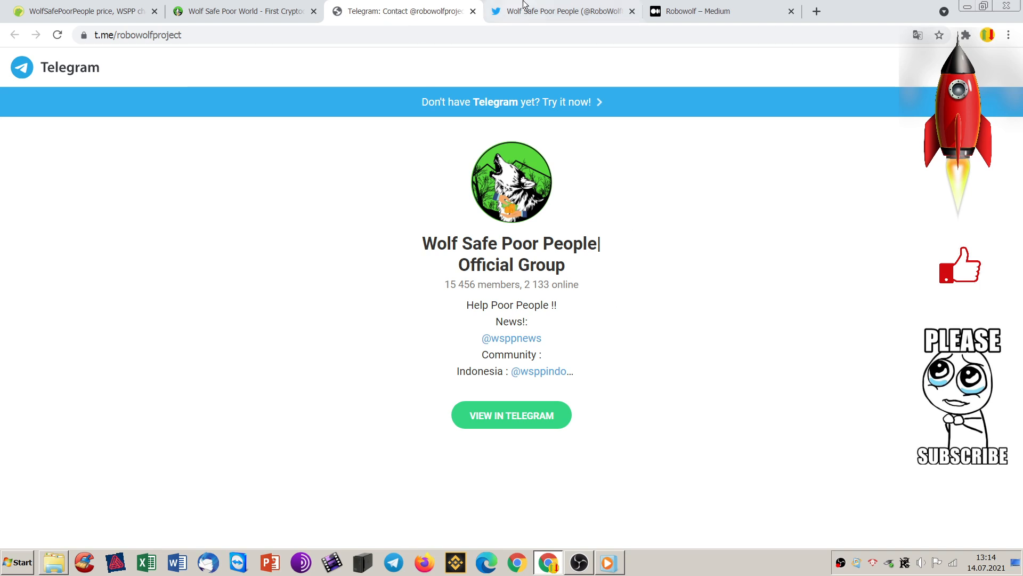
click(561, 11)
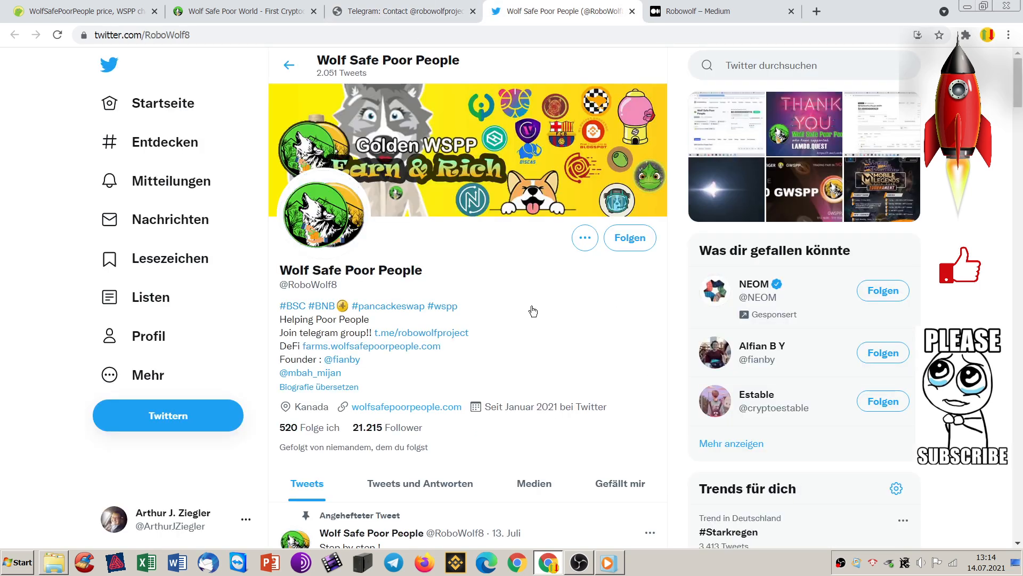
mouse_move(522, 349)
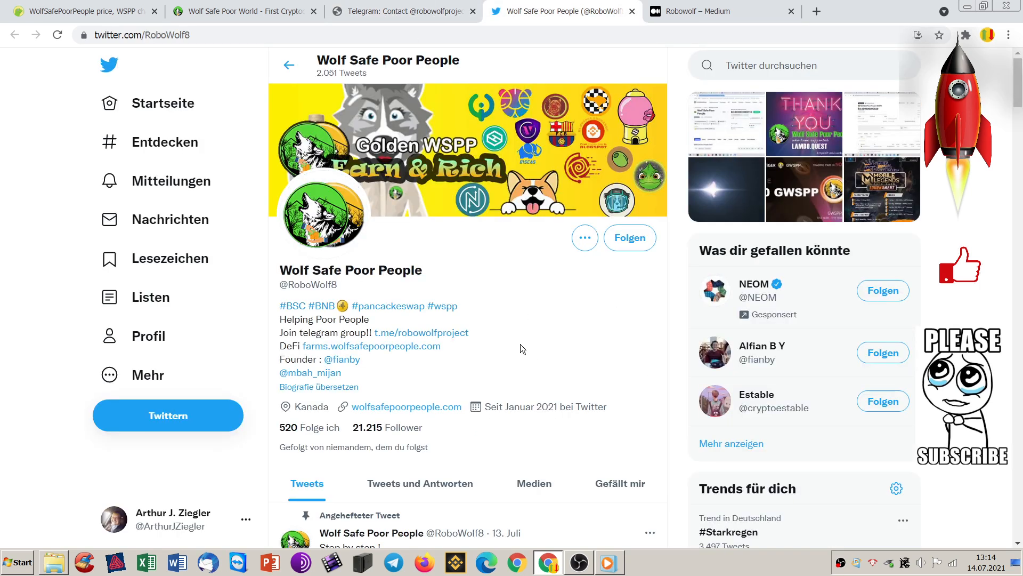
mouse_move(547, 305)
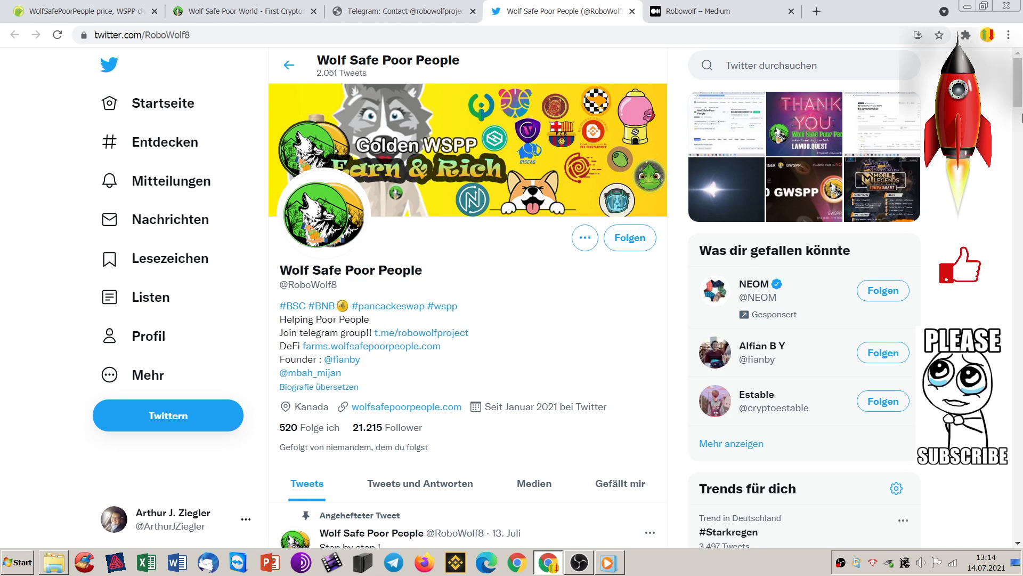
scroll(down, 3)
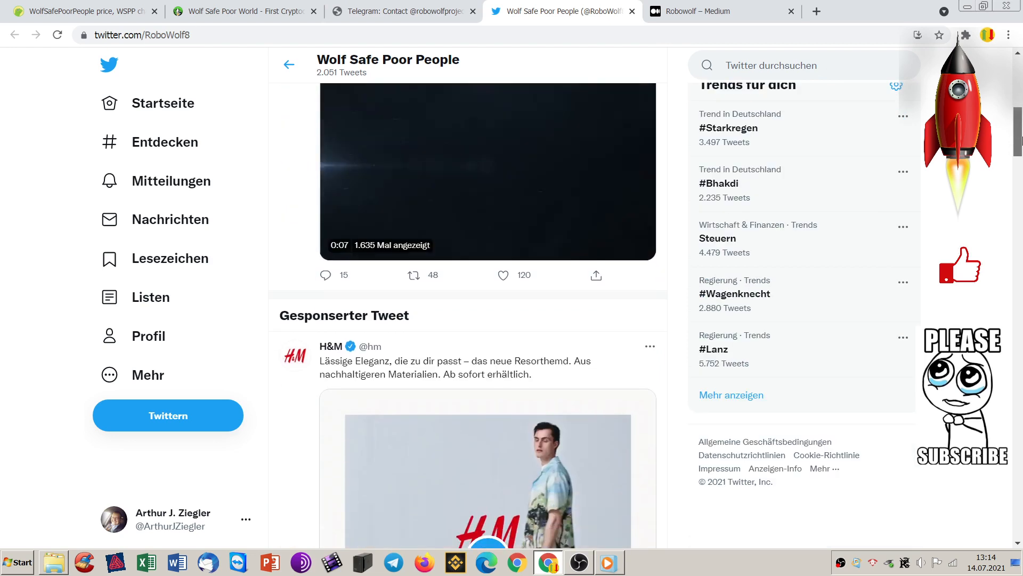
scroll(down, 3)
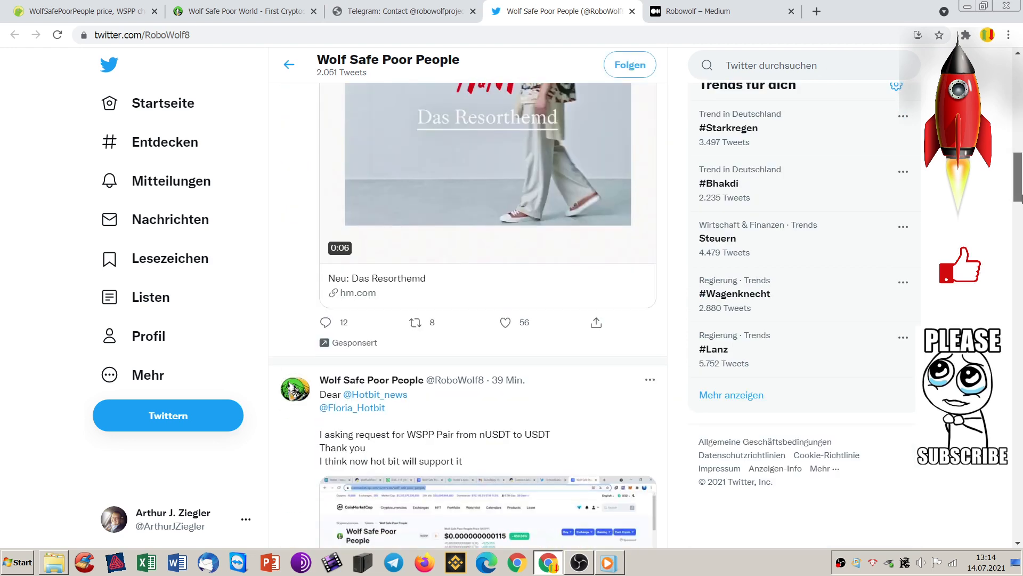
scroll(down, 3)
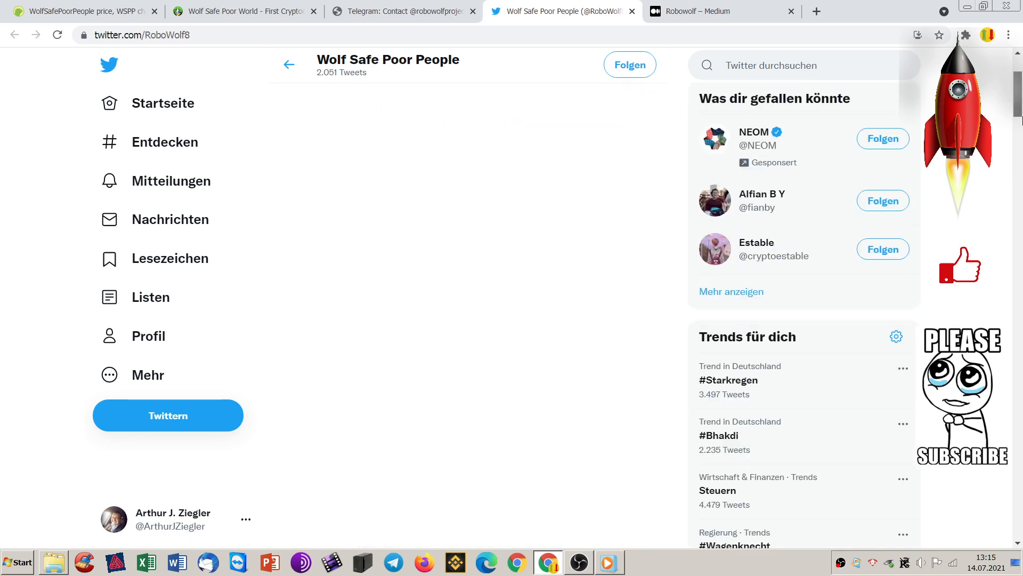
- Glance at the Telegram group, then return to the Twitter profile showing about 21,216 followers
click(401, 10)
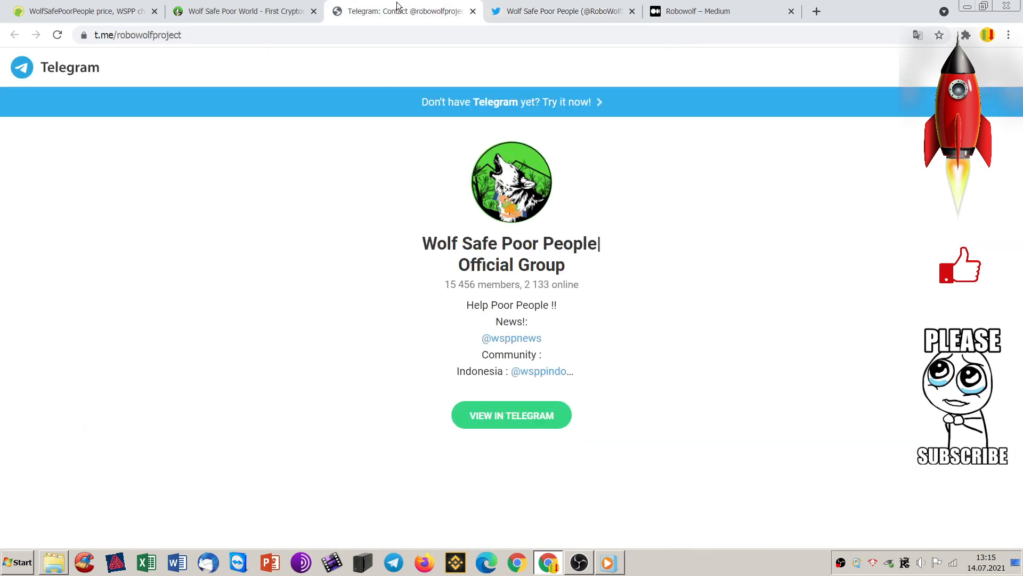
mouse_move(559, 11)
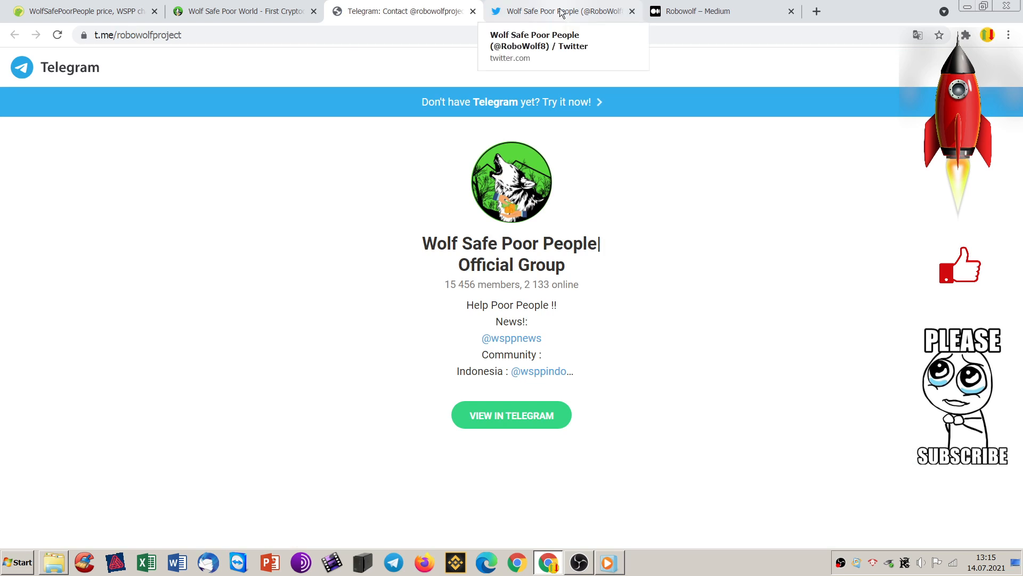
click(557, 11)
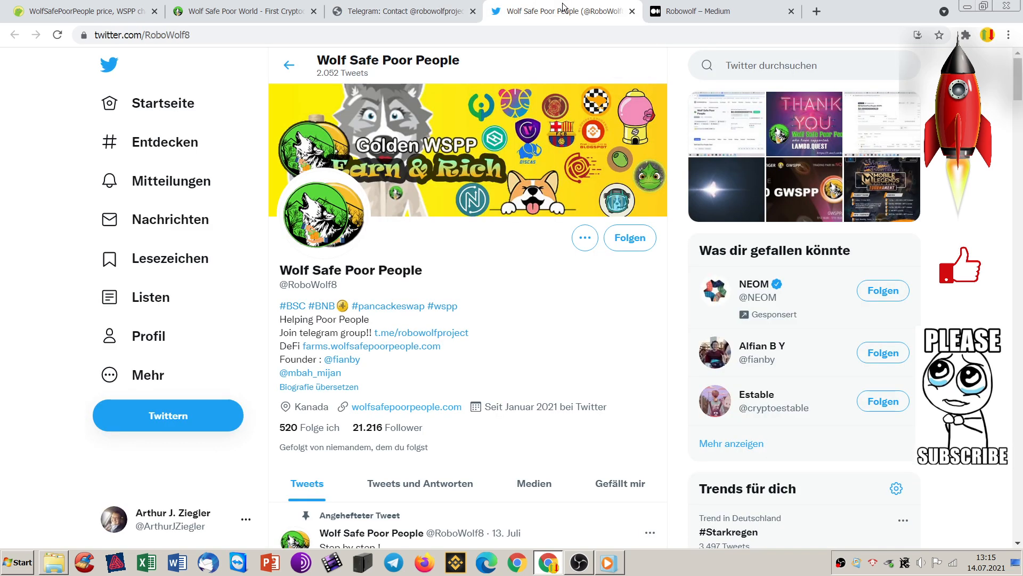
mouse_move(704, 10)
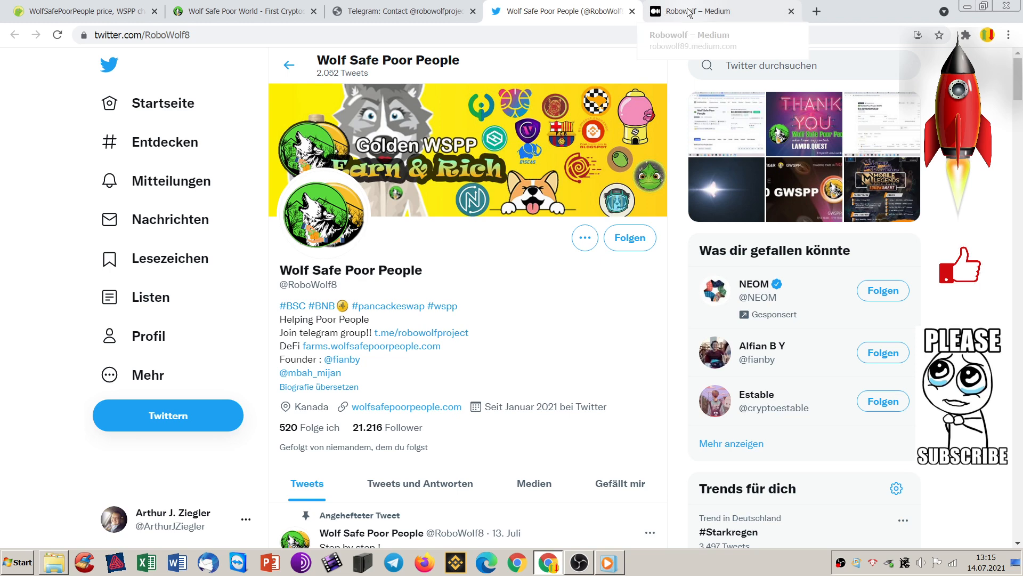
- Scroll through the Robowolf Medium blog's pinned AMA and Stake Event posts
click(705, 11)
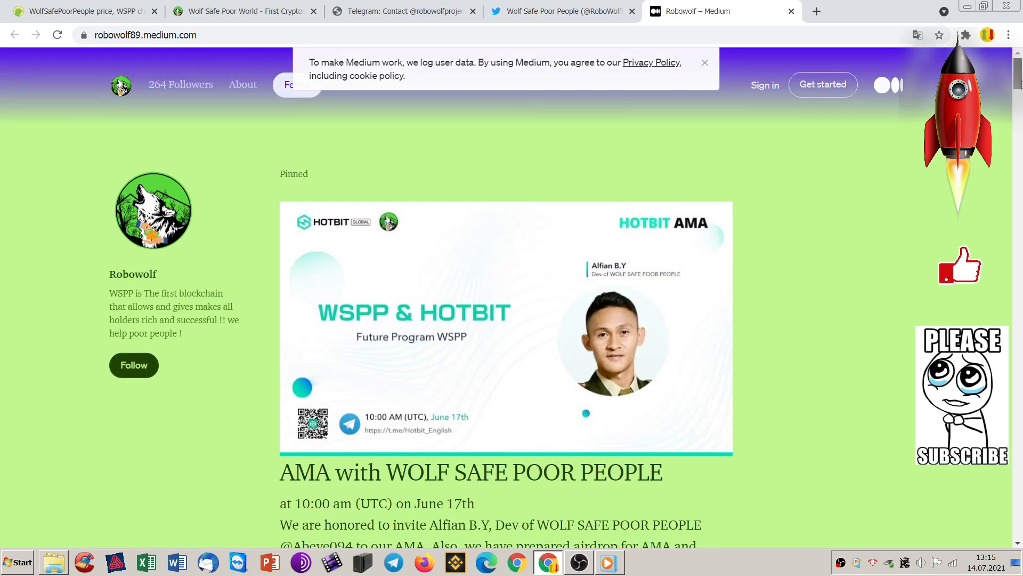
scroll(down, 3)
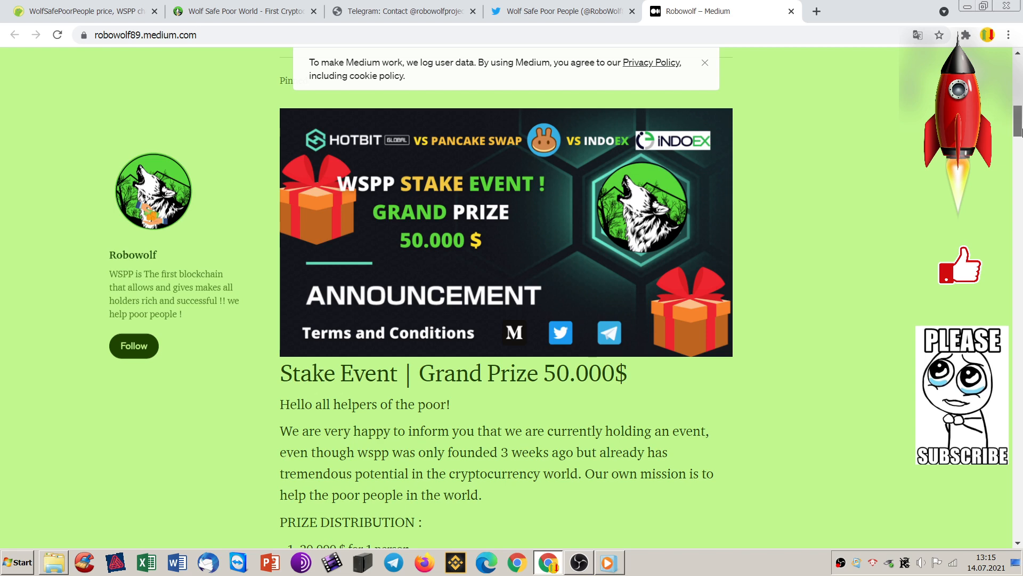
scroll(down, 3)
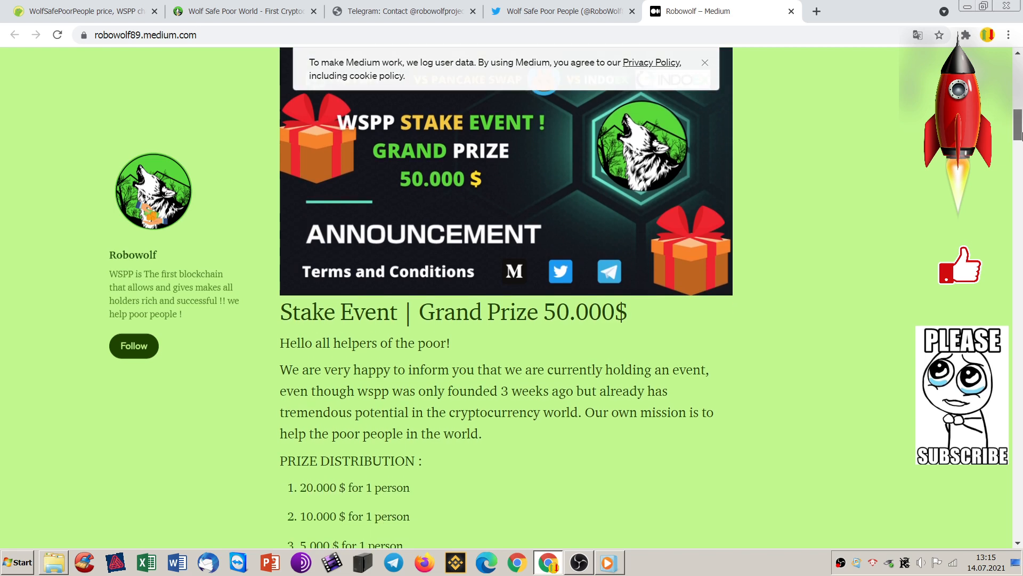
scroll(down, 3)
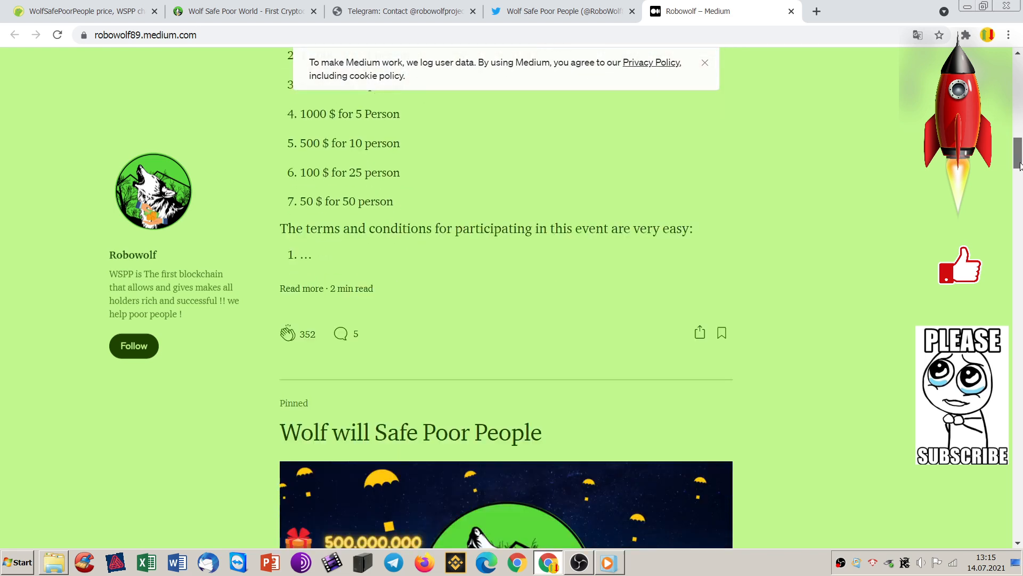
scroll(down, 3)
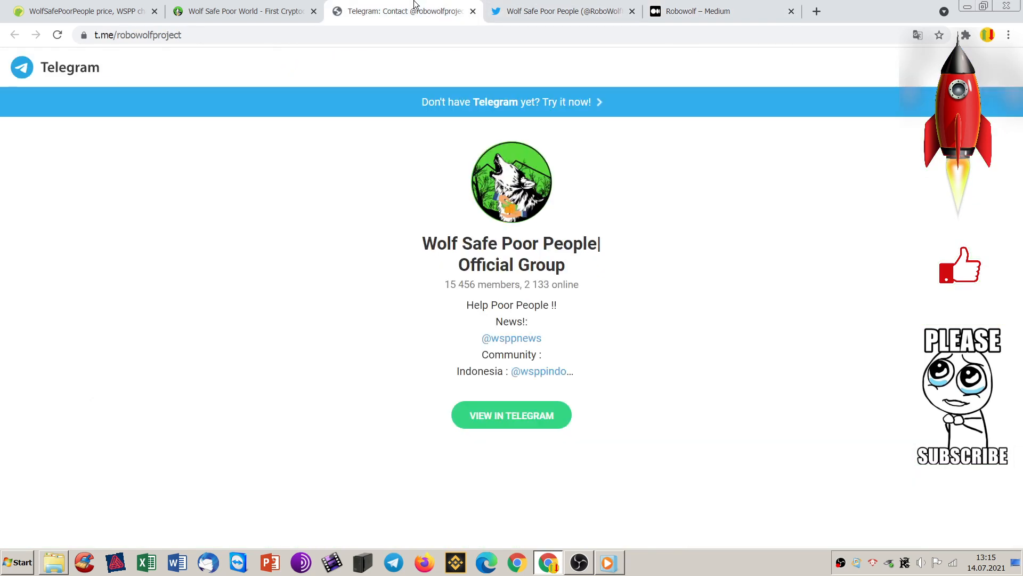
mouse_move(242, 11)
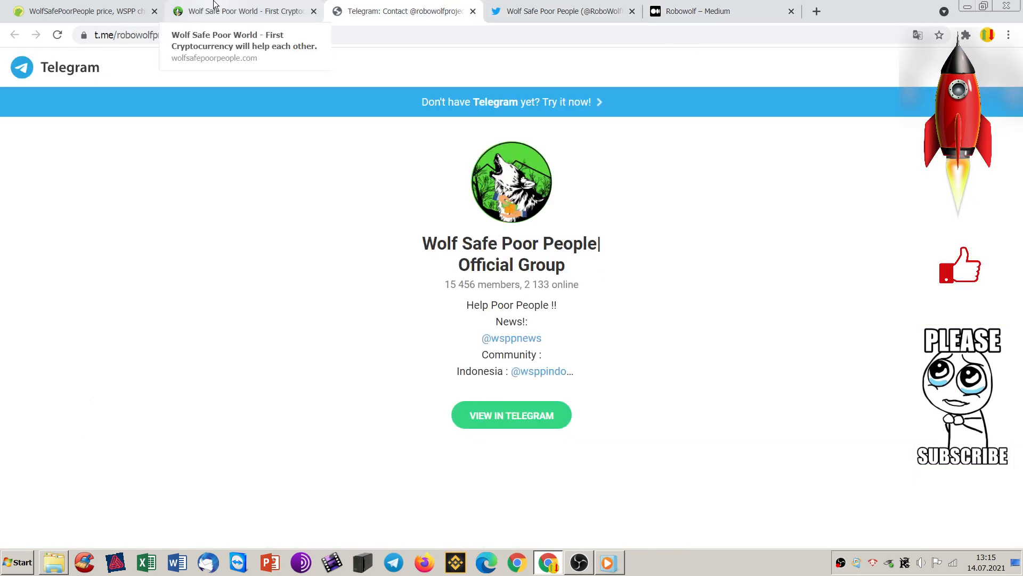
- Return to the top of the Wolf Safe Poor People website homepage
click(242, 10)
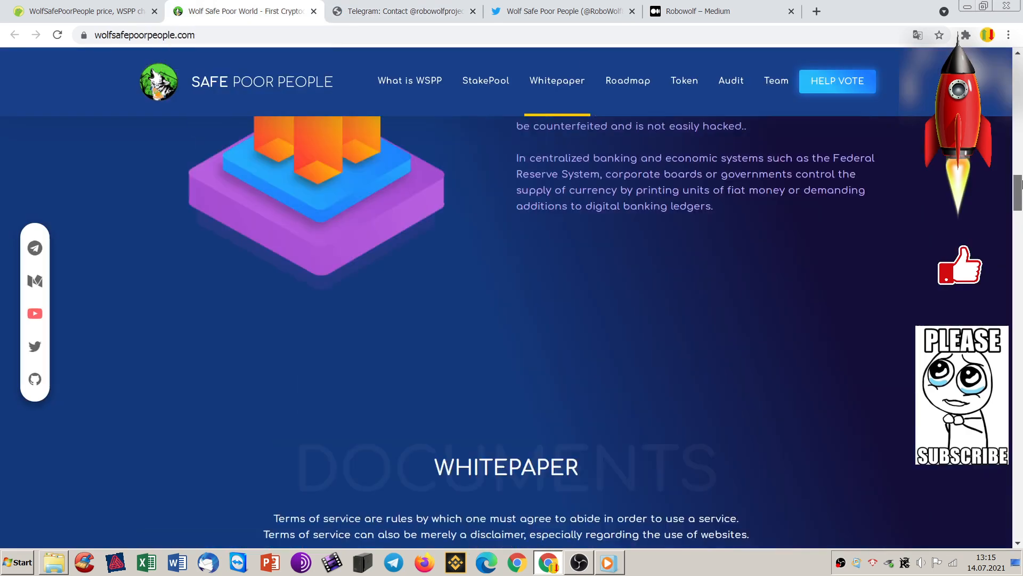
scroll(up, 3)
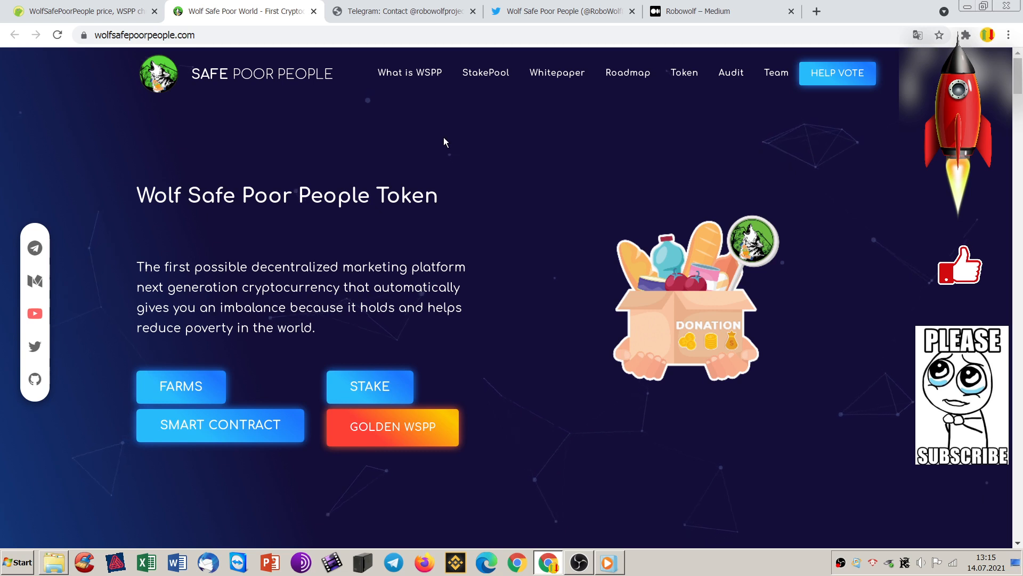
mouse_move(504, 147)
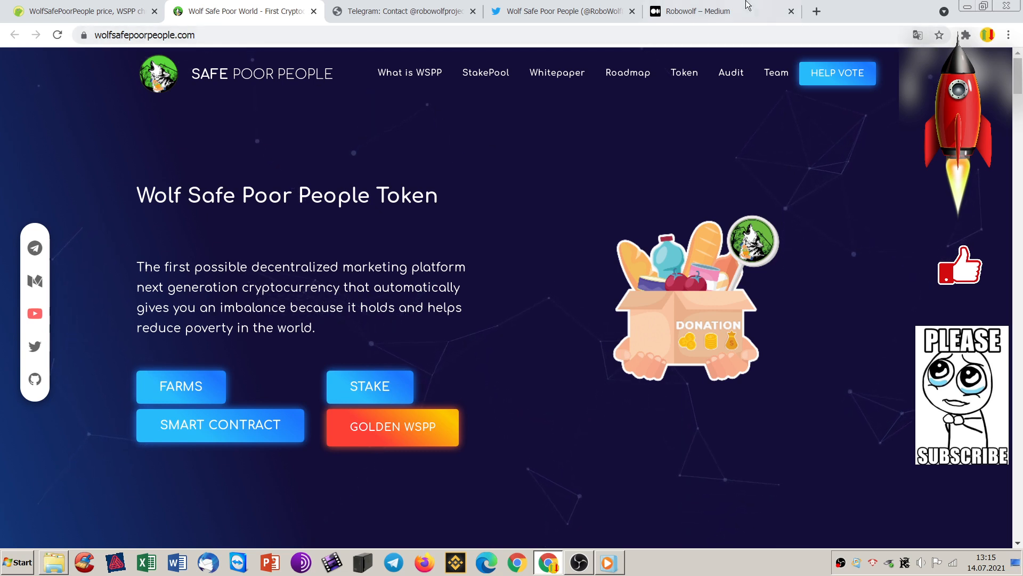
- Load PooCoin BSC Charts in a new tab via the 'poo' suggestion, then return to CoinGecko WSPP
click(816, 11)
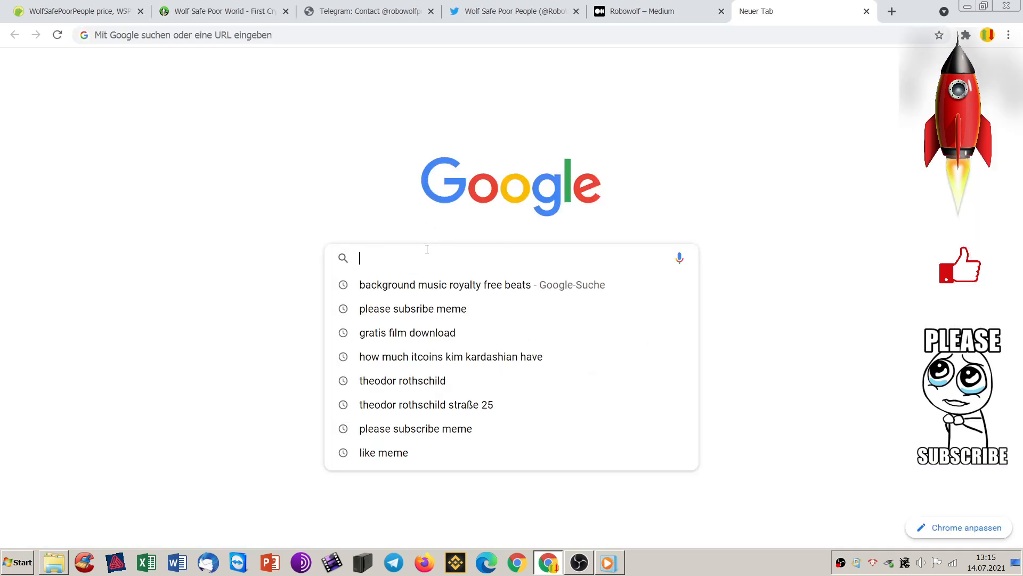
text(poo)
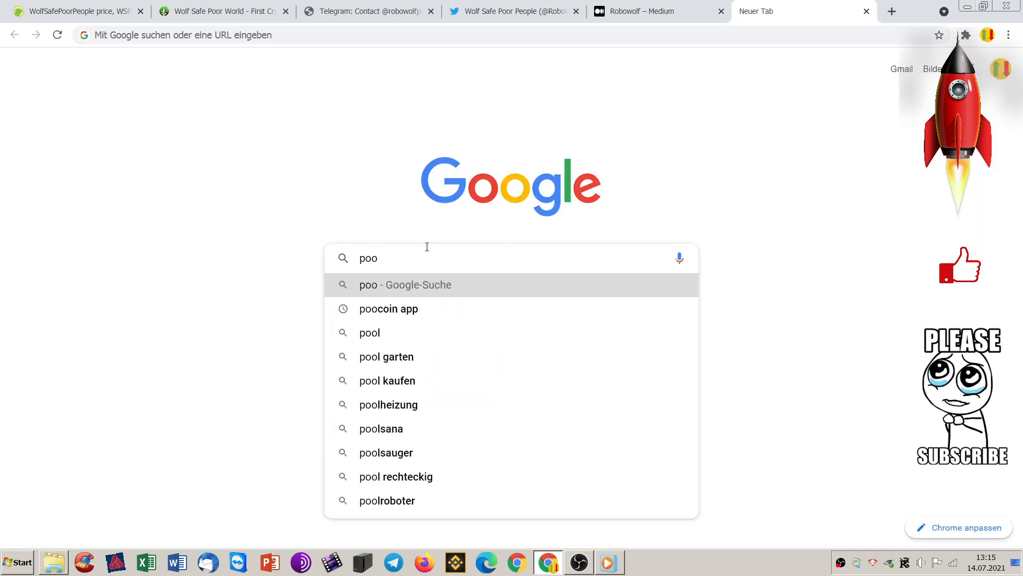
click(388, 308)
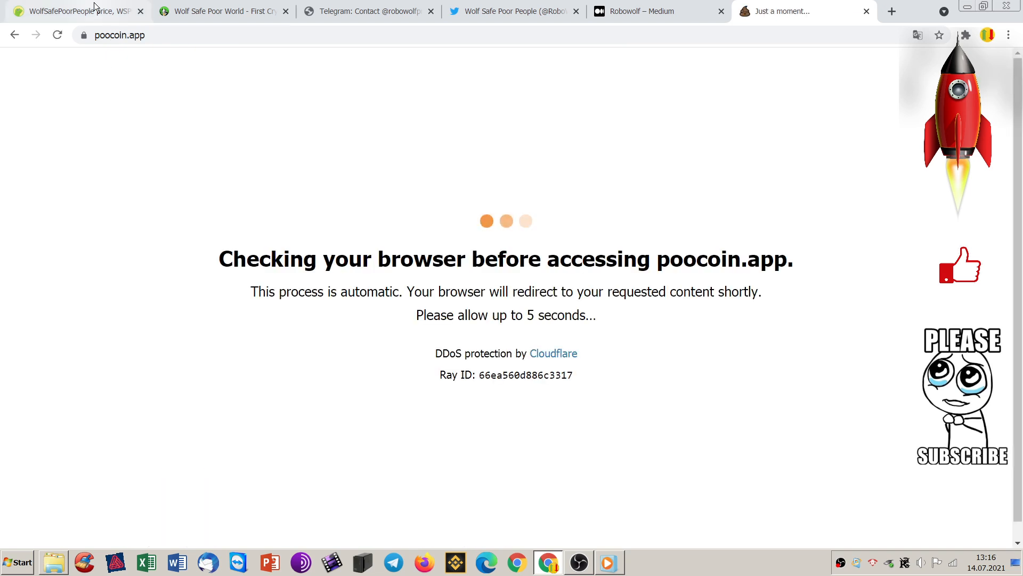
click(71, 11)
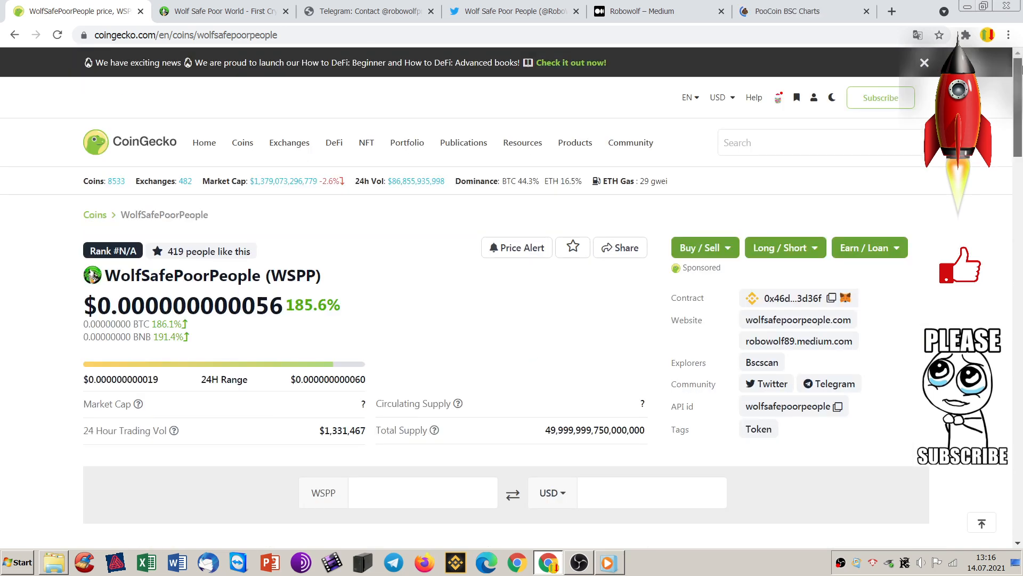
mouse_move(429, 289)
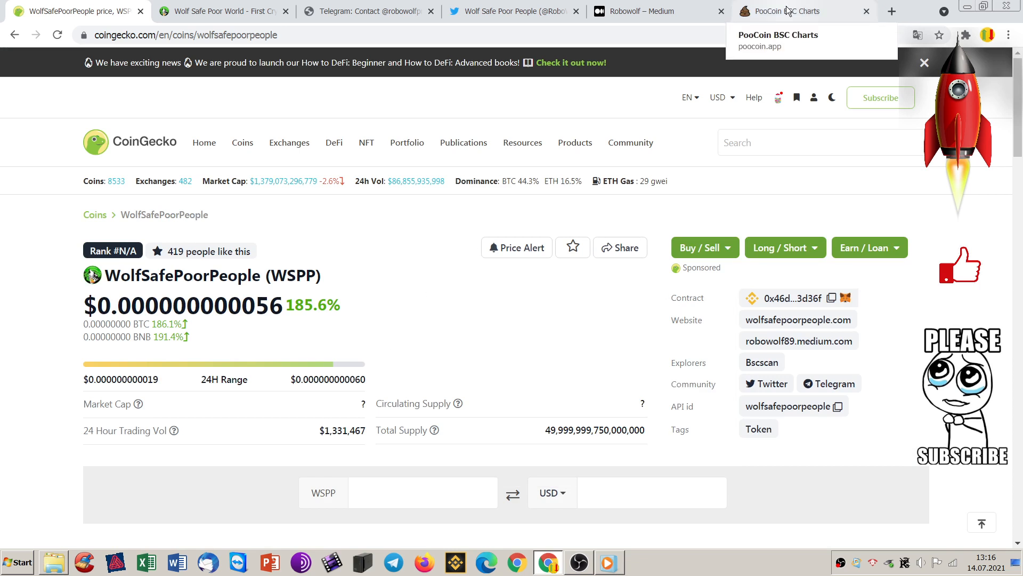
- Copy the WSPP contract address from CoinGecko for the PooCoin token search
click(797, 10)
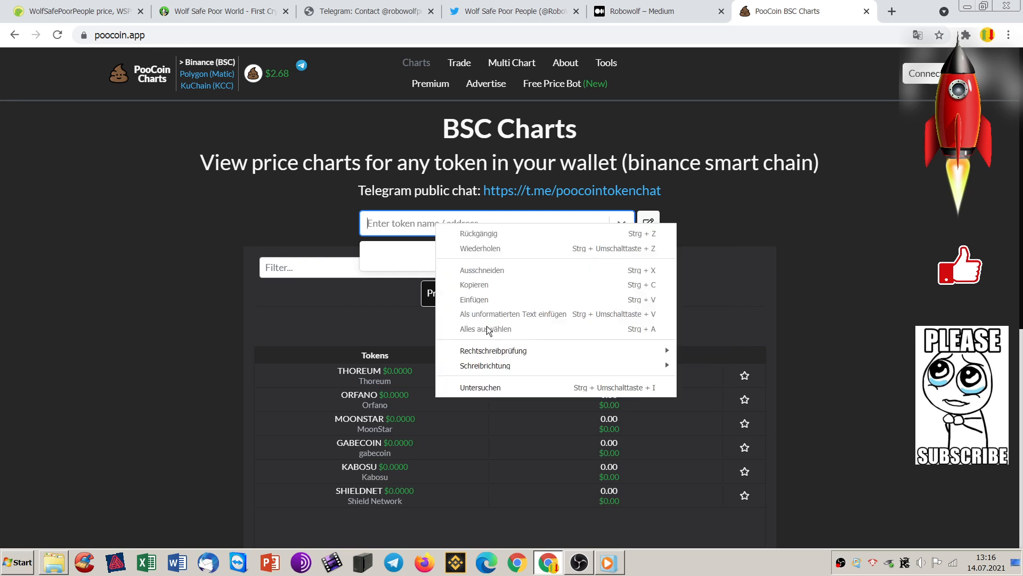
click(496, 222)
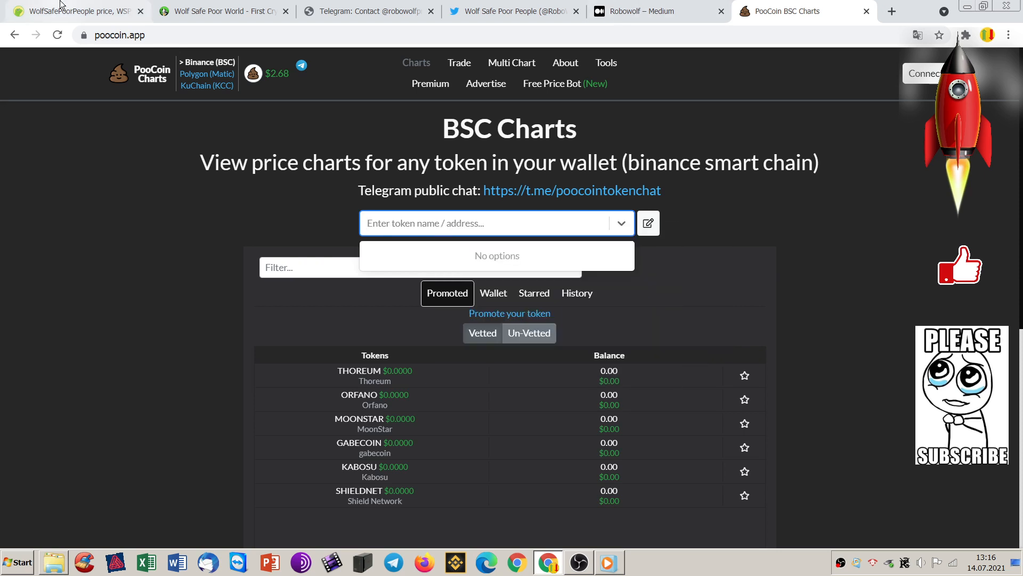
click(75, 10)
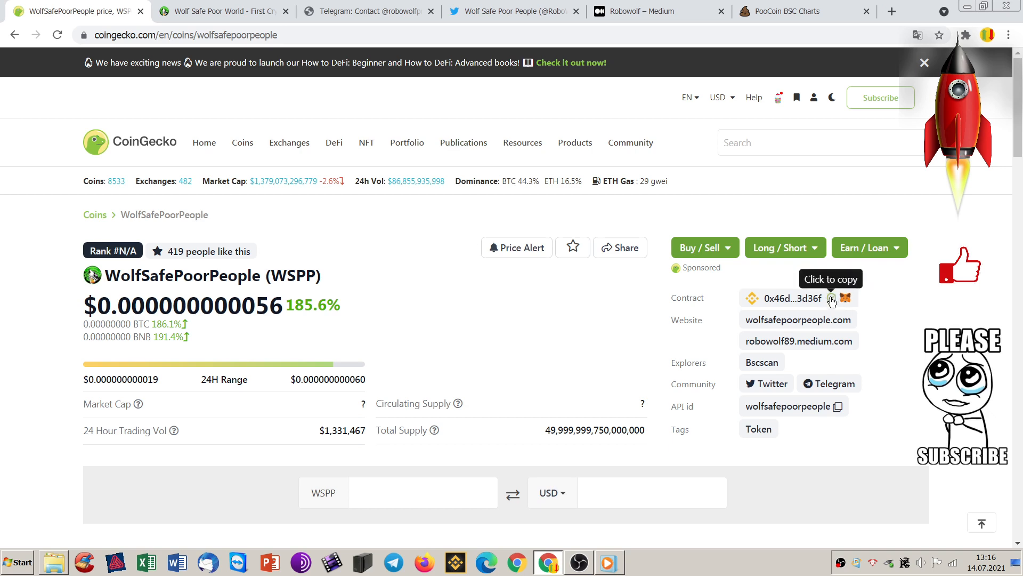
click(792, 11)
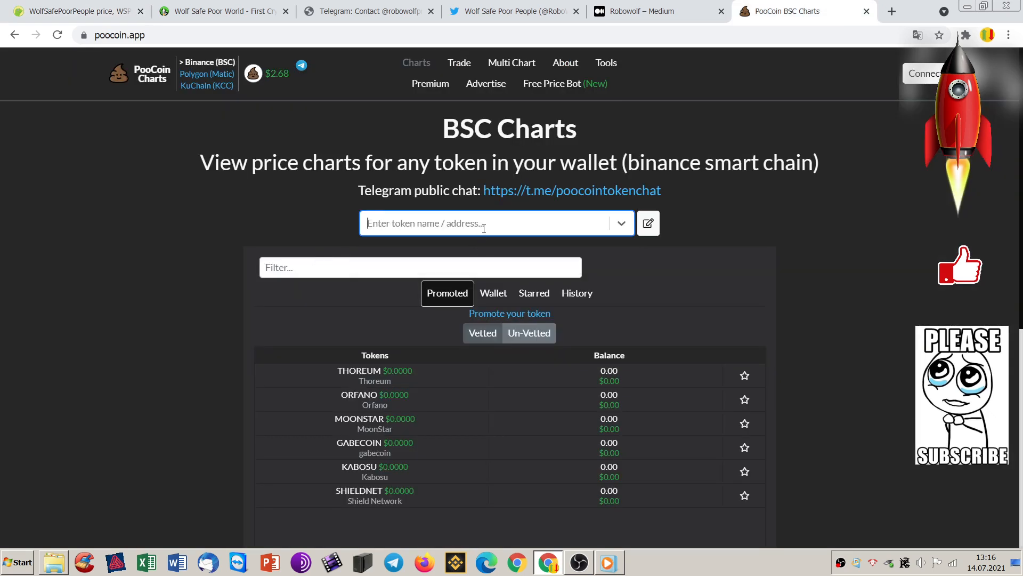
- Search PooCoin for 0x46d502fac9aea7c5bc7b13c8ec9d02378c33d36f and open the WolfSafePoorPeople (WSPP) chart
text(0x46d502fac9aea7c5bc7b13c8ec9d02378c33d36f)
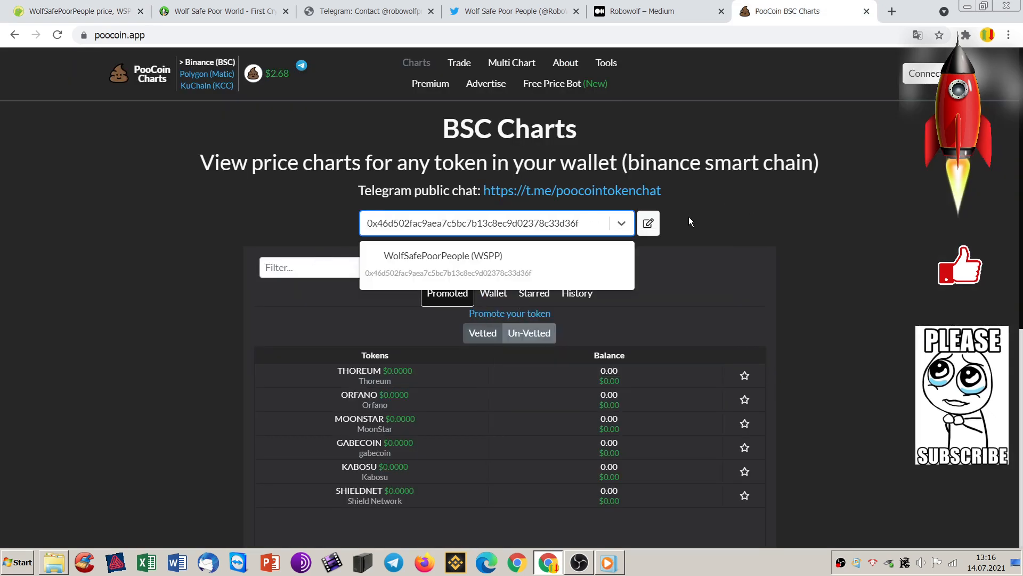
click(443, 254)
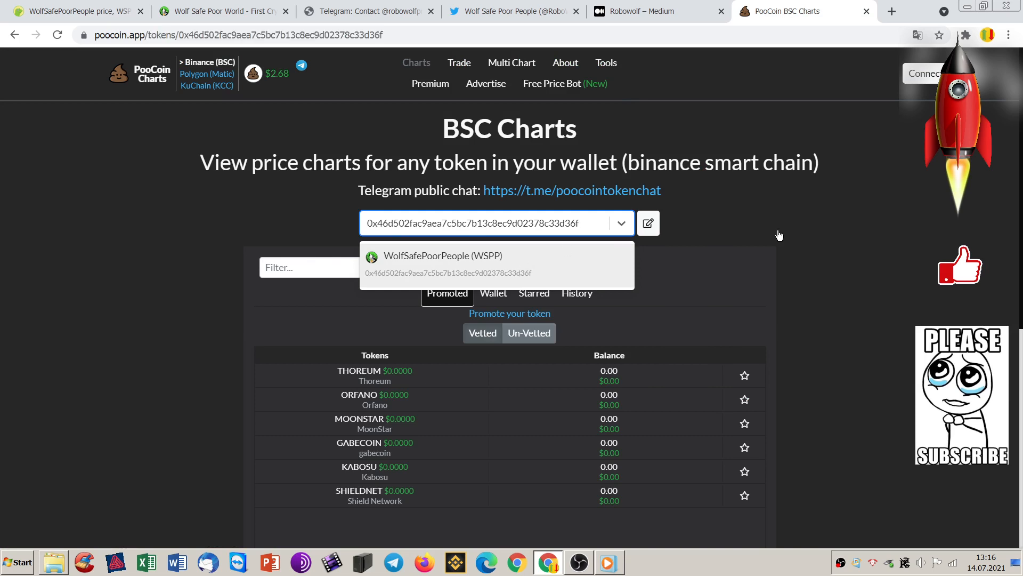
click(443, 255)
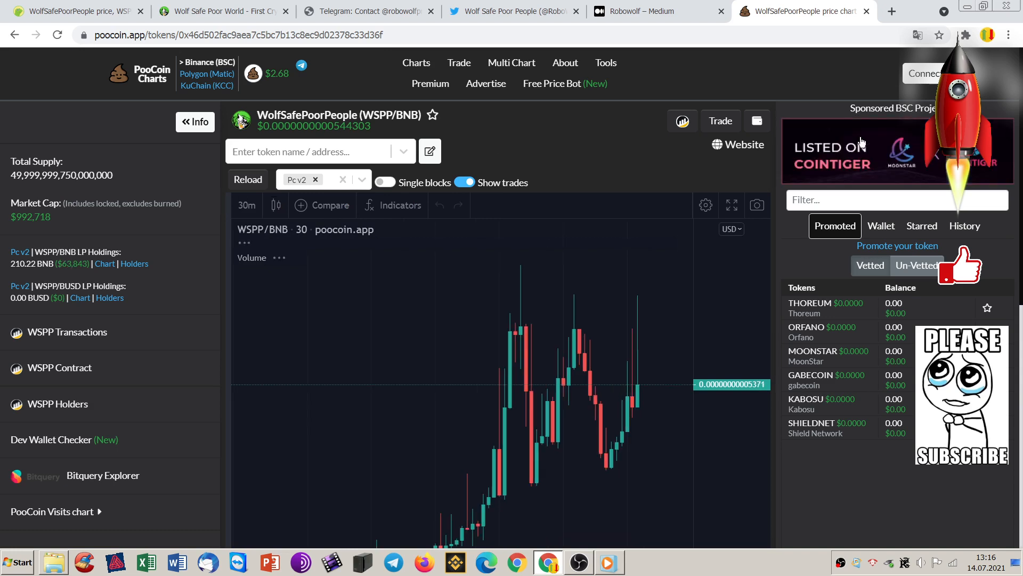
scroll(down, 3)
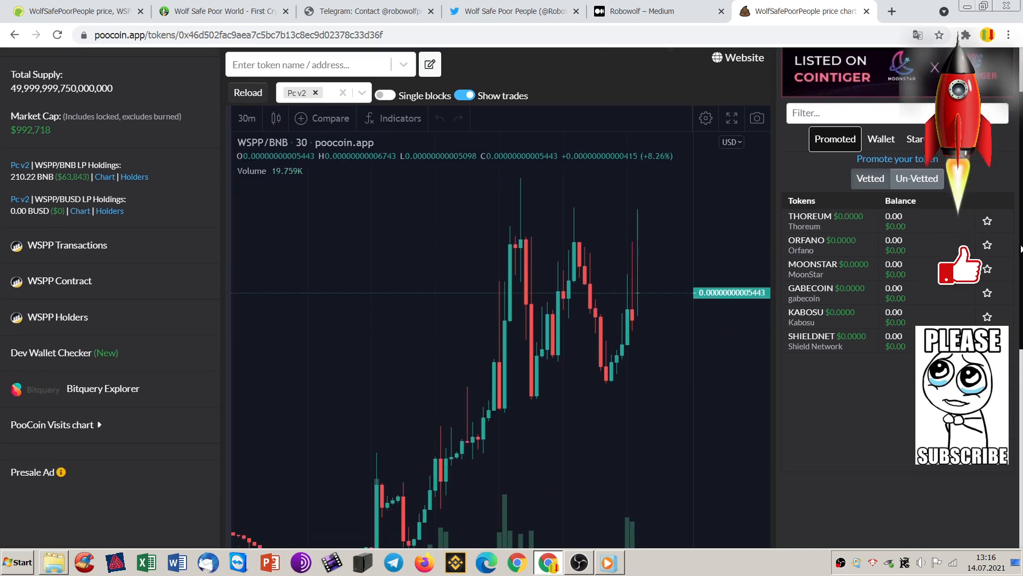
scroll(down, 3)
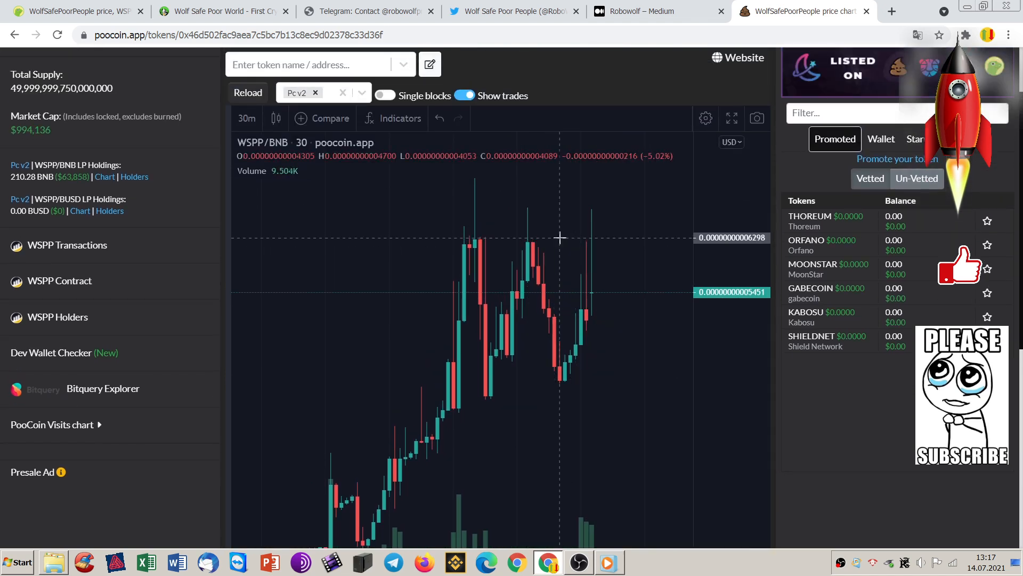
scroll(down, 3)
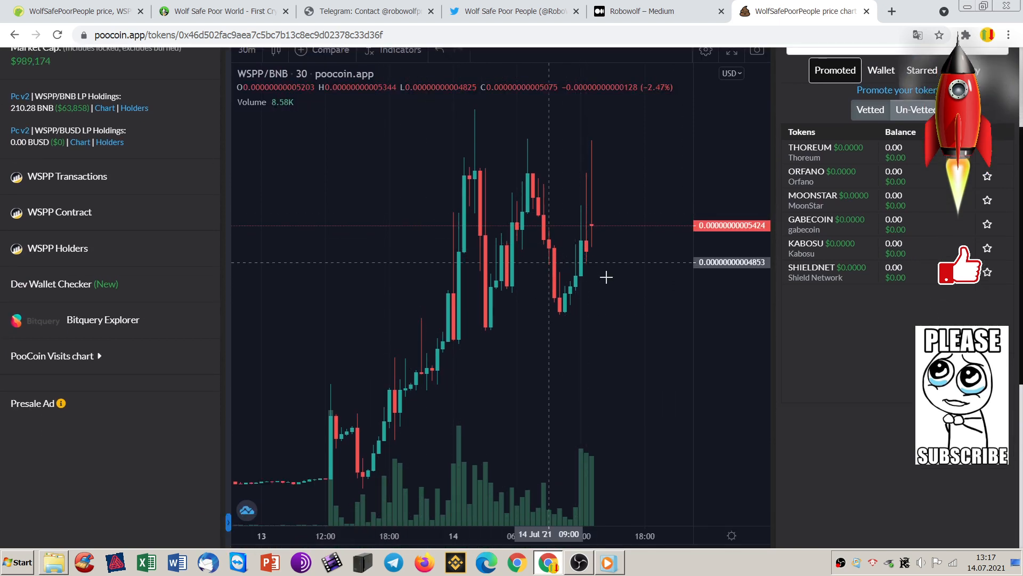
mouse_move(602, 337)
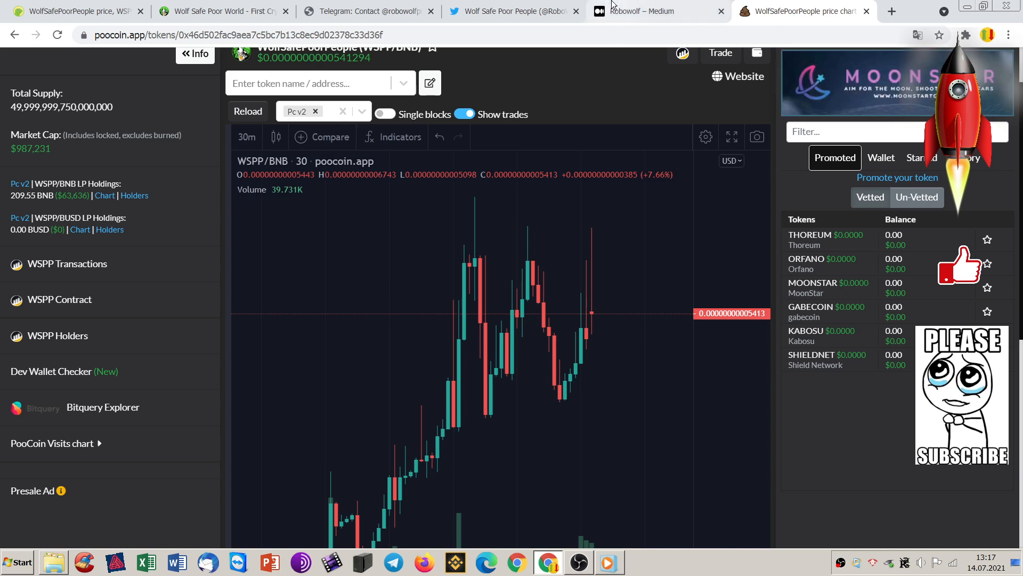
mouse_move(525, 274)
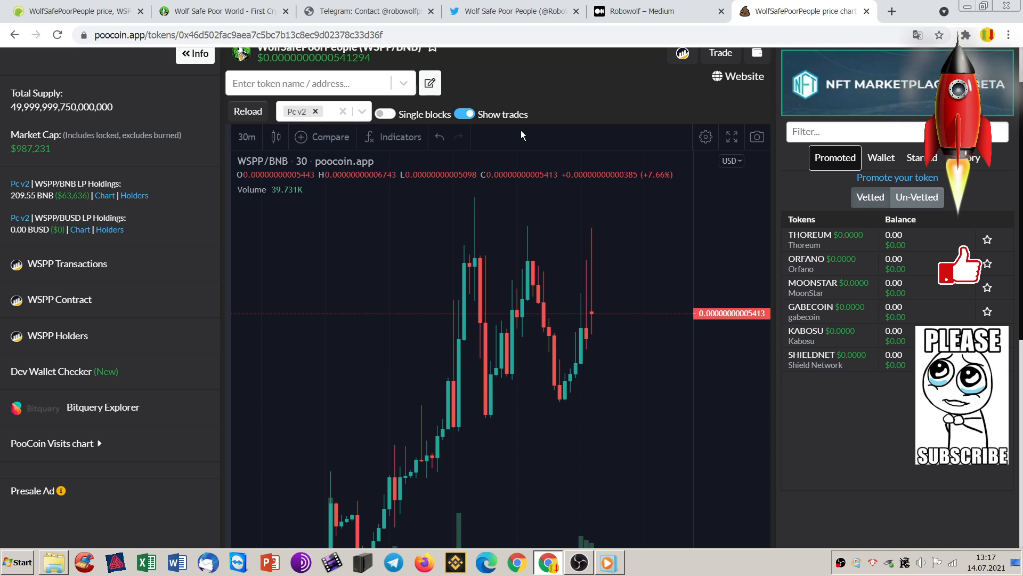
mouse_move(594, 112)
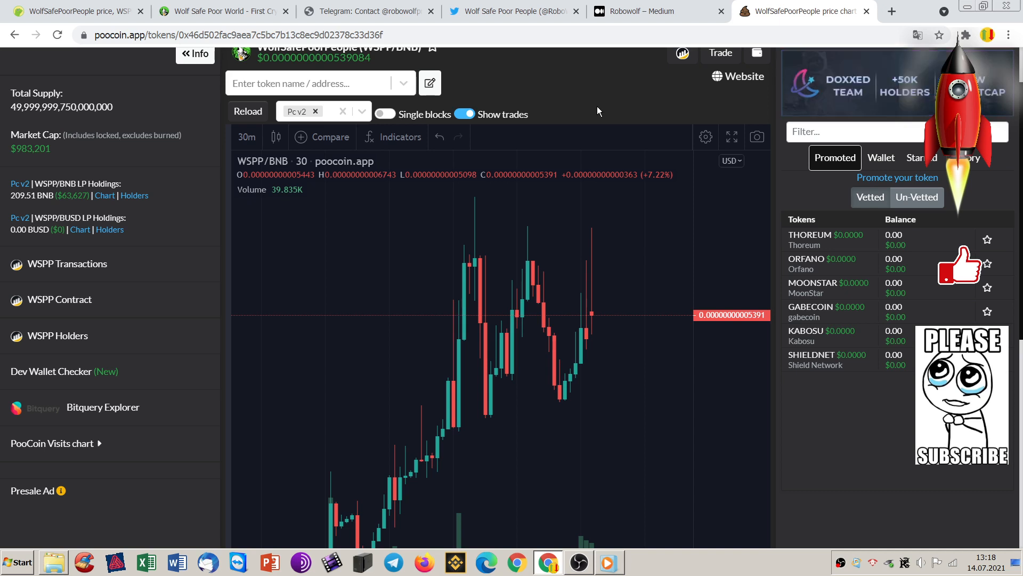
mouse_move(567, 112)
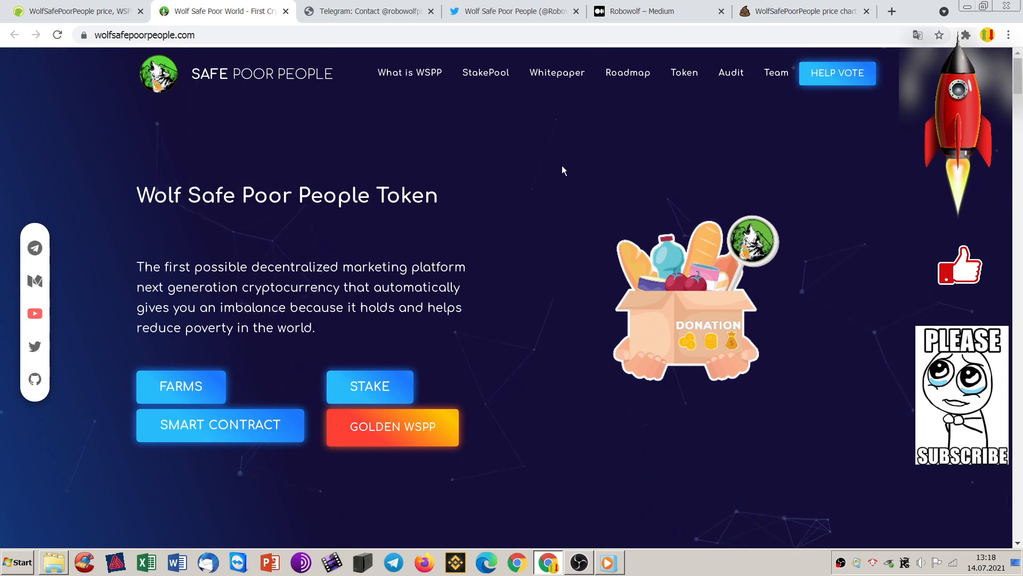
mouse_move(514, 11)
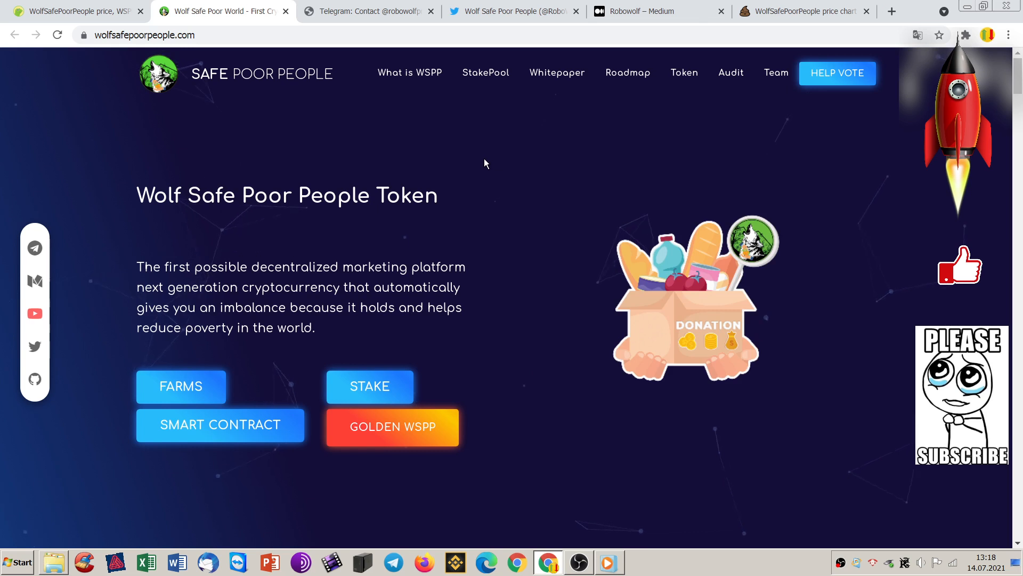
mouse_move(530, 175)
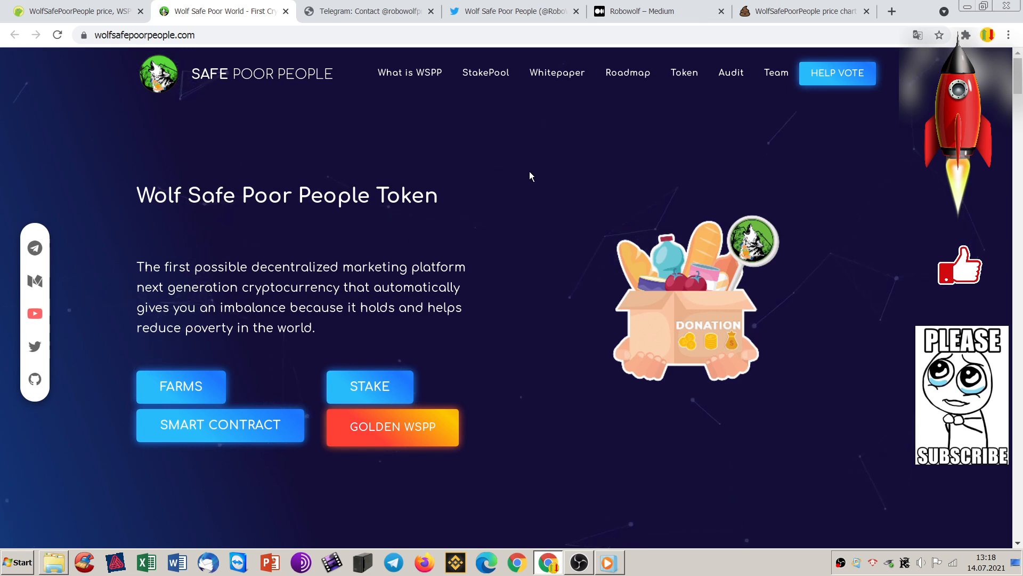
mouse_move(801, 11)
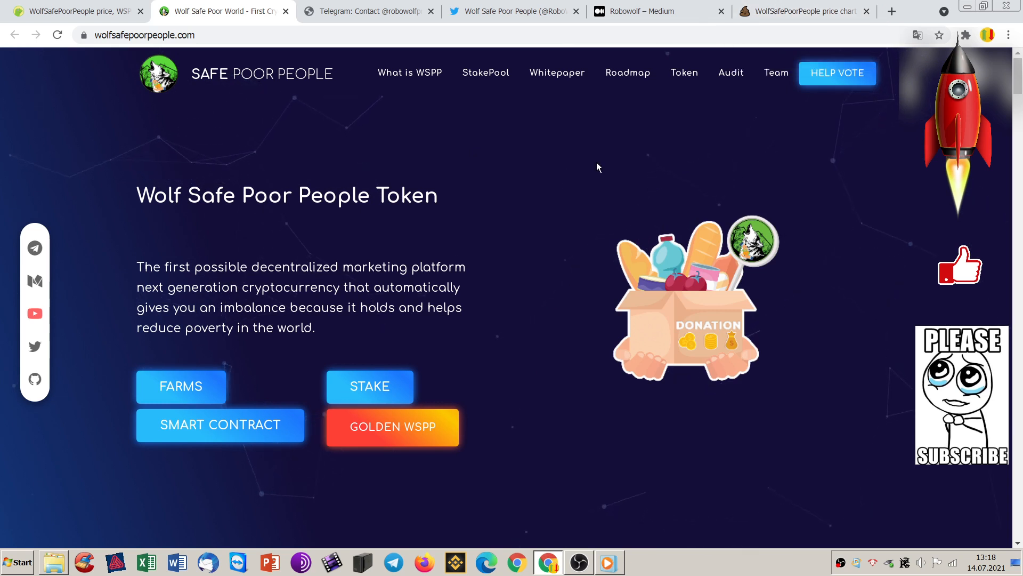
mouse_move(583, 165)
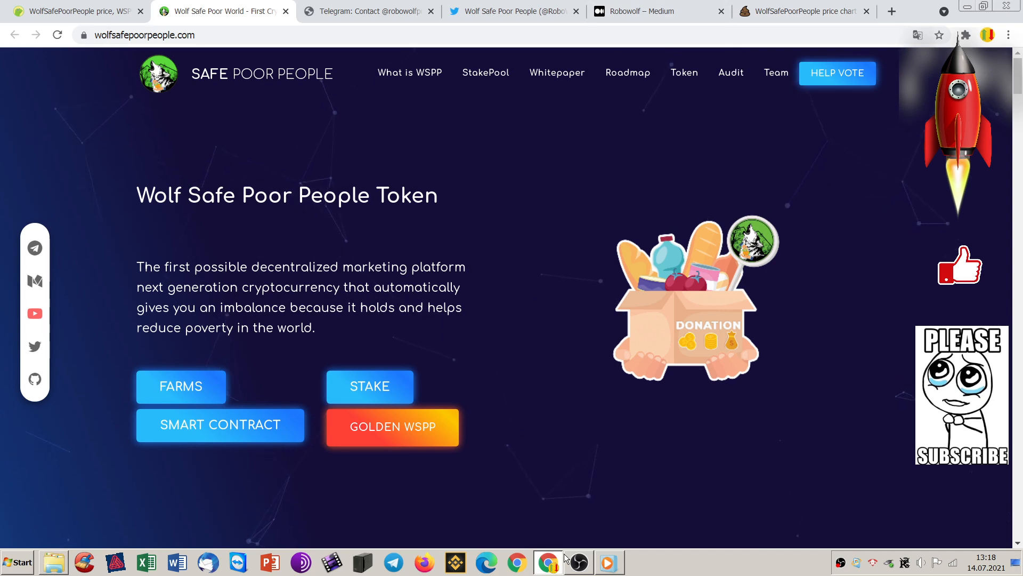
- Bring the OBS recording software window forward from the taskbar
click(577, 562)
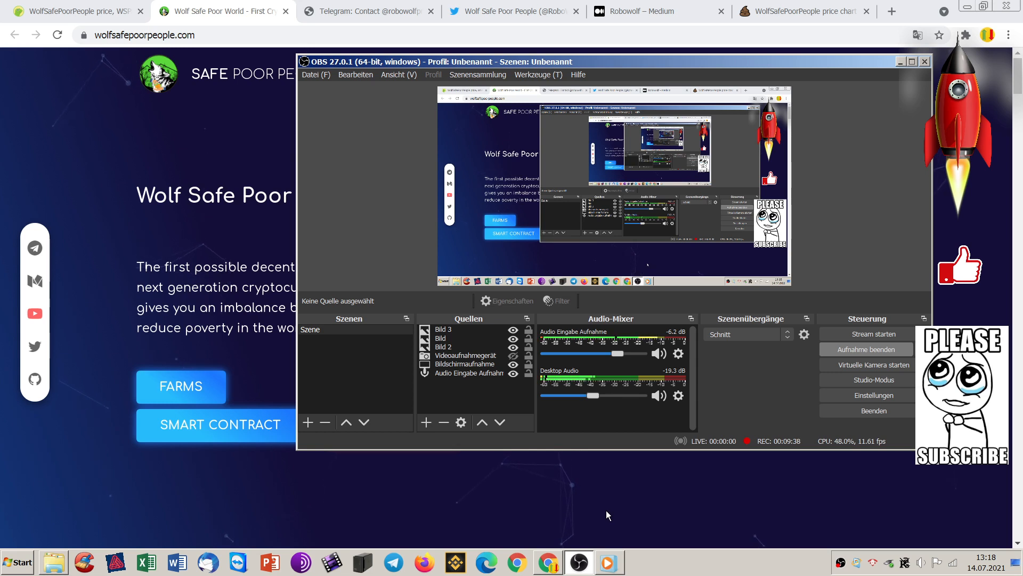
mouse_move(684, 492)
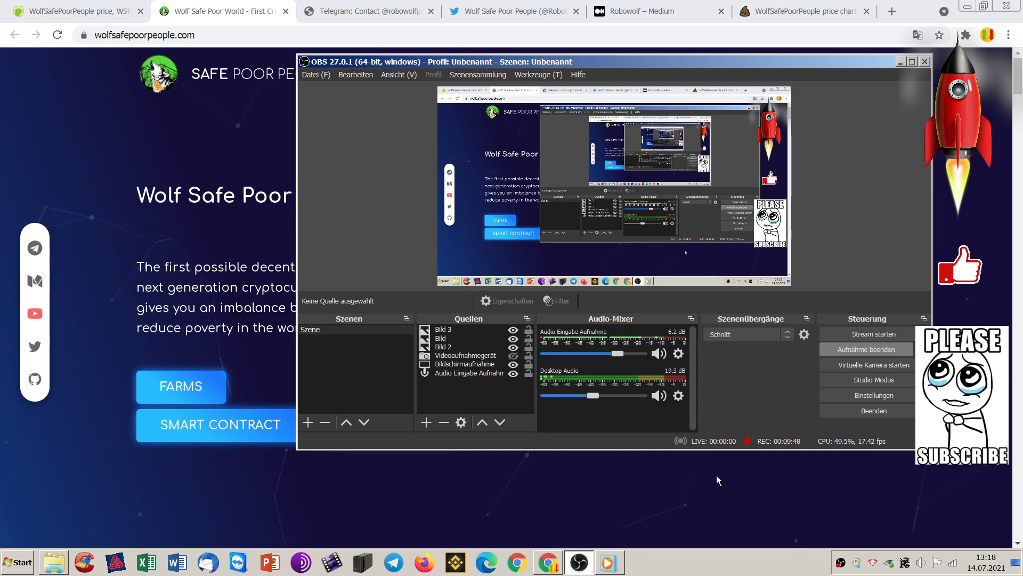
mouse_move(771, 405)
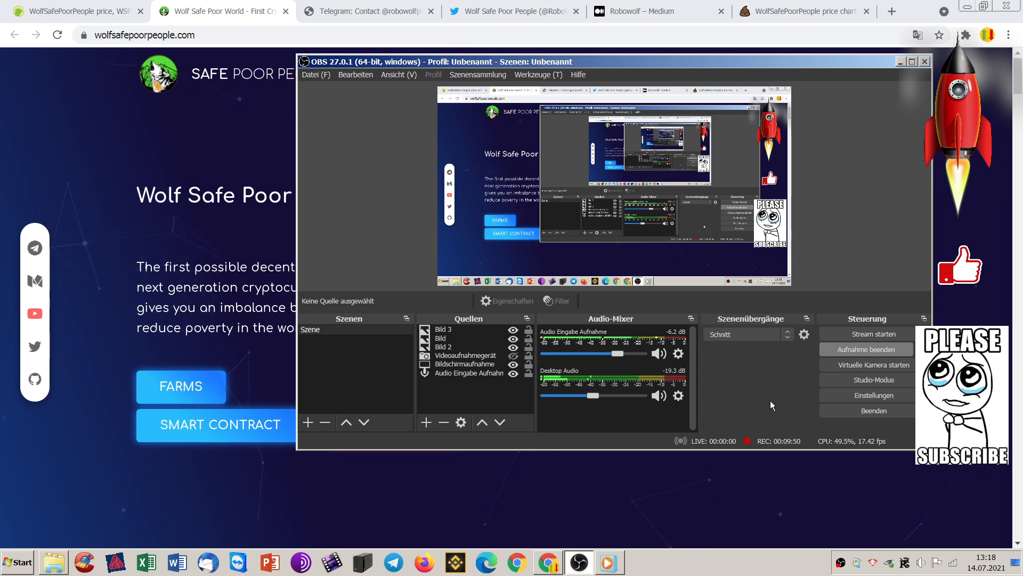
mouse_move(873, 365)
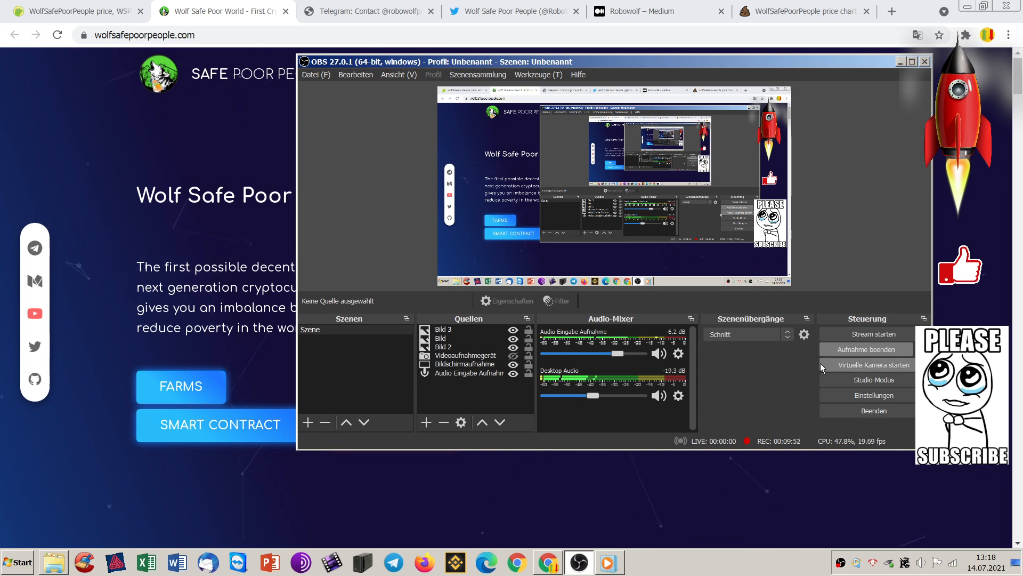
mouse_move(762, 405)
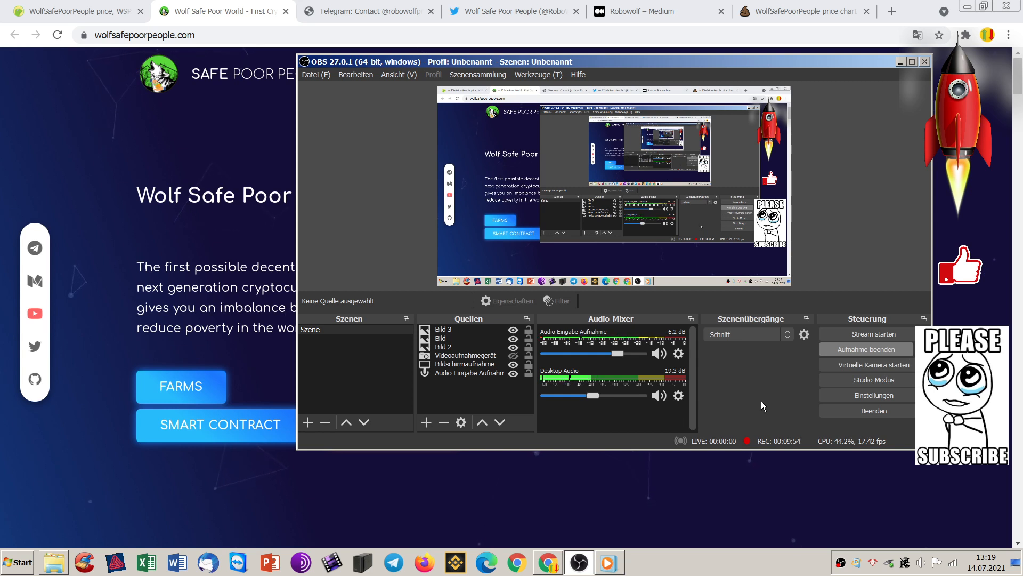